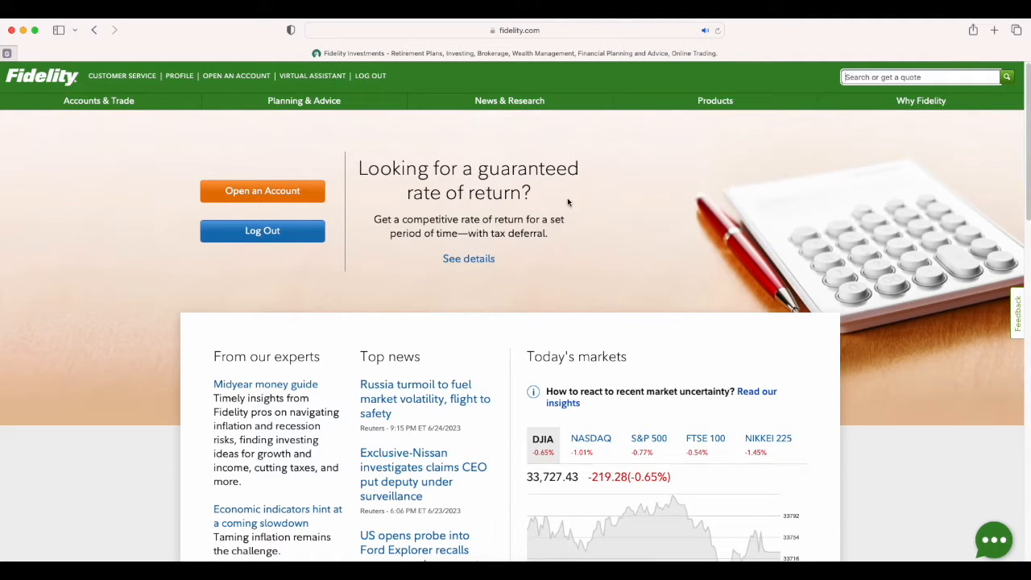
{"action": "mouse_move", "coordinate": [764, 169]}
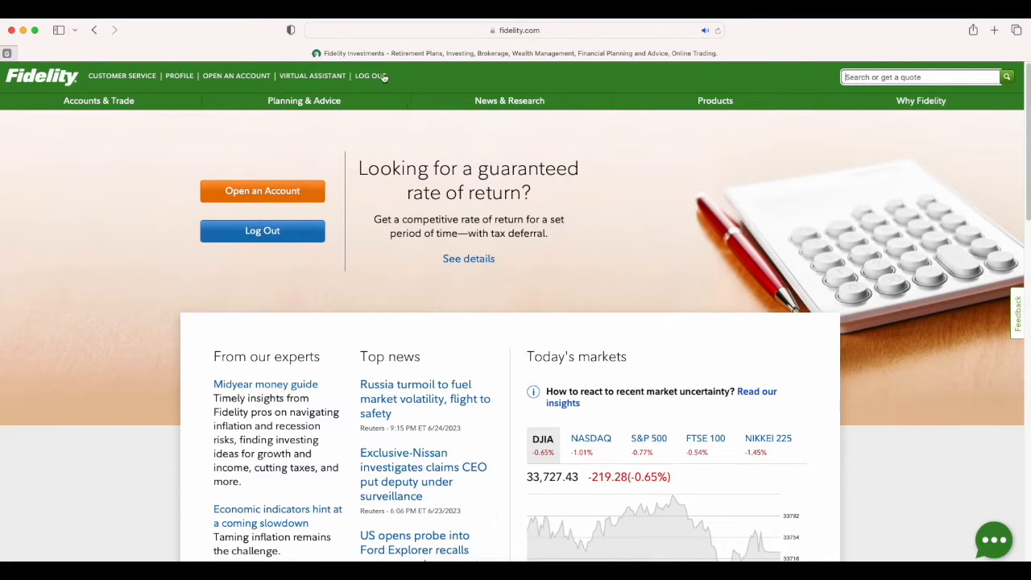
{"action": "mouse_move", "coordinate": [799, 233]}
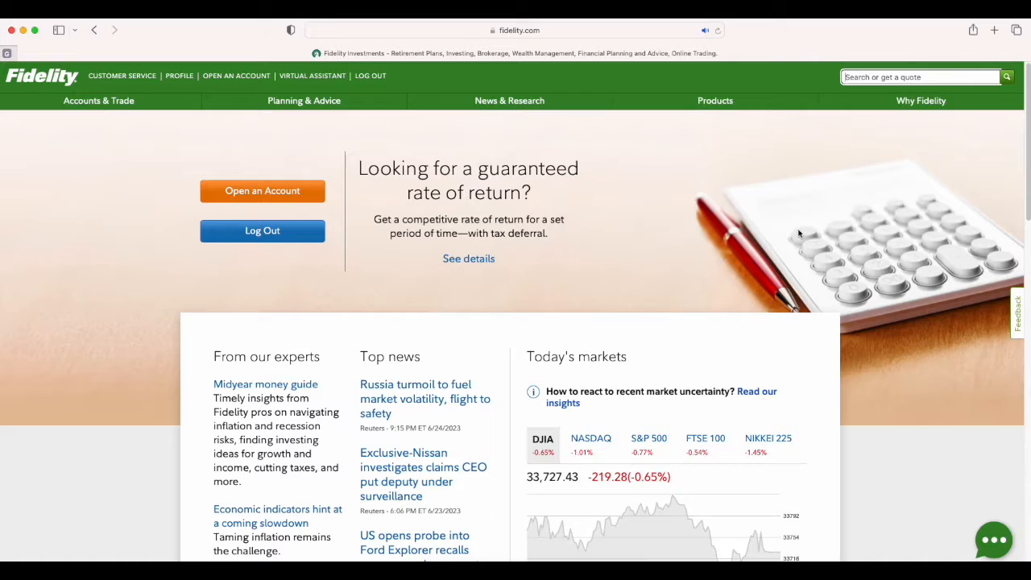
Search the site for 'auto investing', expand 'How do I set up an automatic investment?' and follow 'Your scheduled transfers'.
{"action": "type", "text": "auto"}
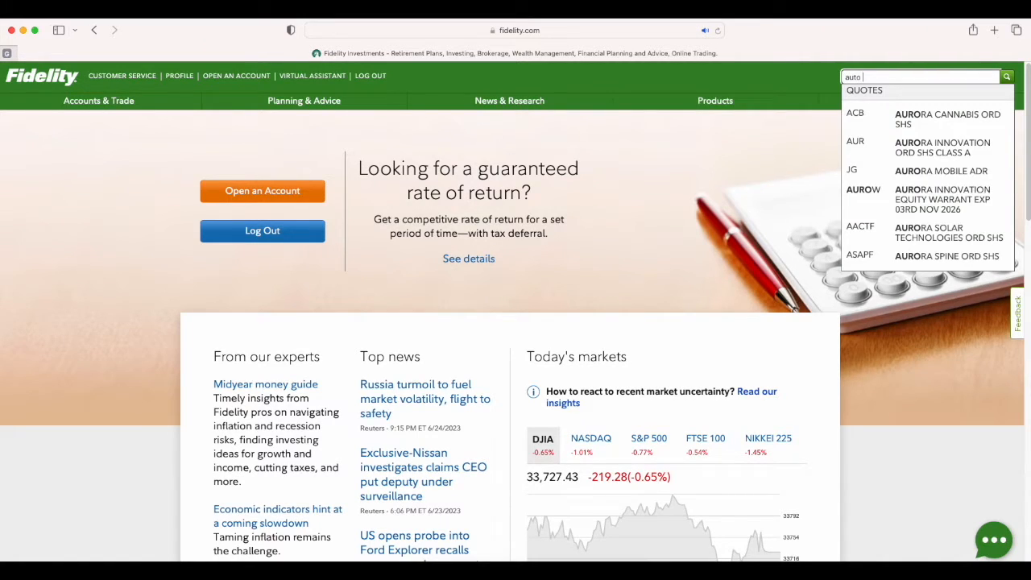
{"action": "type", "text": "investing"}
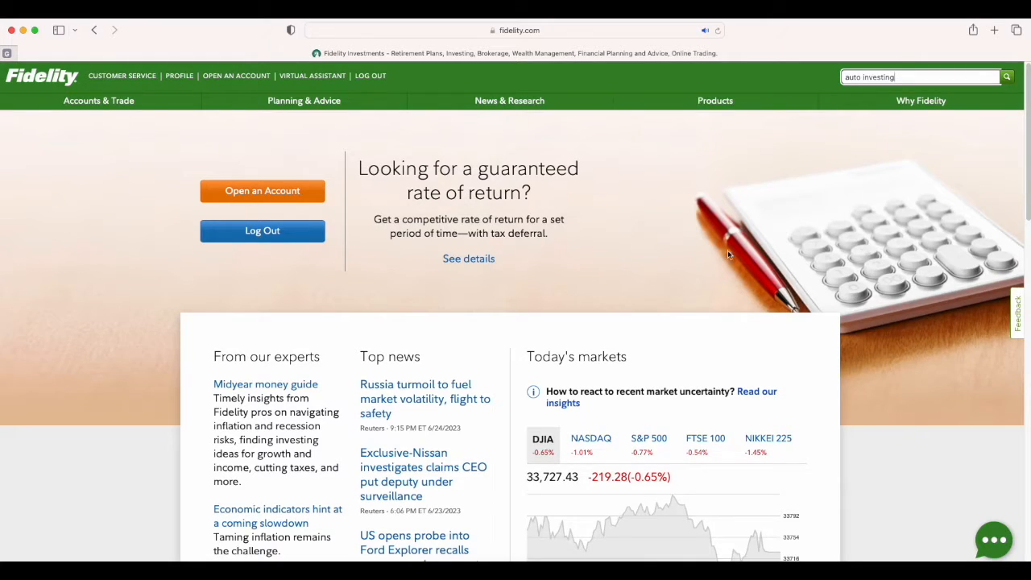
{"action": "left_click", "coordinate": [1005, 78]}
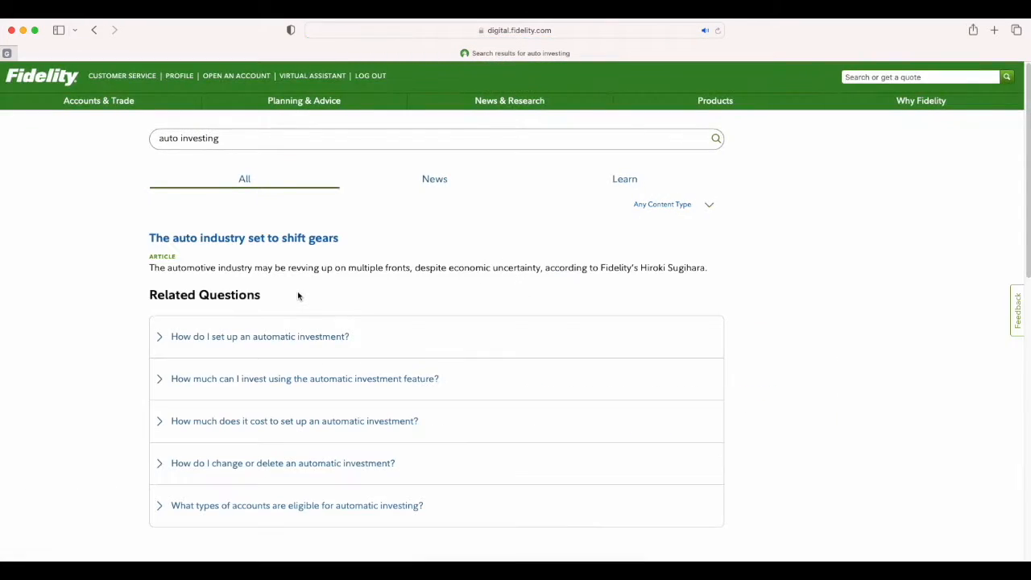
{"action": "mouse_move", "coordinate": [218, 345]}
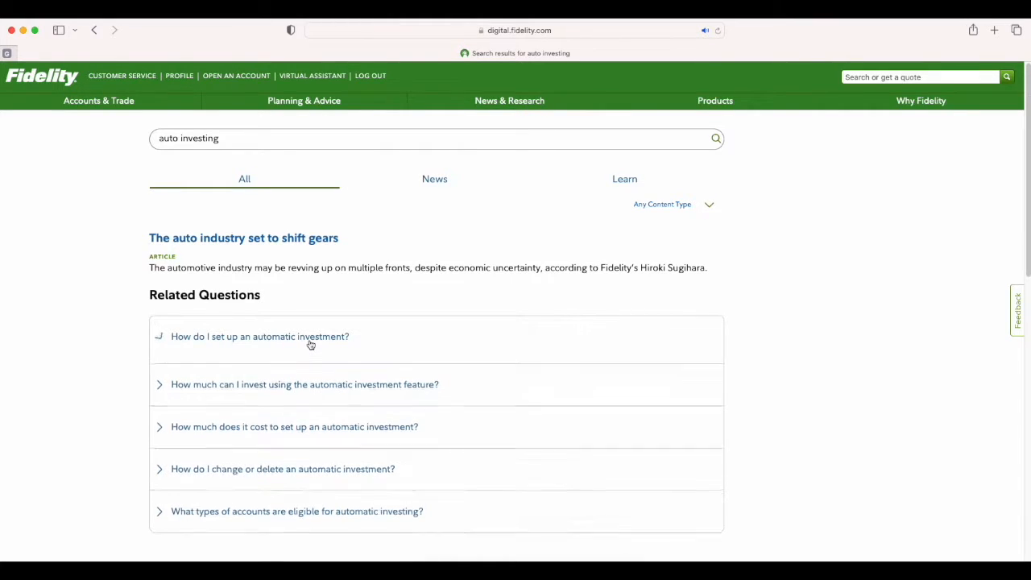
{"action": "left_click", "coordinate": [259, 337]}
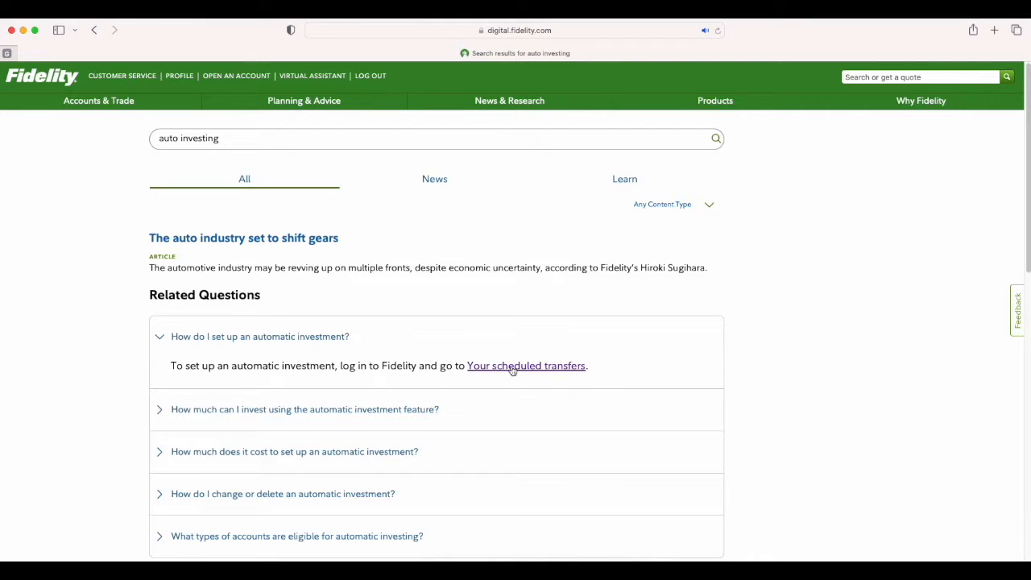
{"action": "left_click", "coordinate": [525, 365]}
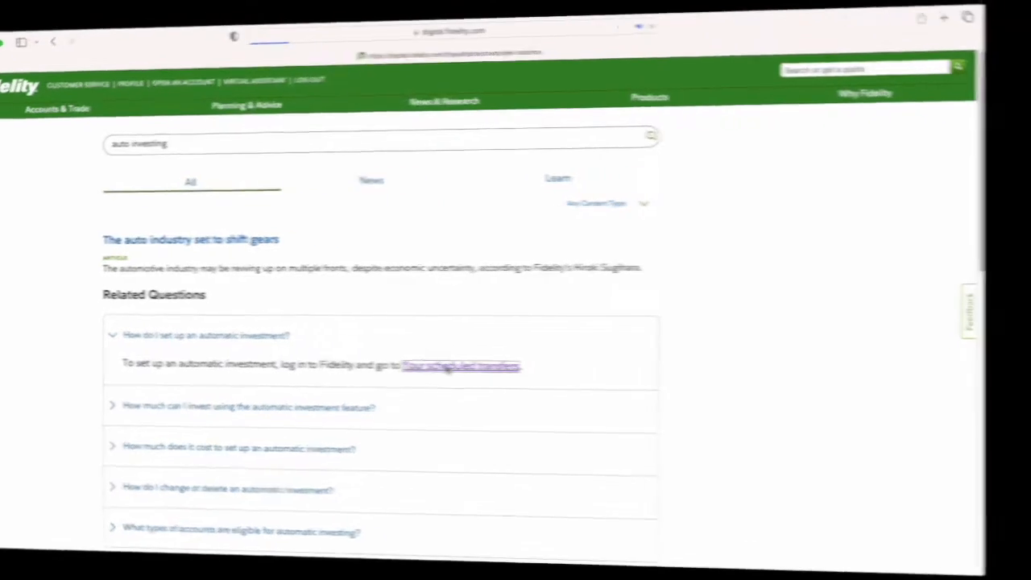
From Your scheduled transfers, start setting up a recurring transfer.
{"action": "left_click", "coordinate": [461, 364]}
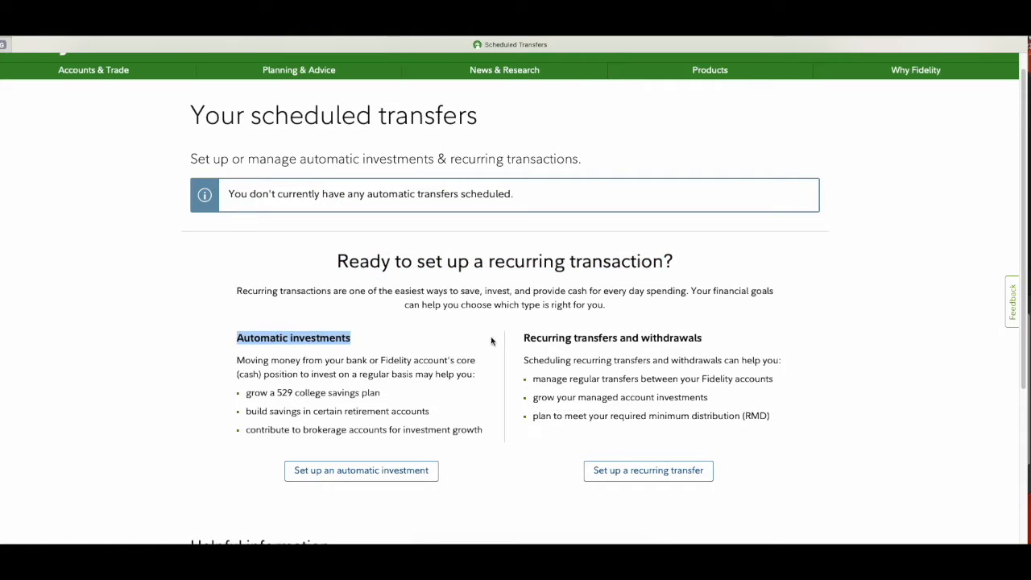
{"action": "double_click", "coordinate": [612, 338]}
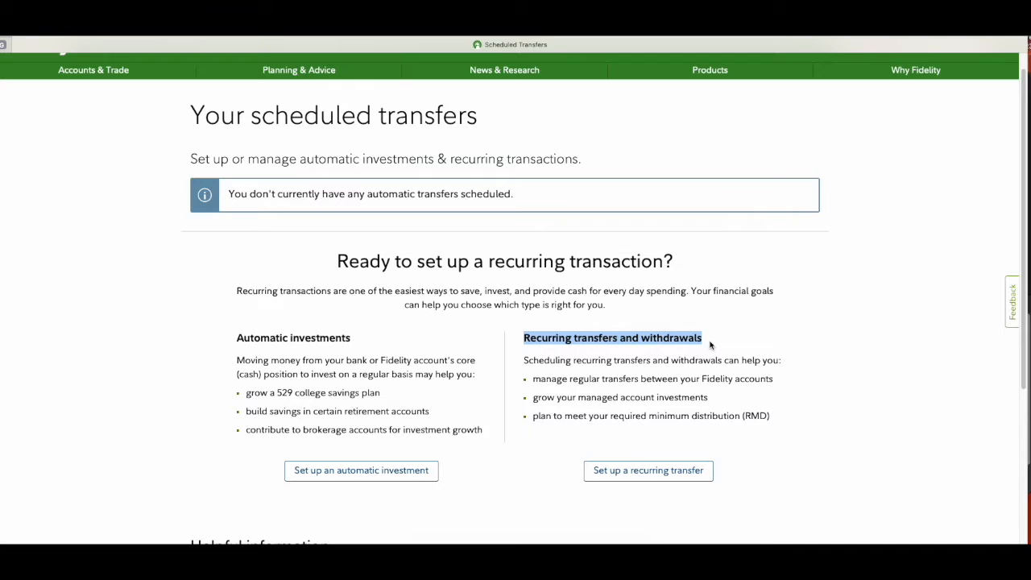
{"action": "mouse_move", "coordinate": [700, 358]}
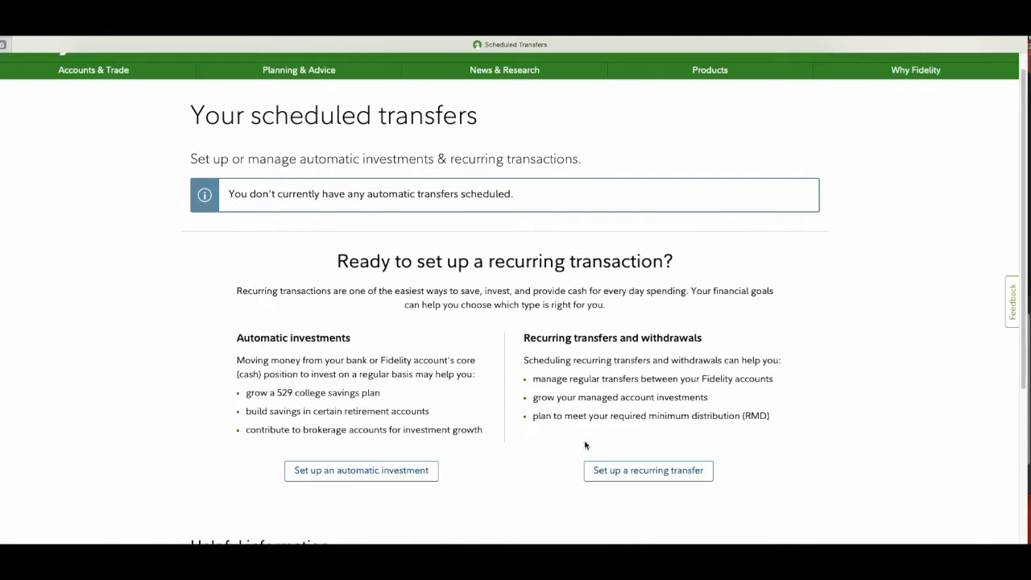
{"action": "mouse_move", "coordinate": [648, 471]}
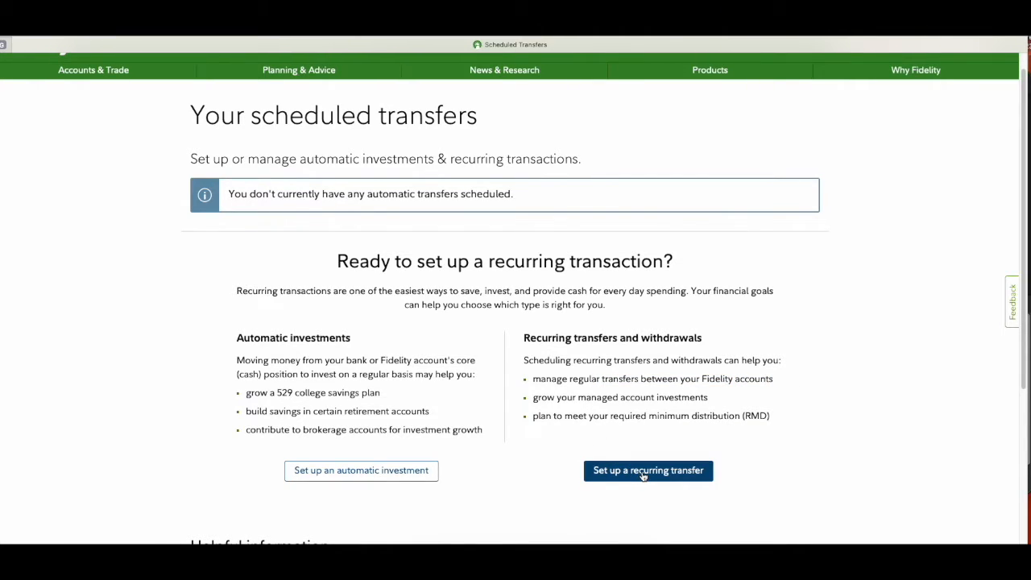
{"action": "left_click", "coordinate": [647, 470]}
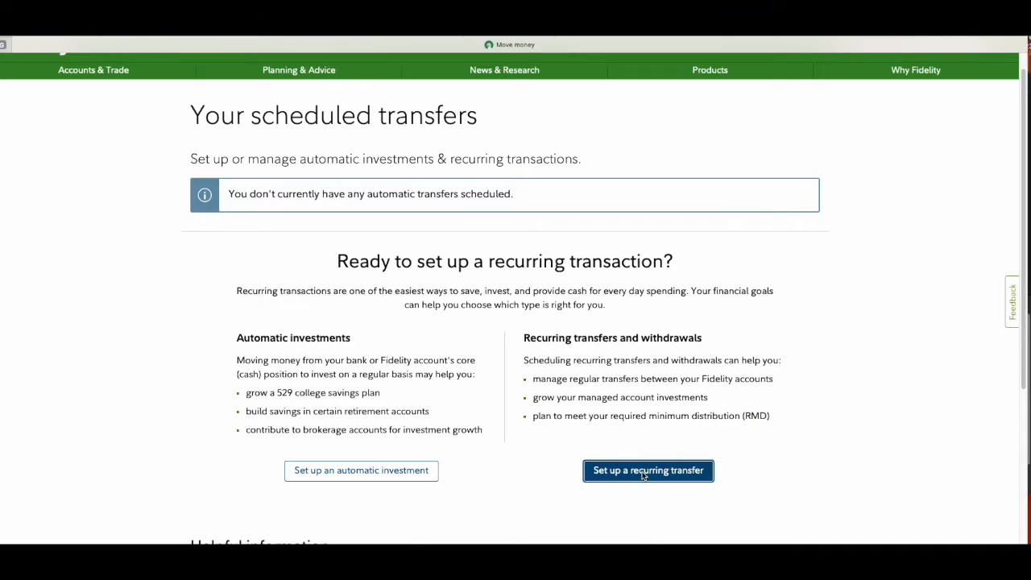
Enter the Move money flow to choose the From and To accounts.
{"action": "left_click", "coordinate": [648, 470]}
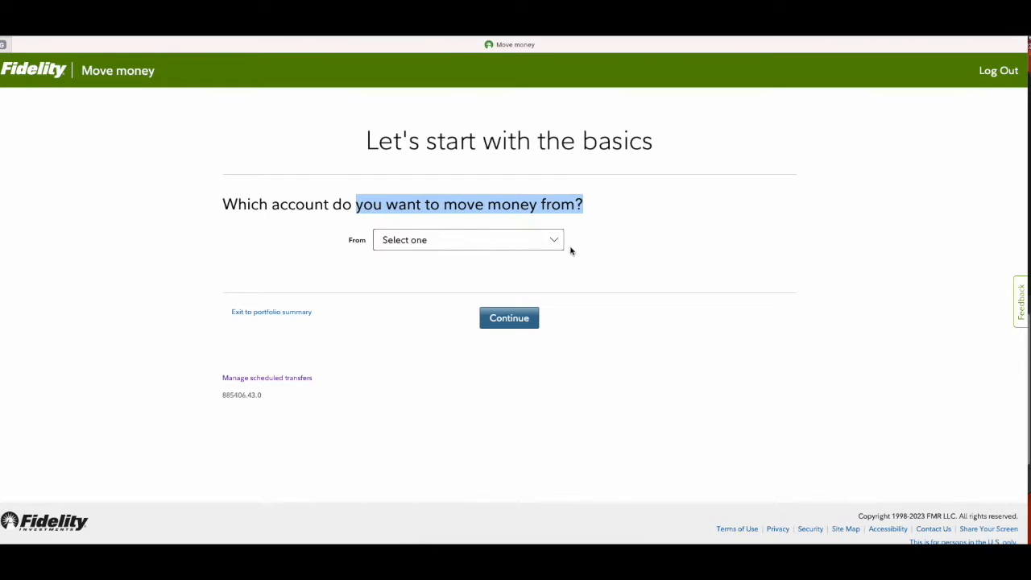
{"action": "mouse_move", "coordinate": [566, 271]}
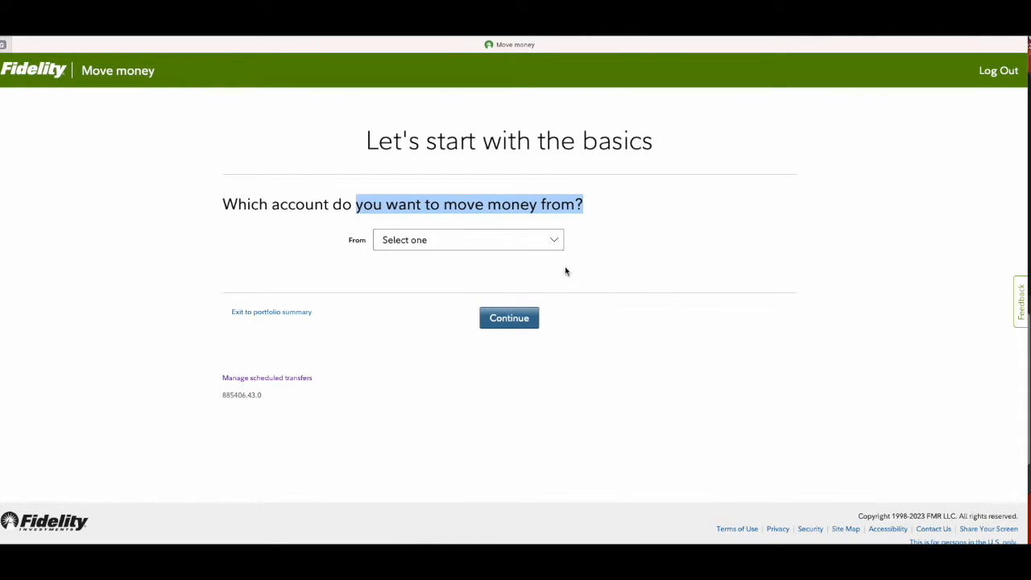
{"action": "mouse_move", "coordinate": [494, 301]}
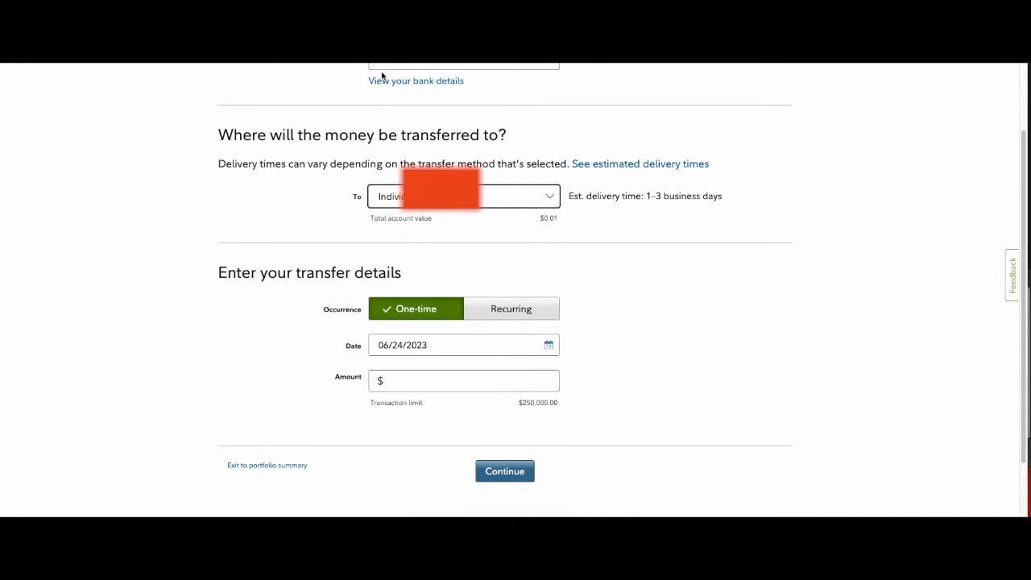
{"action": "mouse_move", "coordinate": [348, 216]}
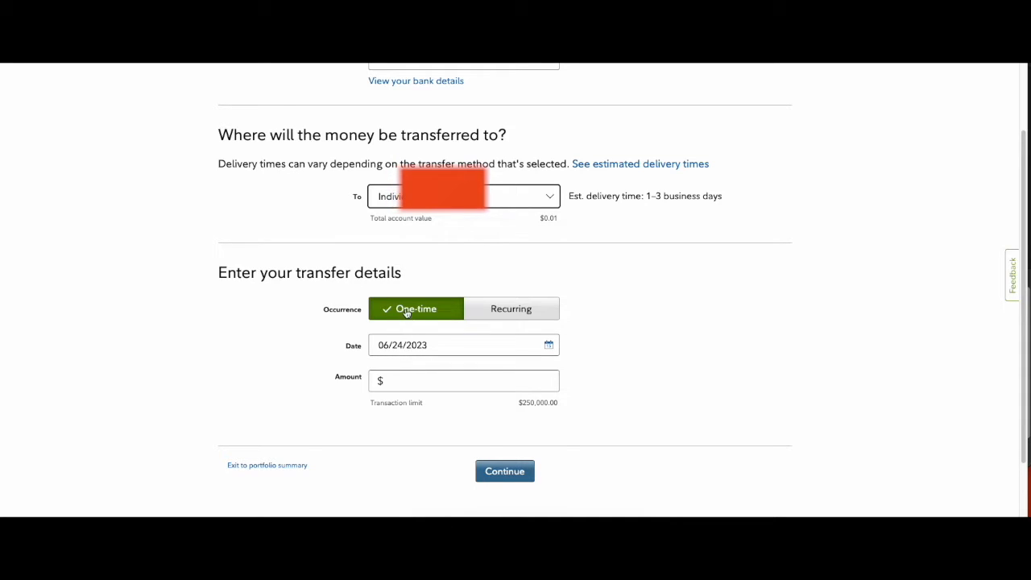
{"action": "mouse_move", "coordinate": [433, 292]}
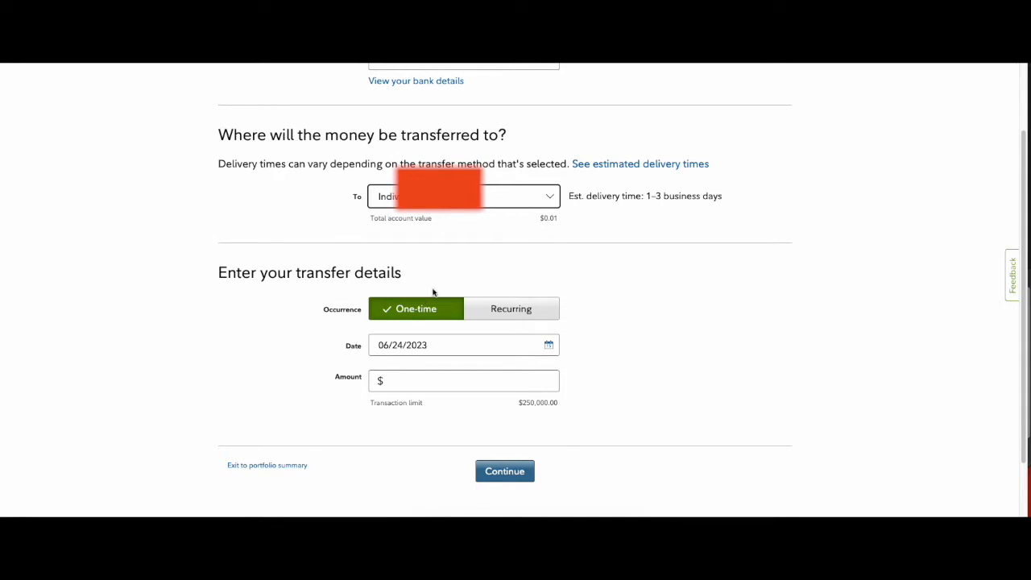
Make the transfer recurring, monthly, starting 07/03/2023, for $100.
{"action": "left_click", "coordinate": [510, 309]}
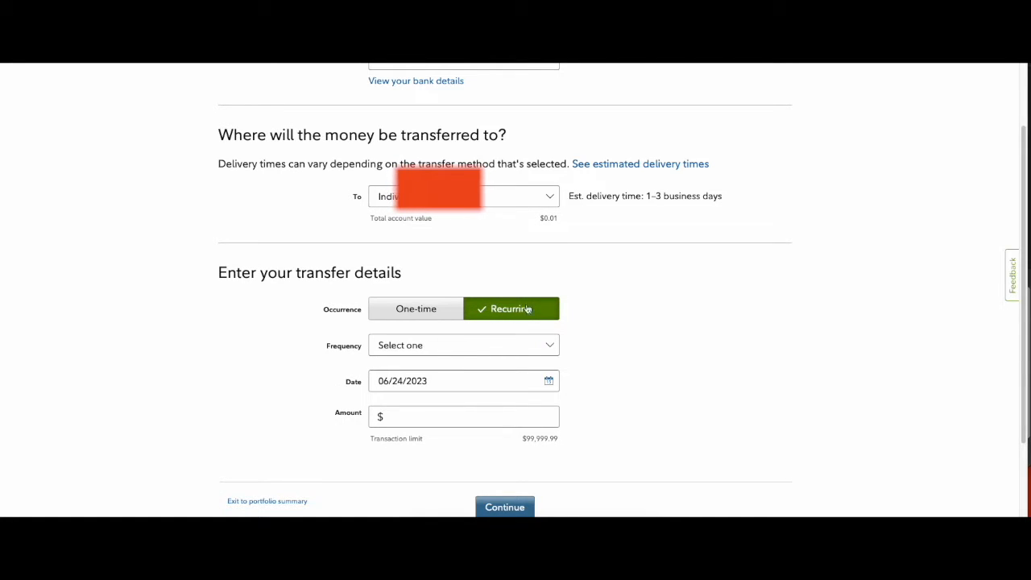
{"action": "left_click", "coordinate": [464, 344]}
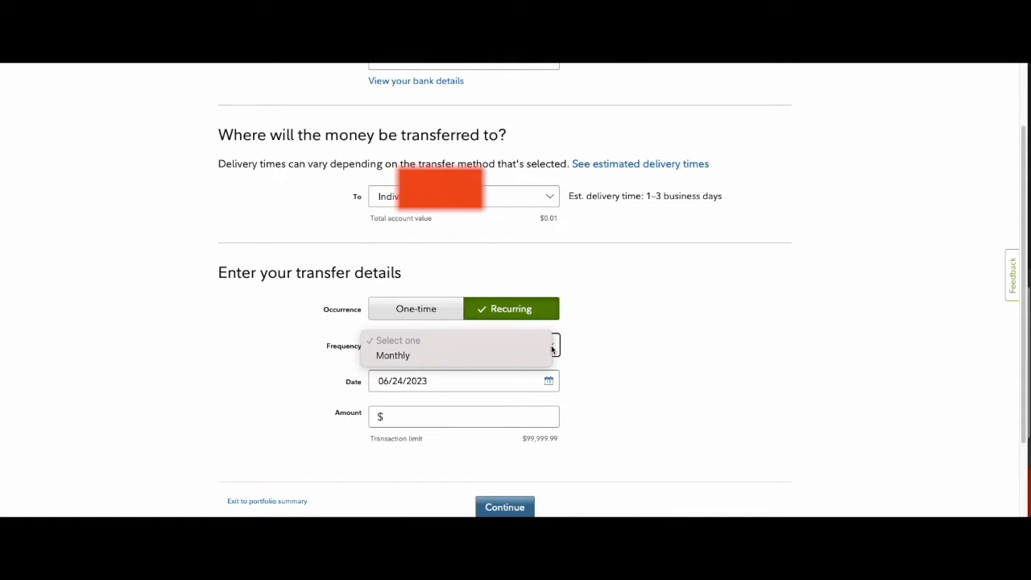
{"action": "mouse_move", "coordinate": [406, 356]}
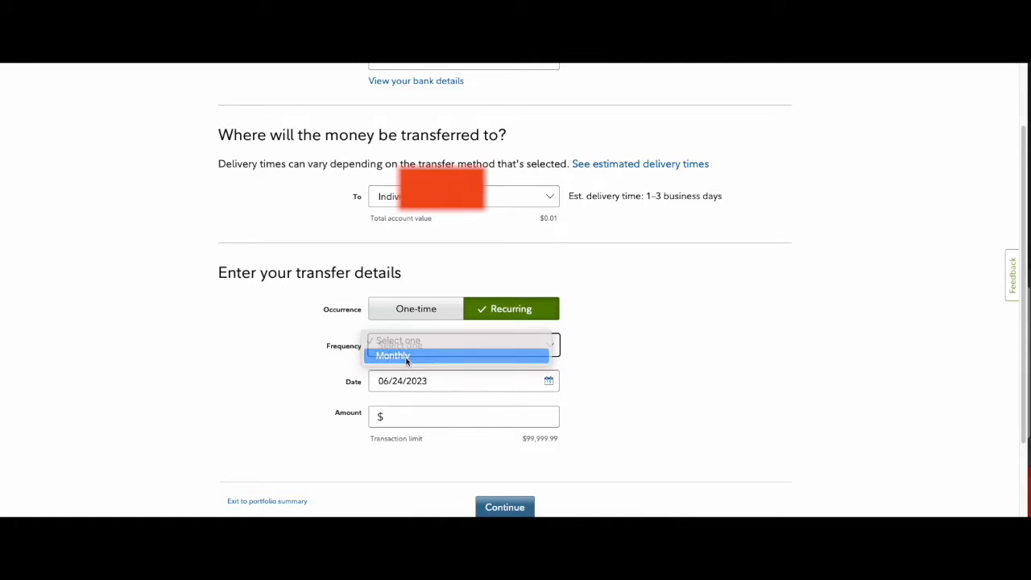
{"action": "left_click", "coordinate": [393, 356]}
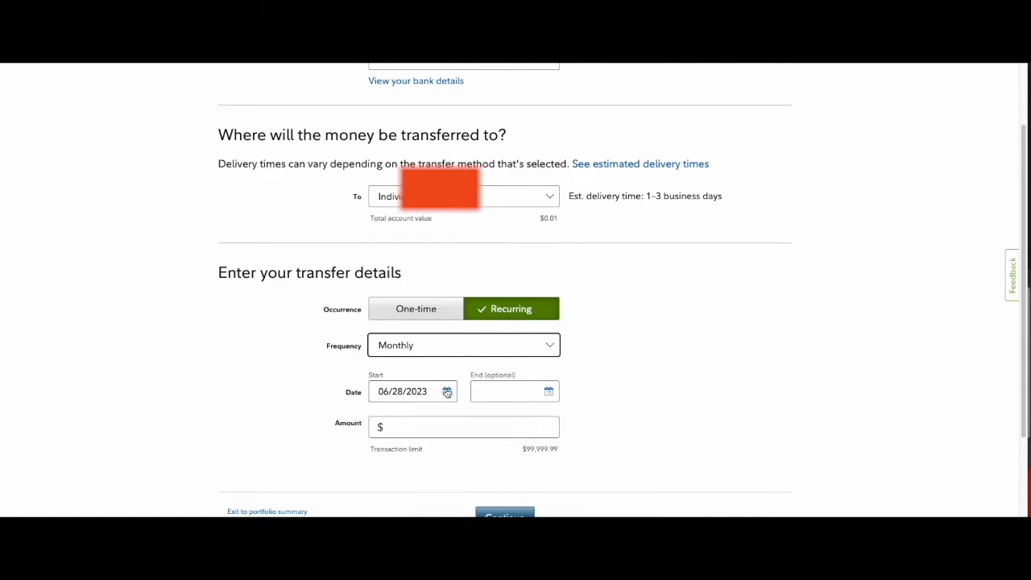
{"action": "left_click", "coordinate": [447, 392]}
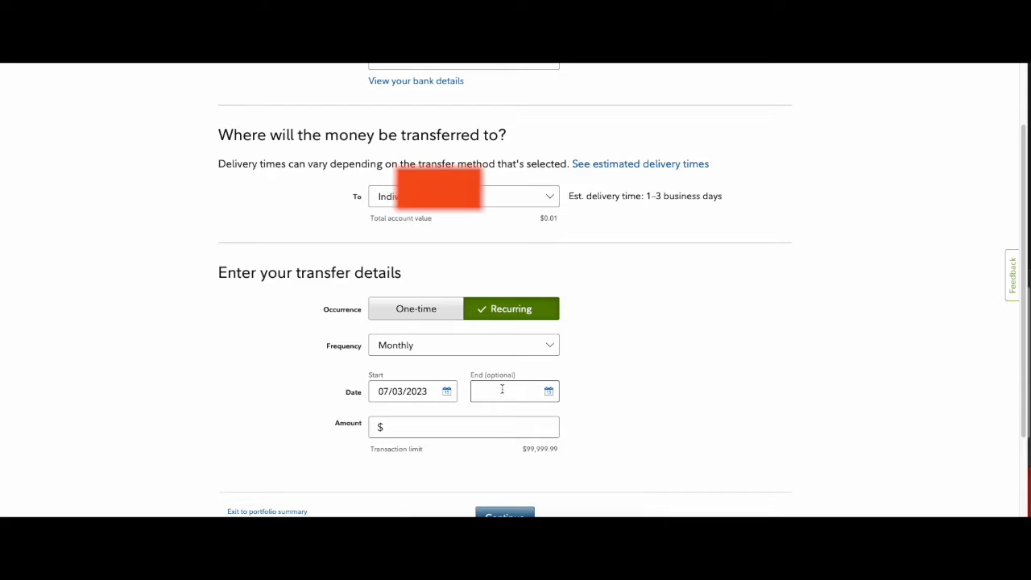
{"action": "left_click", "coordinate": [507, 391]}
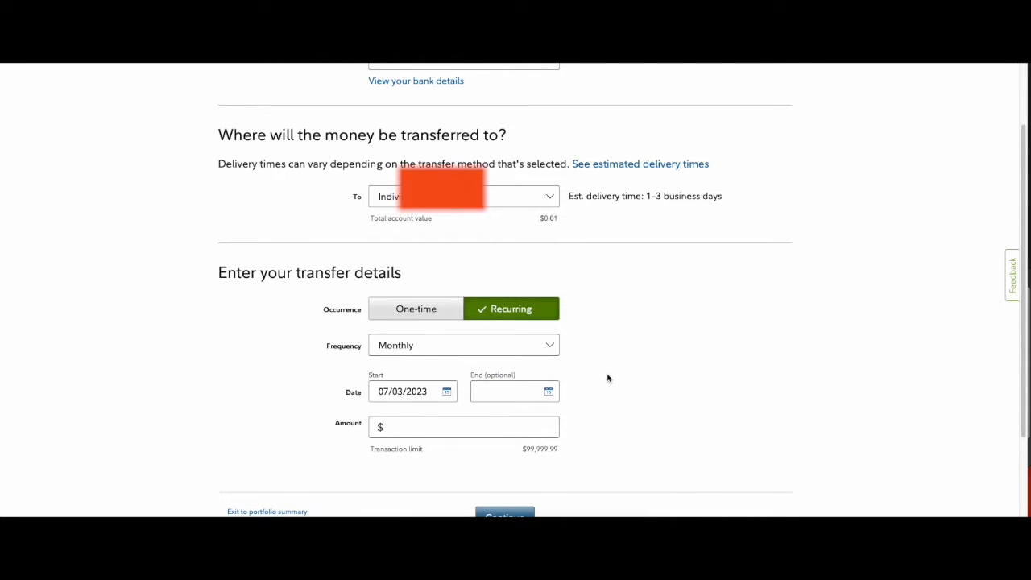
{"action": "mouse_move", "coordinate": [575, 392]}
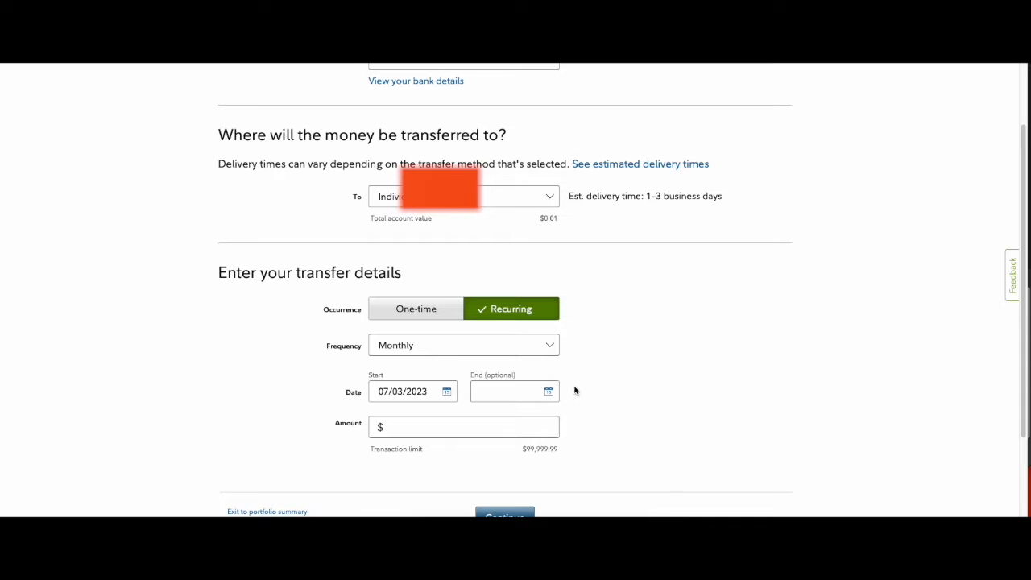
{"action": "left_click", "coordinate": [464, 427]}
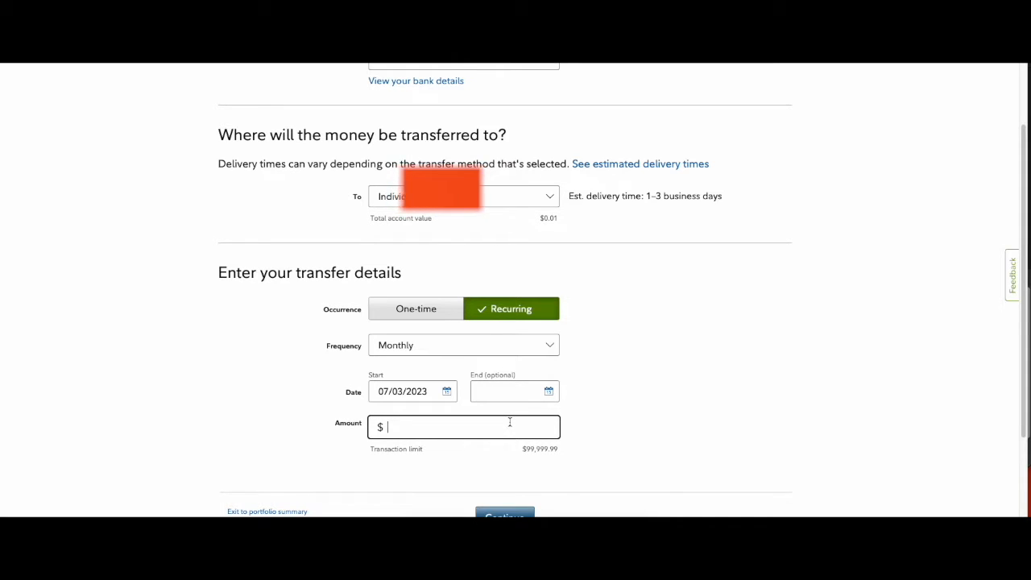
{"action": "type", "text": "100.00"}
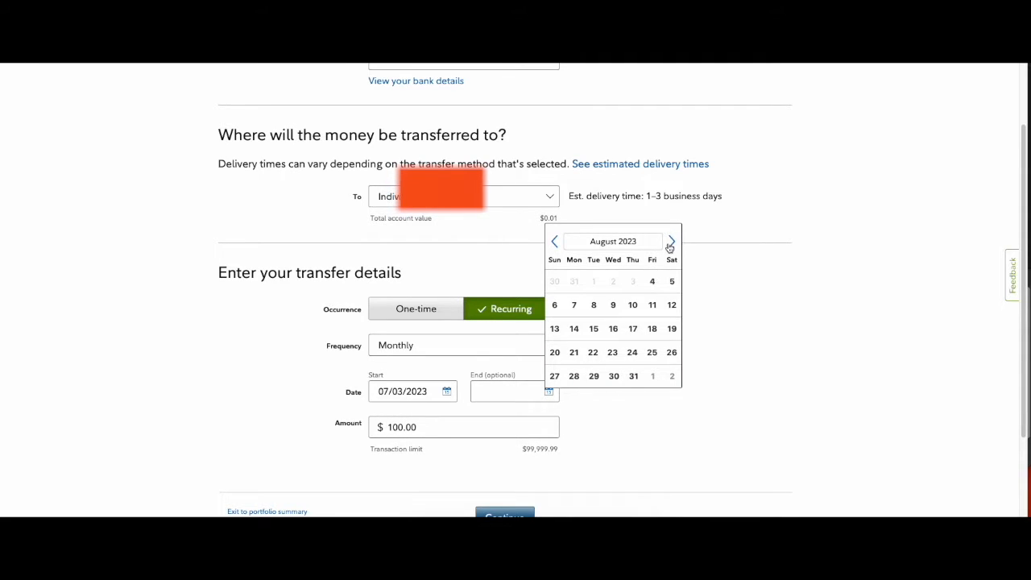
Browse the End date calendar out to January 2024, then leave the end date blank.
{"action": "left_click", "coordinate": [670, 242]}
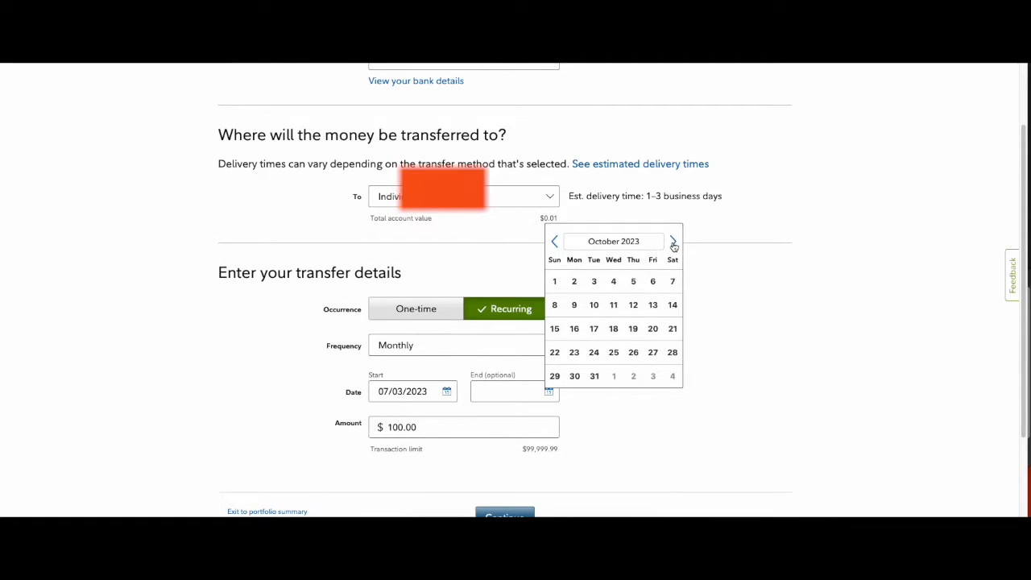
{"action": "left_click", "coordinate": [673, 241]}
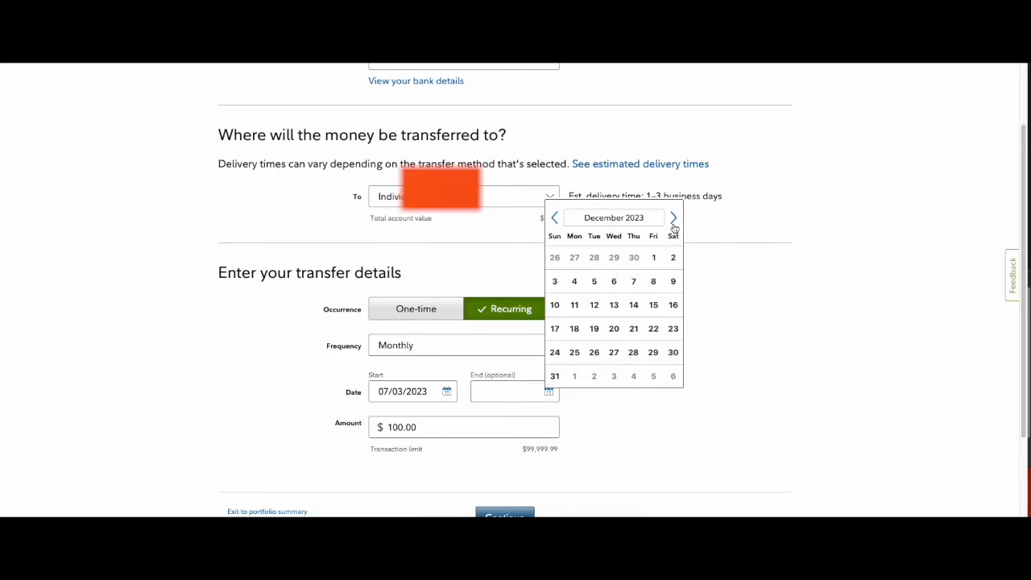
{"action": "left_click", "coordinate": [673, 217]}
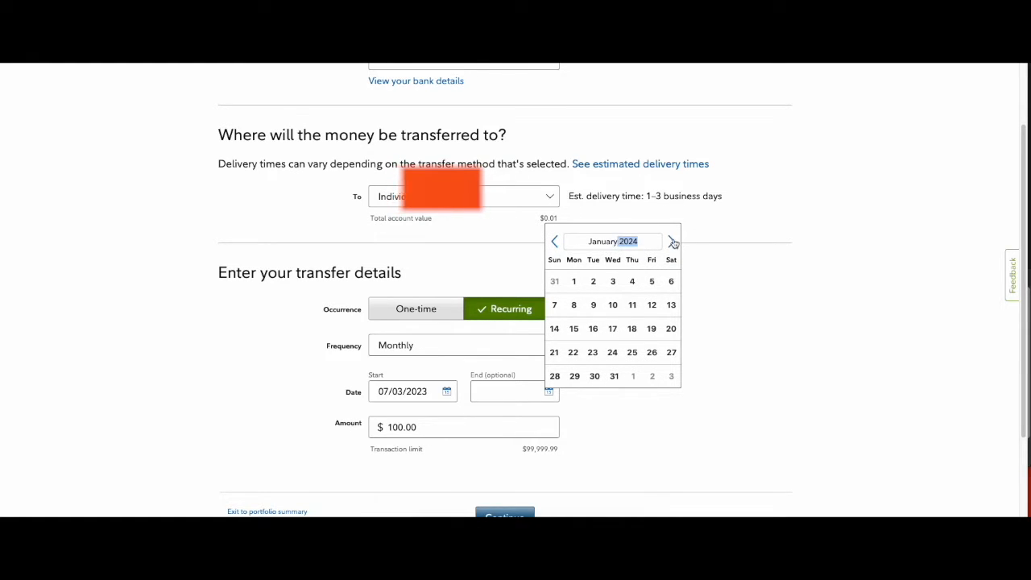
{"action": "left_click", "coordinate": [673, 242]}
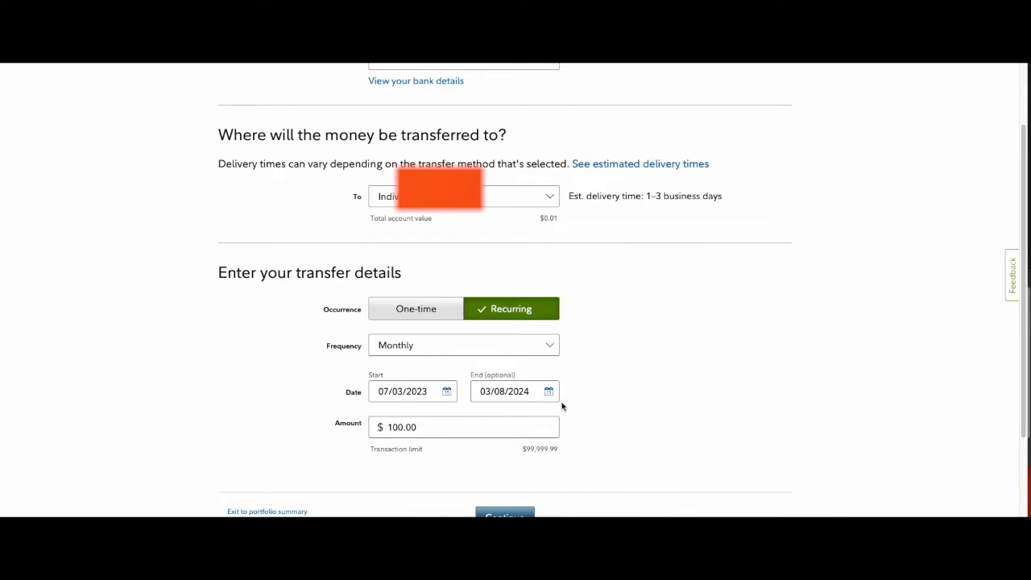
{"action": "left_click", "coordinate": [503, 391]}
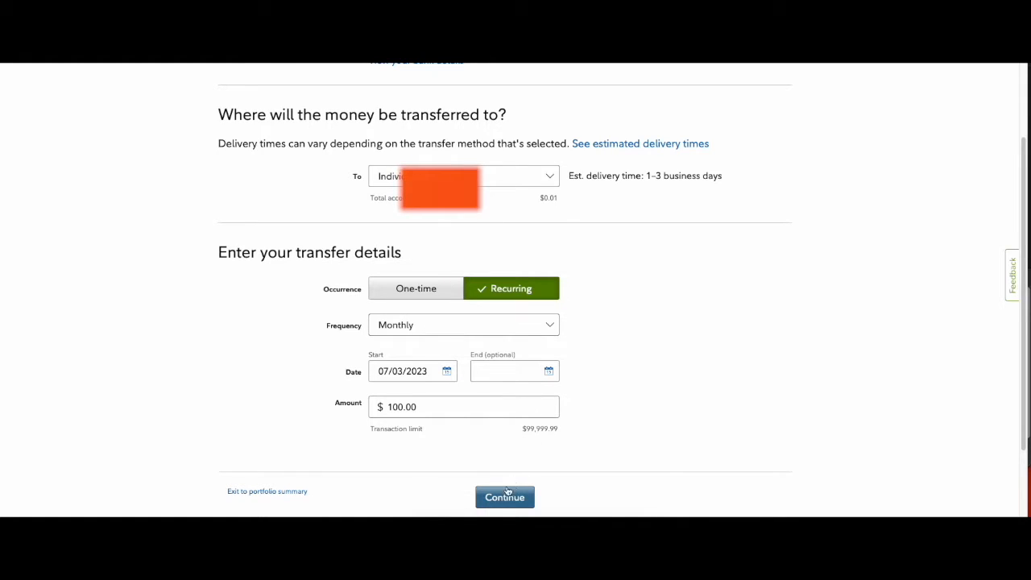
Continue to the final review of the monthly $100 EFT transfer.
{"action": "left_click", "coordinate": [504, 496]}
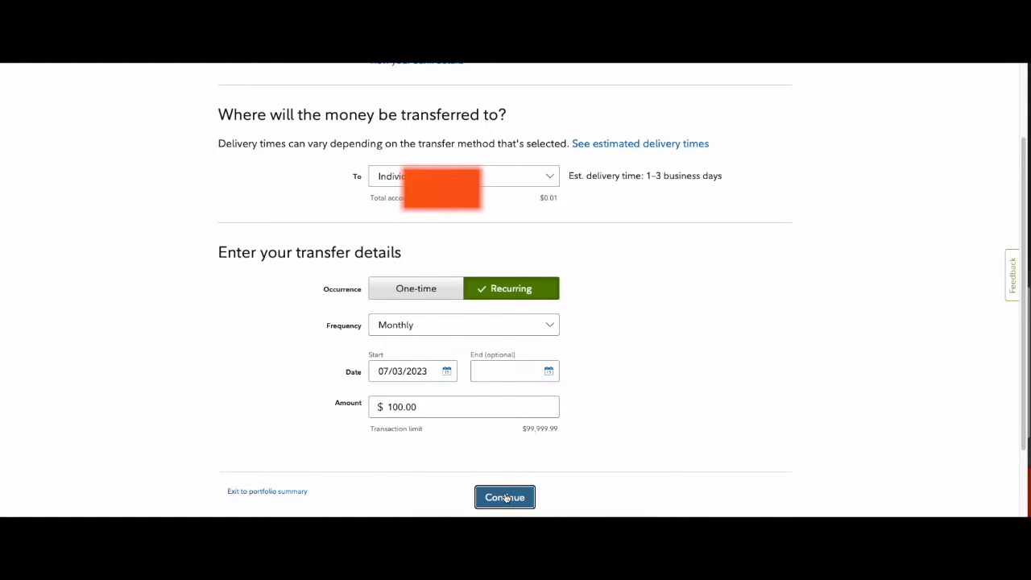
{"action": "left_click", "coordinate": [504, 496]}
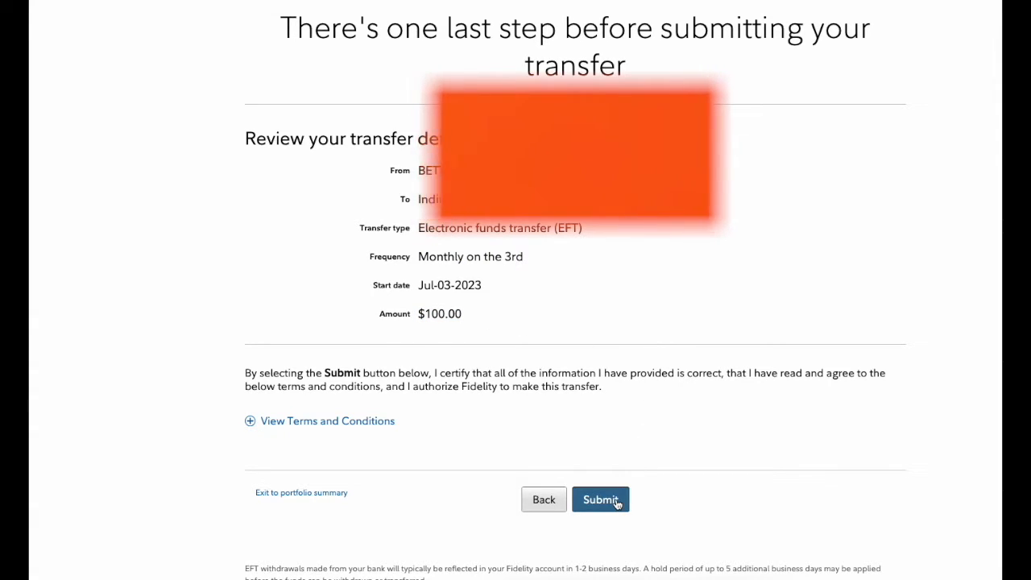
Submit the transfer and compare the Recurring transfers and Automatic investments sections.
{"action": "left_click", "coordinate": [599, 499]}
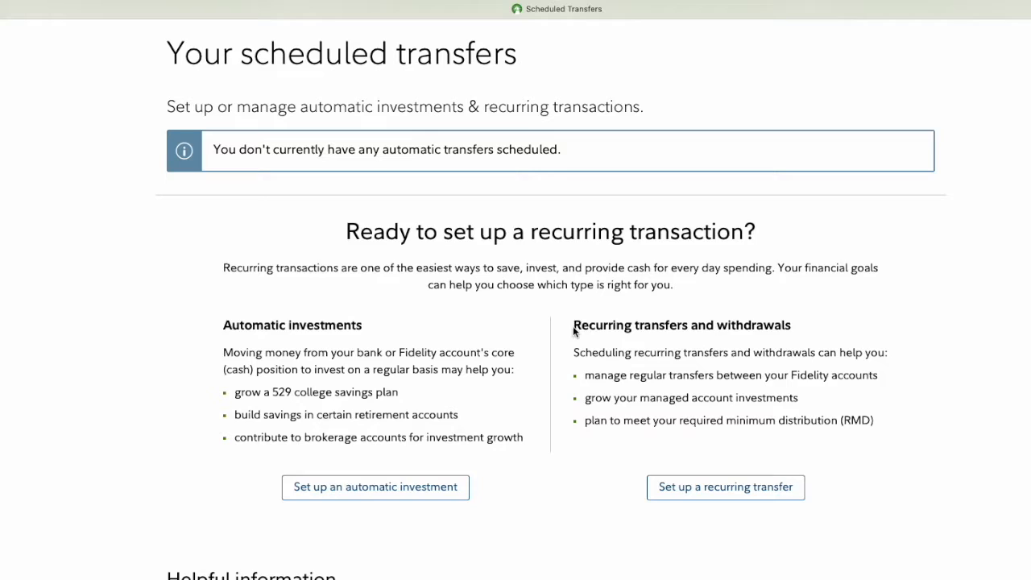
{"action": "double_click", "coordinate": [682, 326]}
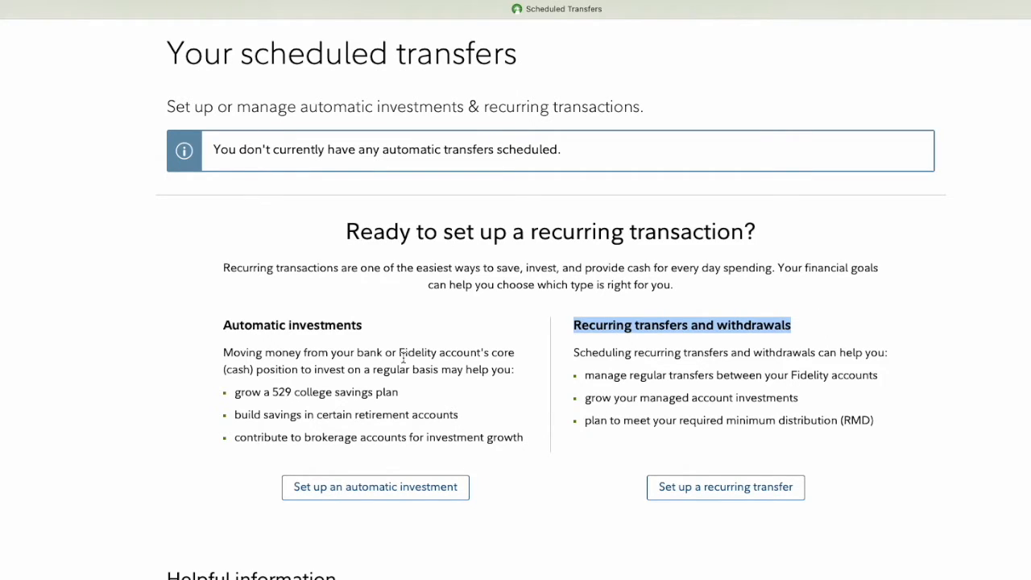
{"action": "double_click", "coordinate": [292, 325]}
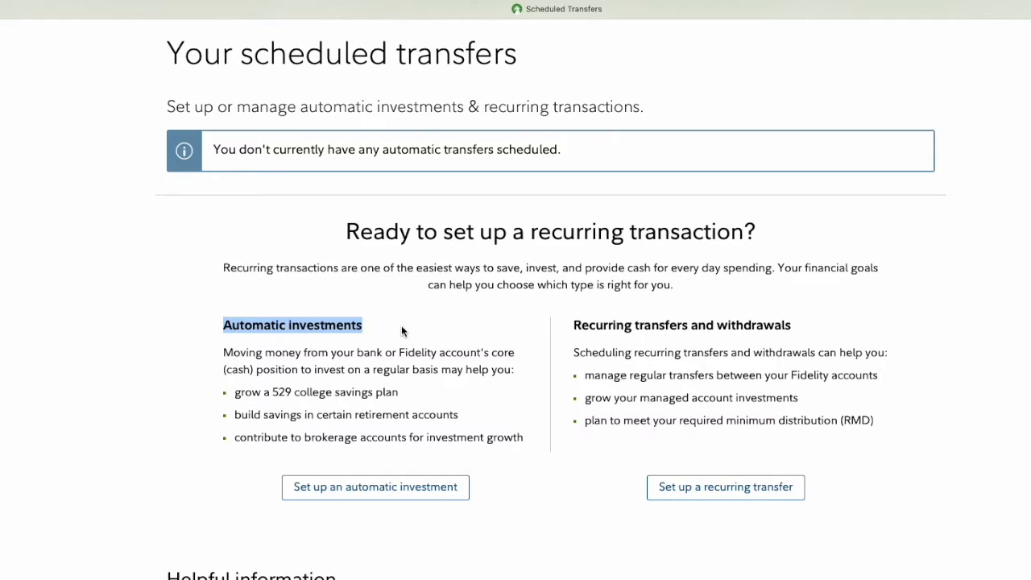
{"action": "mouse_move", "coordinate": [409, 332]}
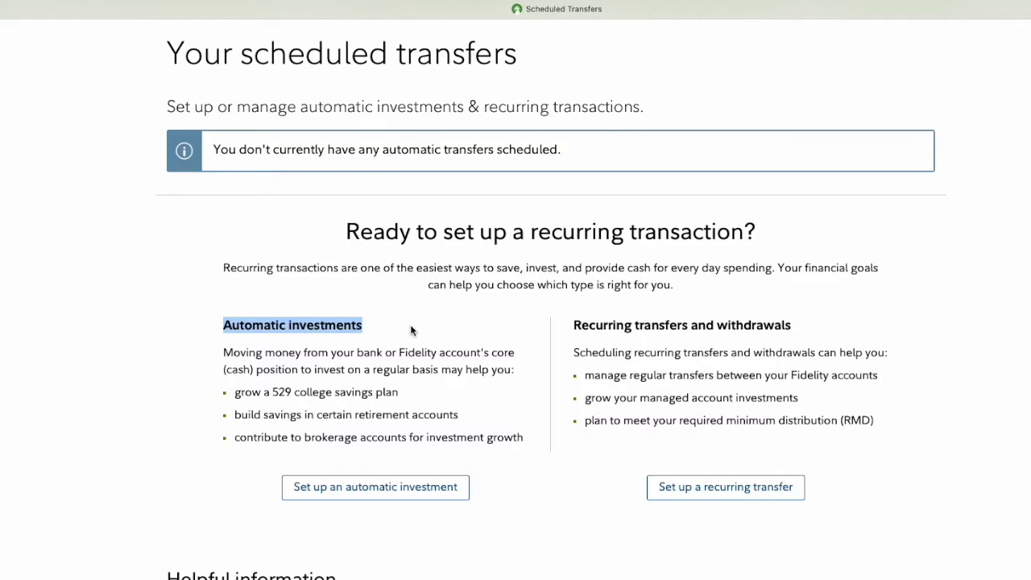
{"action": "mouse_move", "coordinate": [406, 333]}
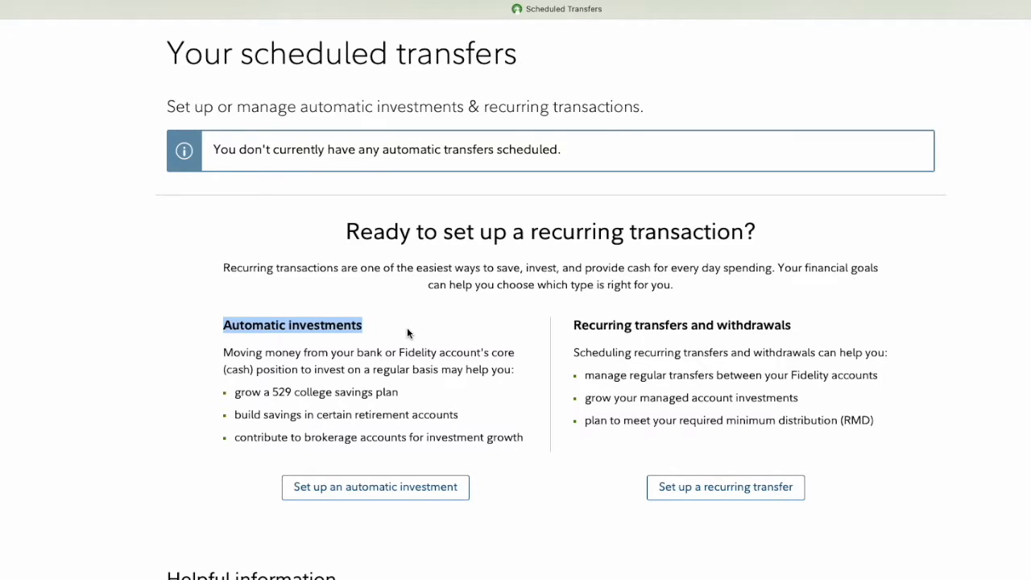
{"action": "mouse_move", "coordinate": [341, 367]}
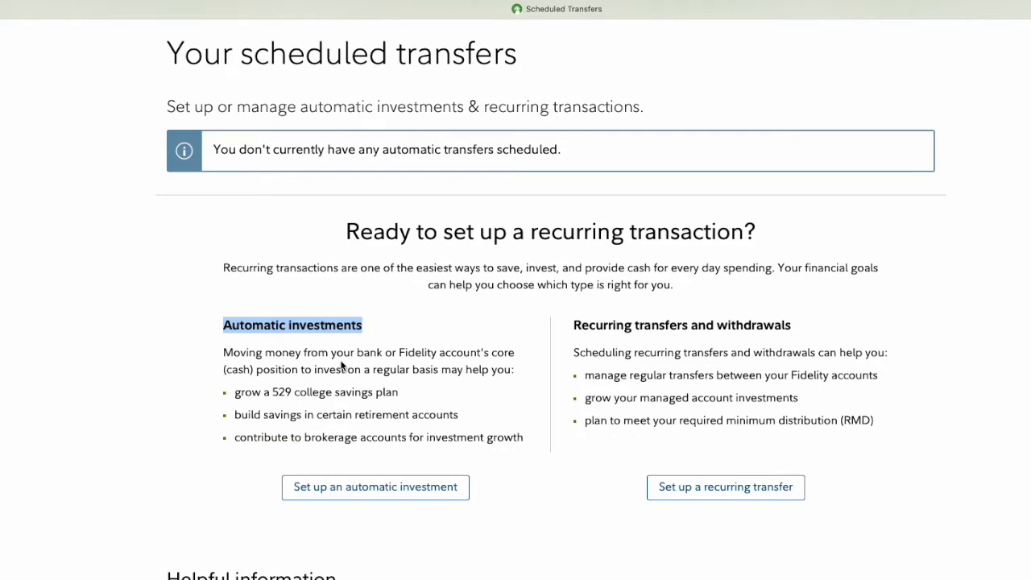
{"action": "mouse_move", "coordinate": [356, 348]}
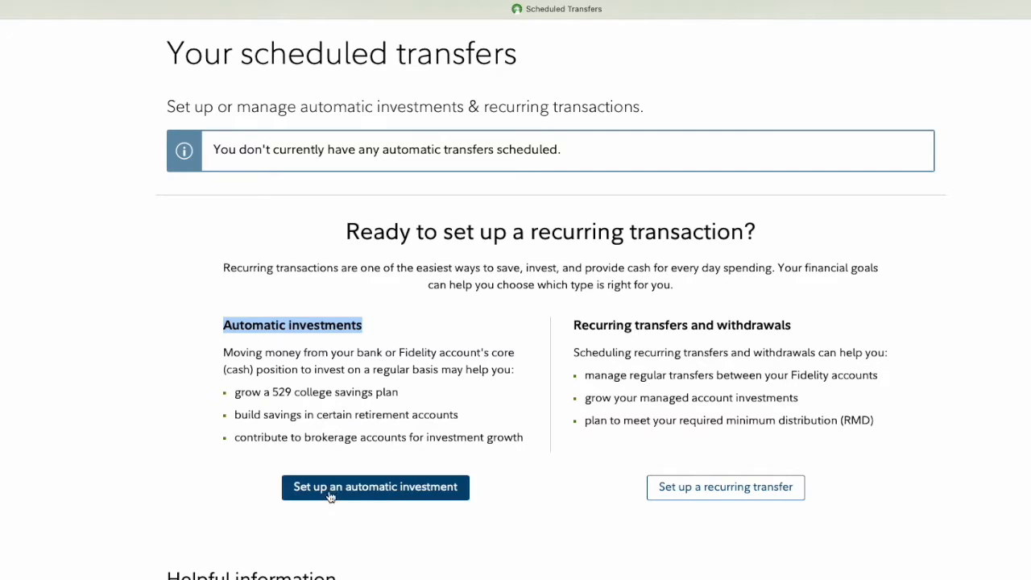
{"action": "mouse_move", "coordinate": [361, 490]}
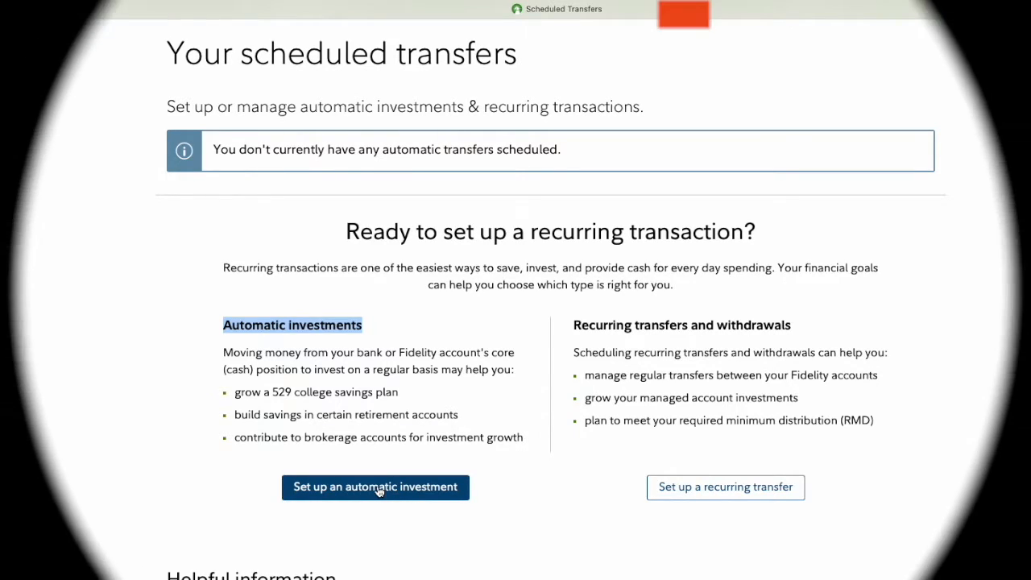
Start an automatic investment with $100 each into Fidelity Zero Large Cap Index Fund and Fidelity Large Cap Growth Index Fund.
{"action": "left_click", "coordinate": [373, 487]}
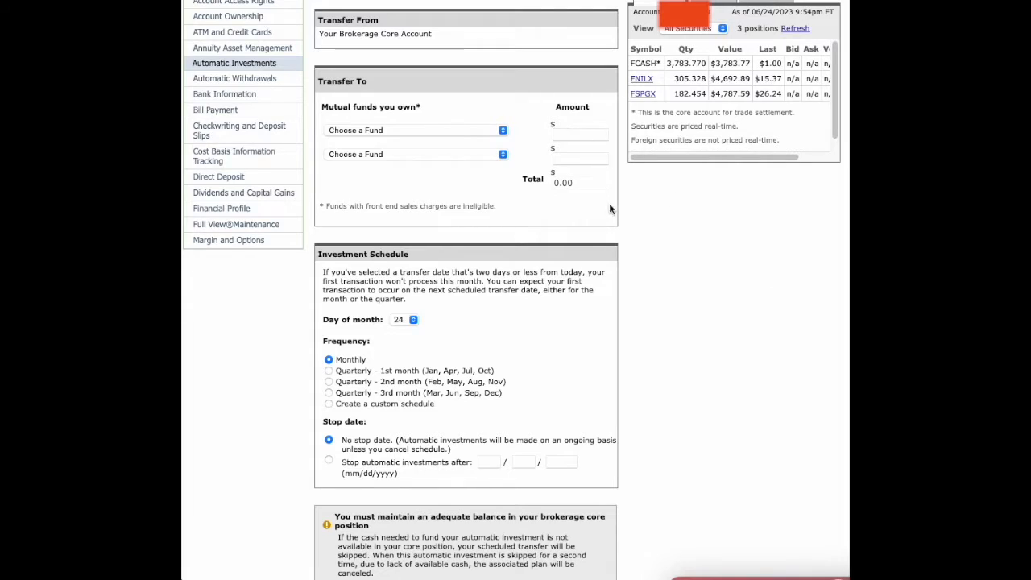
{"action": "mouse_move", "coordinate": [611, 67]}
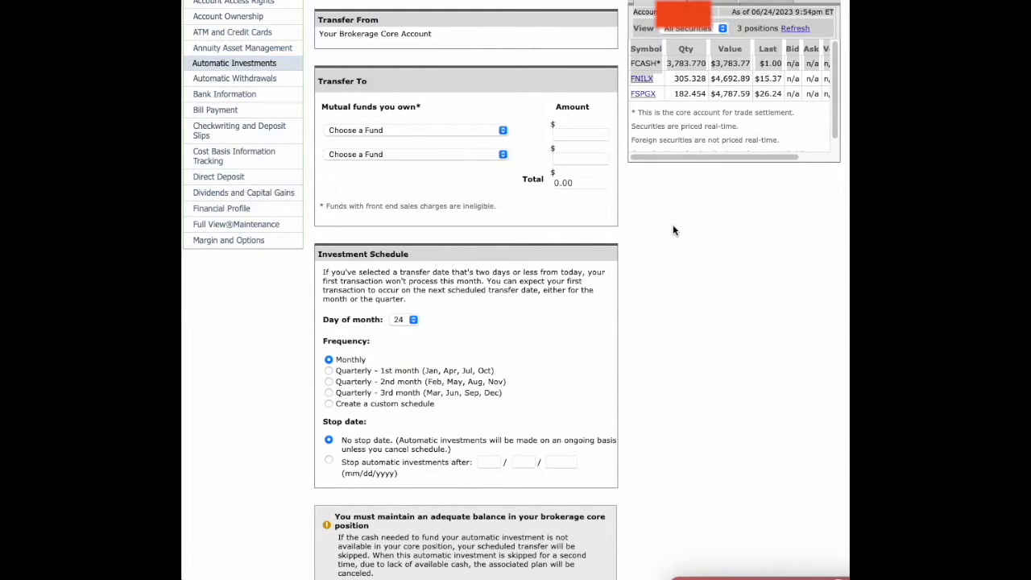
{"action": "mouse_move", "coordinate": [459, 66]}
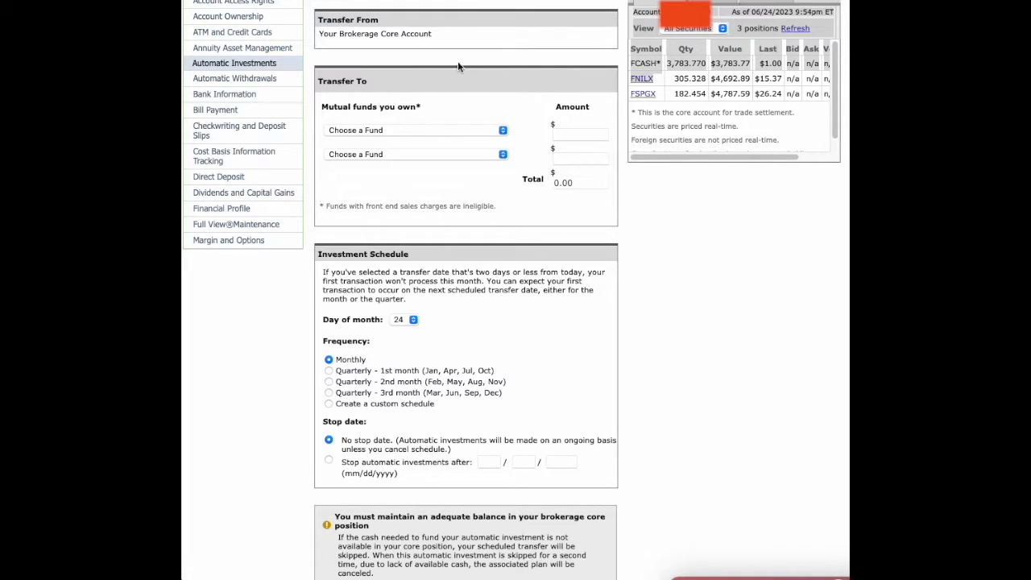
{"action": "mouse_move", "coordinate": [412, 166]}
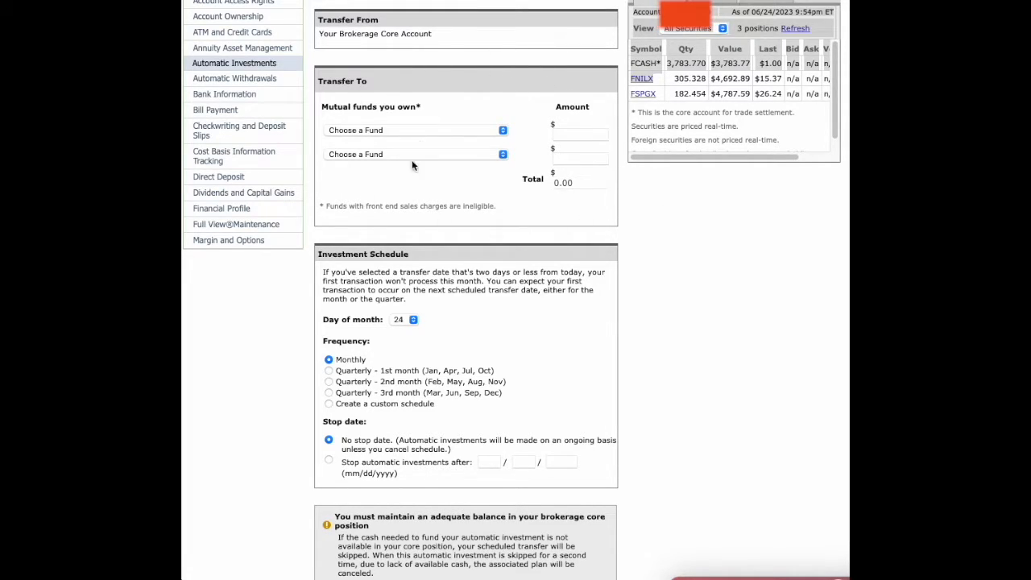
{"action": "mouse_move", "coordinate": [419, 88]}
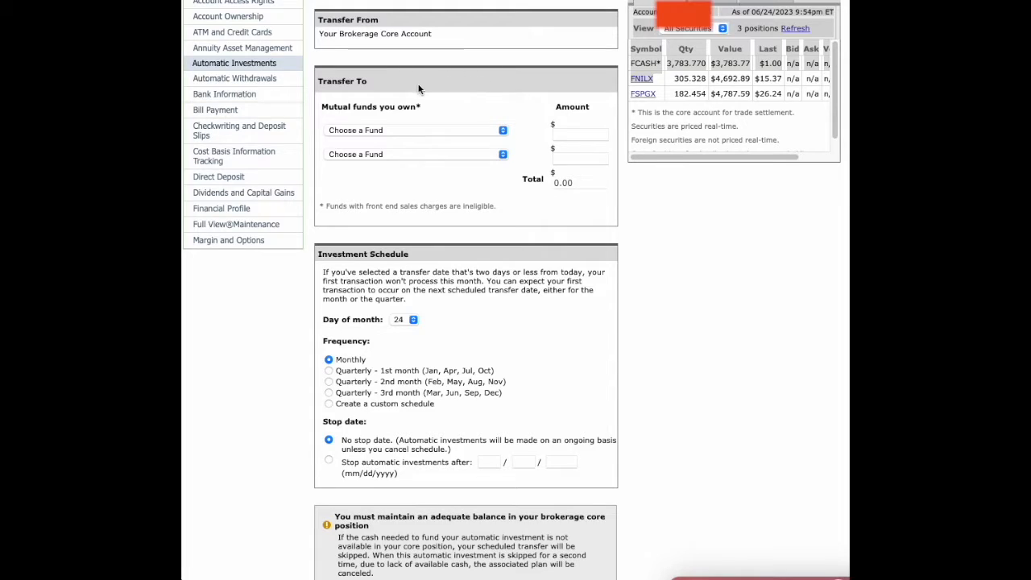
{"action": "mouse_move", "coordinate": [389, 118]}
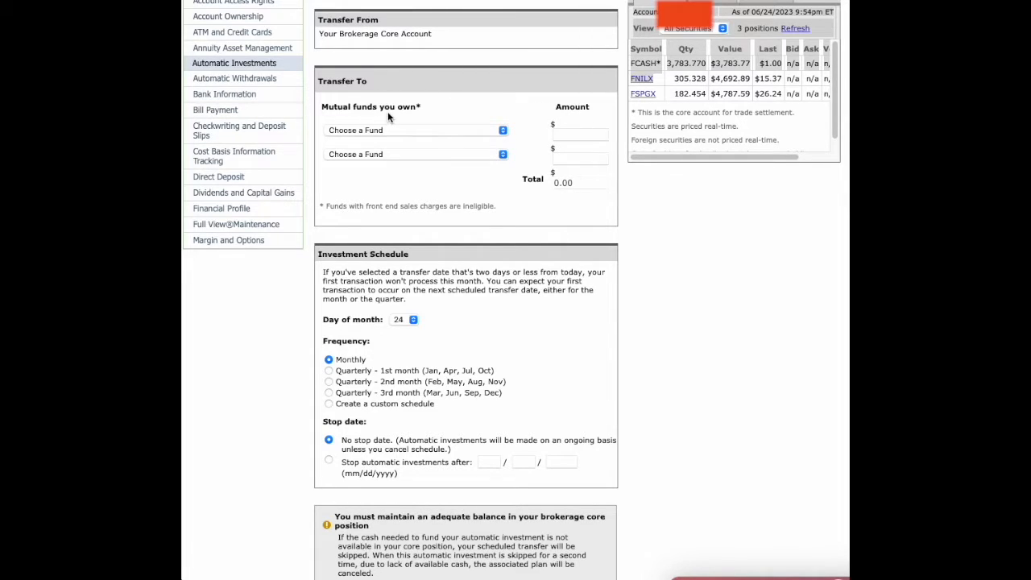
{"action": "mouse_move", "coordinate": [680, 264]}
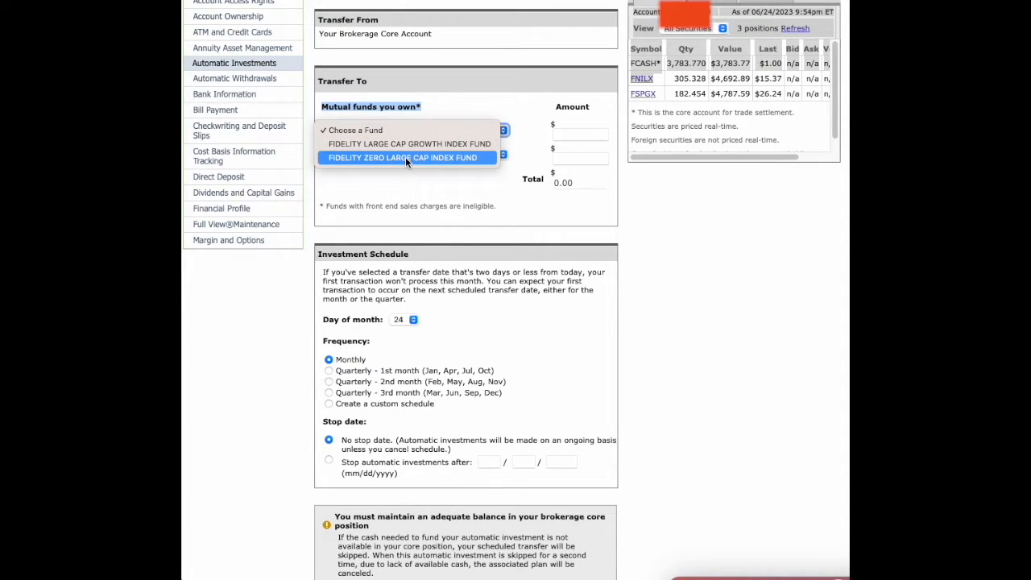
{"action": "left_click", "coordinate": [406, 157]}
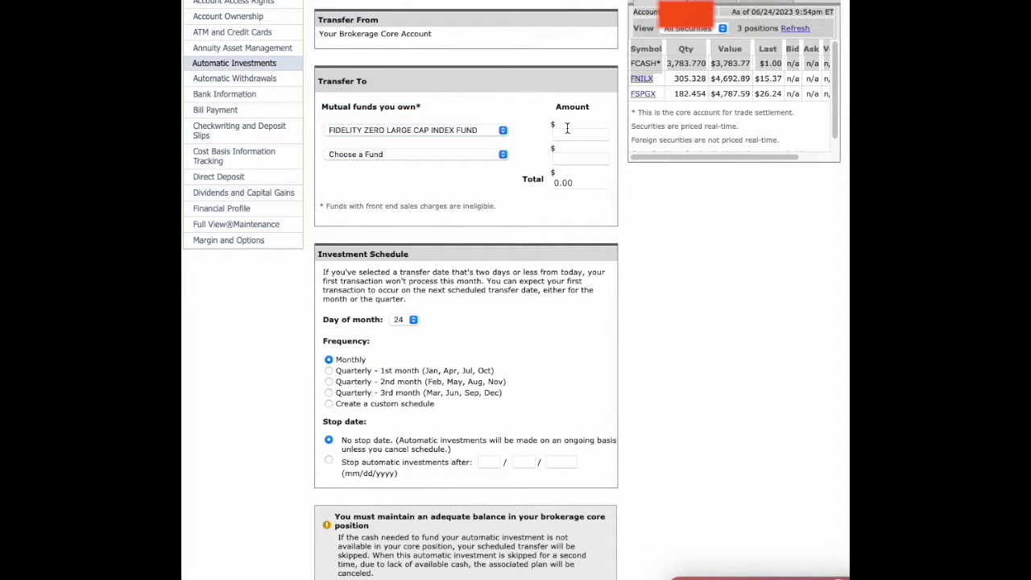
{"action": "type", "text": "100.00"}
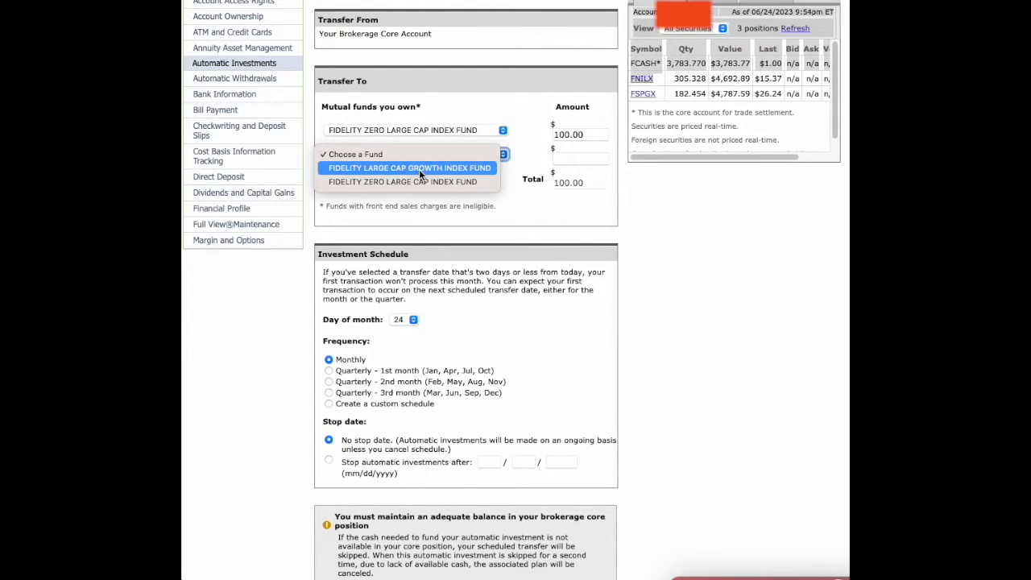
{"action": "left_click", "coordinate": [409, 167]}
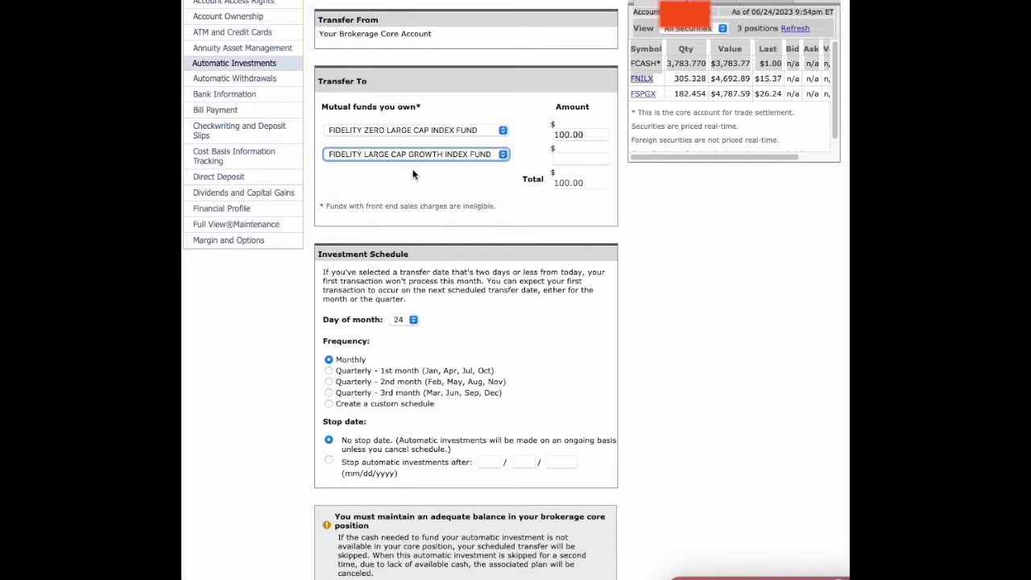
{"action": "left_click", "coordinate": [580, 158]}
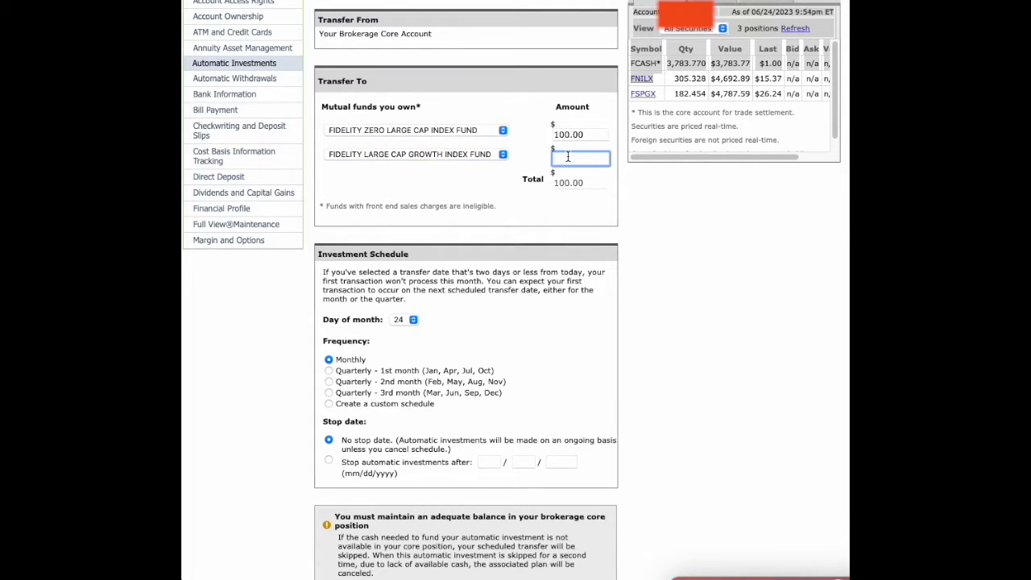
{"action": "type", "text": "100.00"}
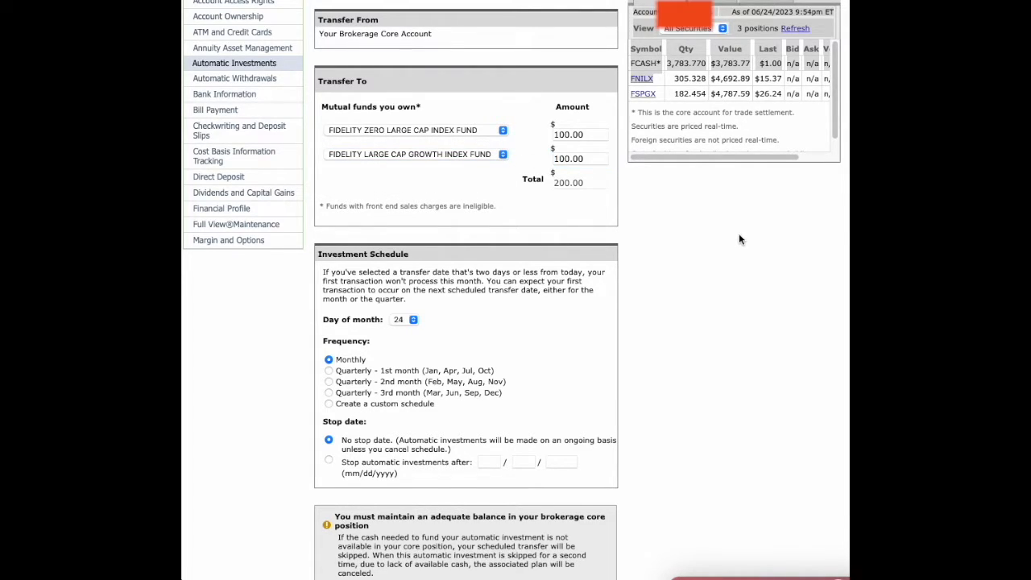
{"action": "mouse_move", "coordinate": [467, 118]}
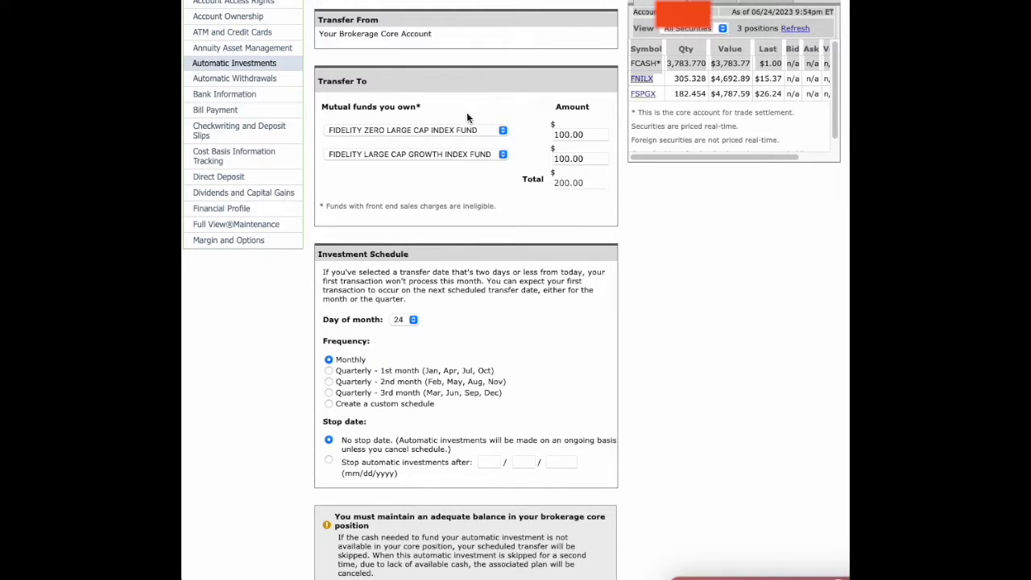
{"action": "mouse_move", "coordinate": [399, 252]}
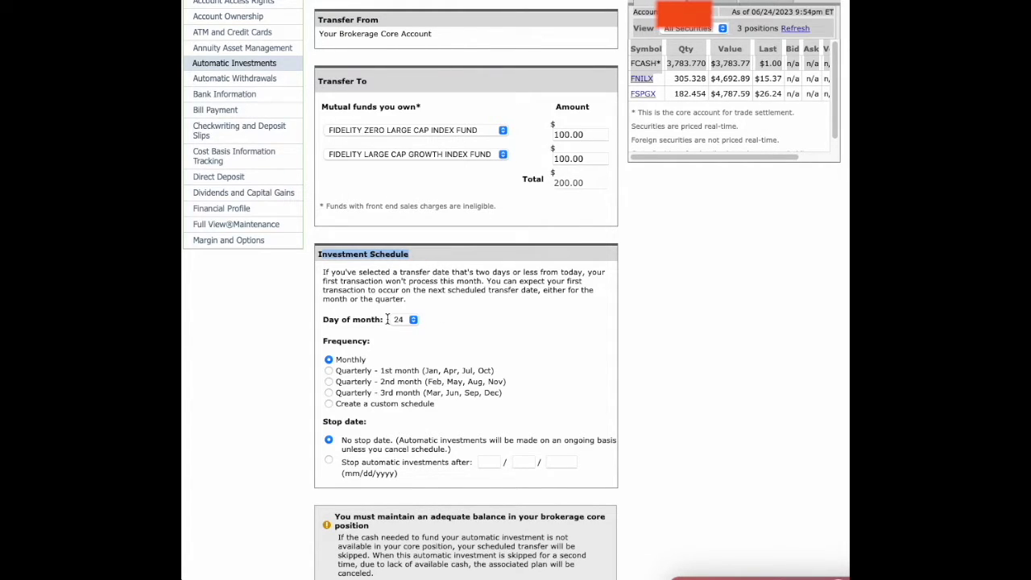
Set the investment day to the 31st, try Quarterly - 1st month, then return to Monthly.
{"action": "left_click", "coordinate": [413, 319]}
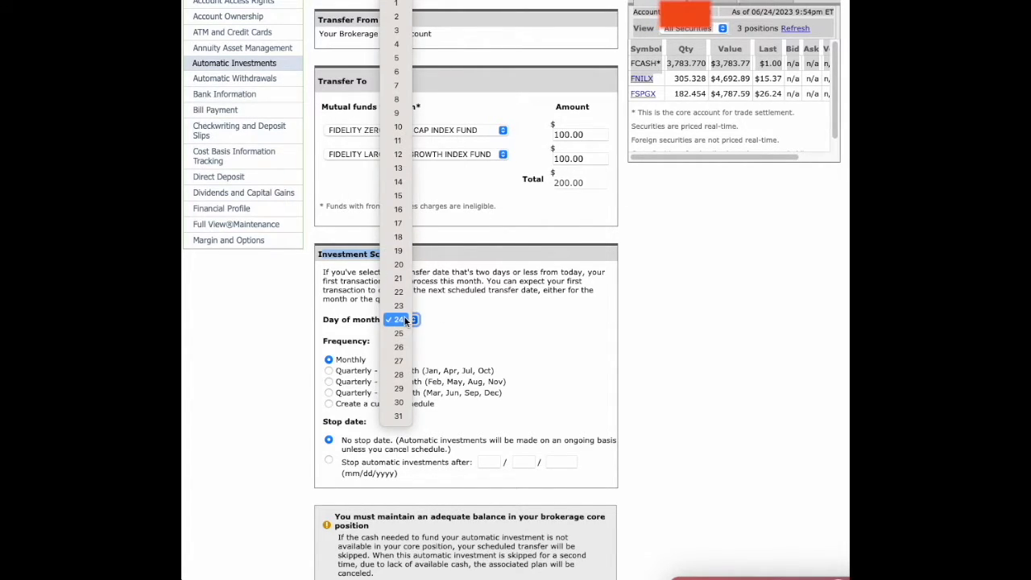
{"action": "mouse_move", "coordinate": [399, 415]}
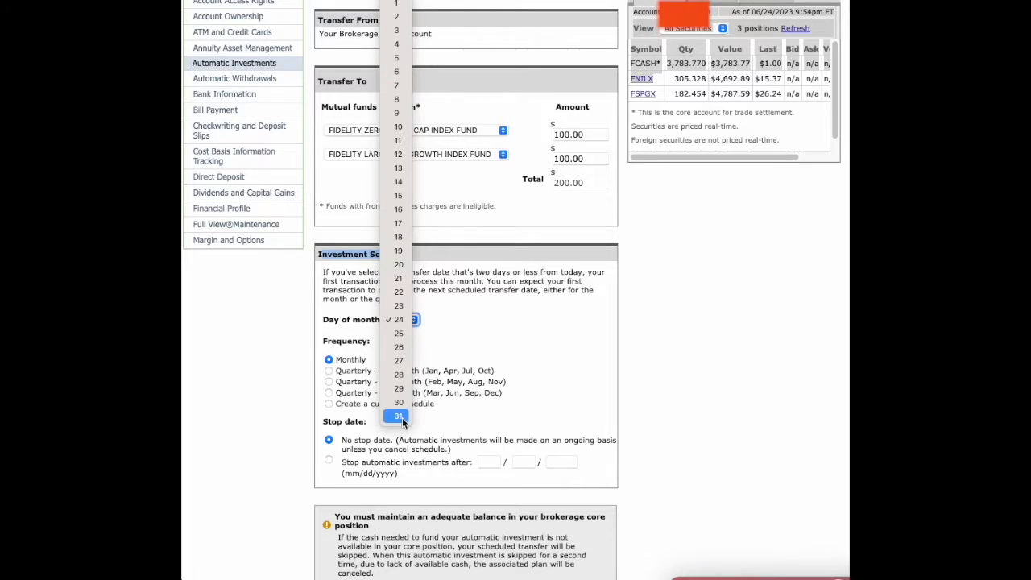
{"action": "left_click", "coordinate": [396, 415]}
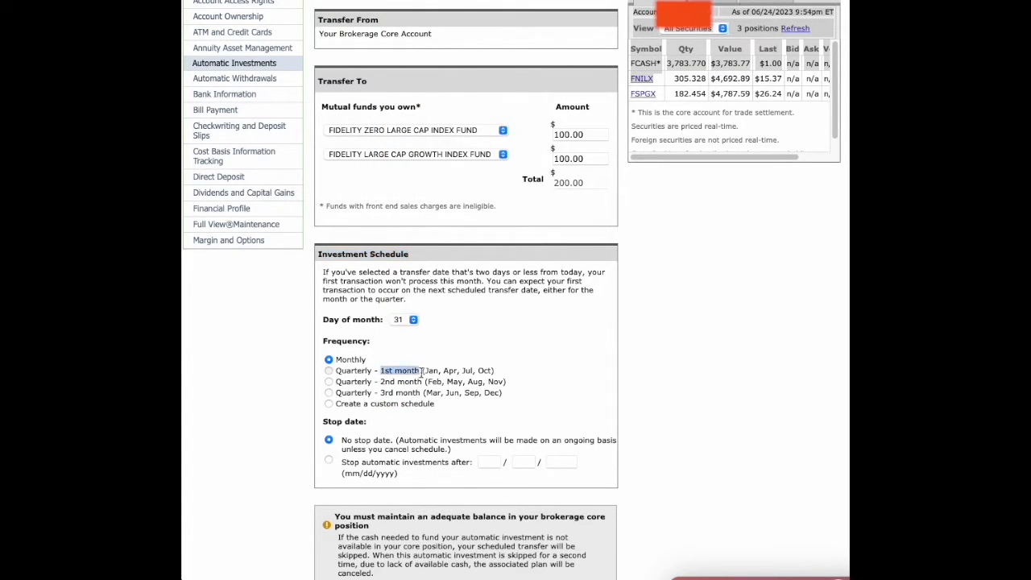
{"action": "left_click", "coordinate": [328, 370]}
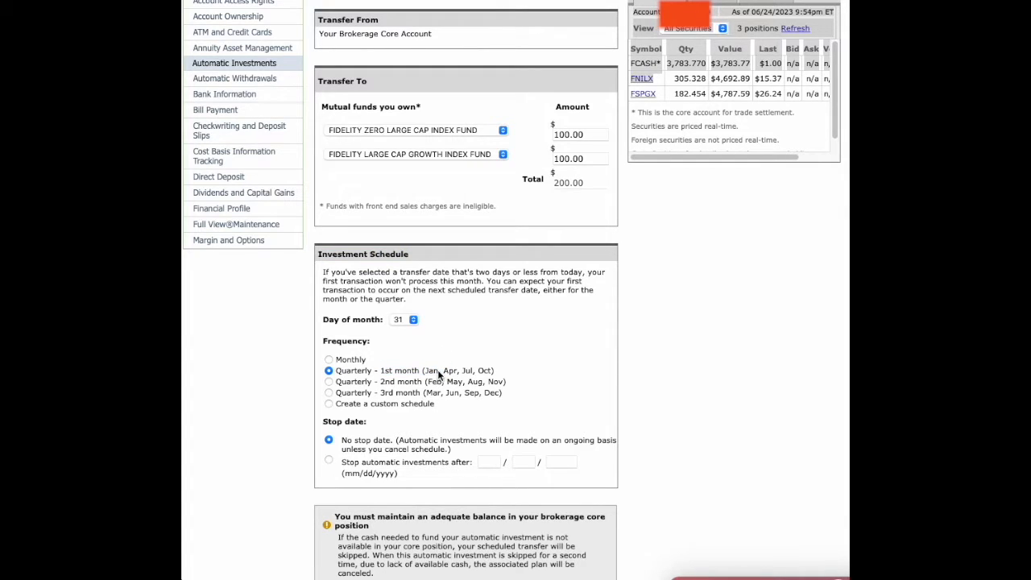
{"action": "mouse_move", "coordinate": [395, 383]}
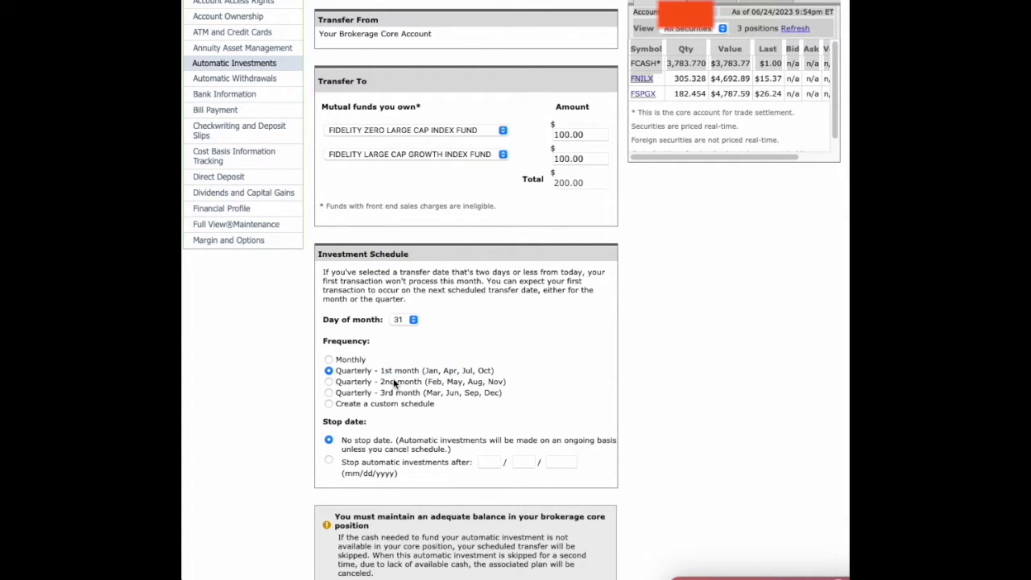
{"action": "mouse_move", "coordinate": [473, 388]}
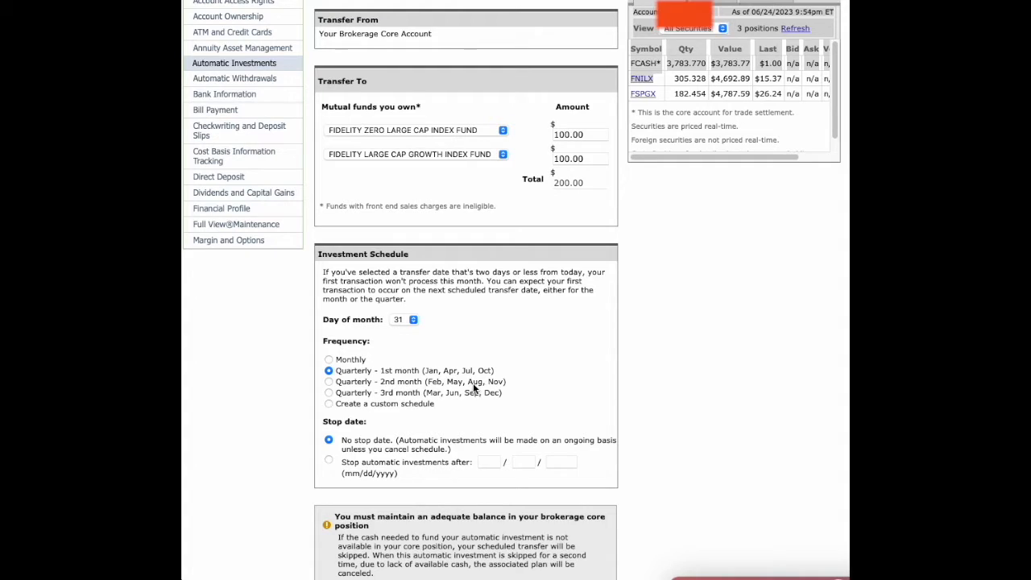
{"action": "left_click", "coordinate": [329, 359]}
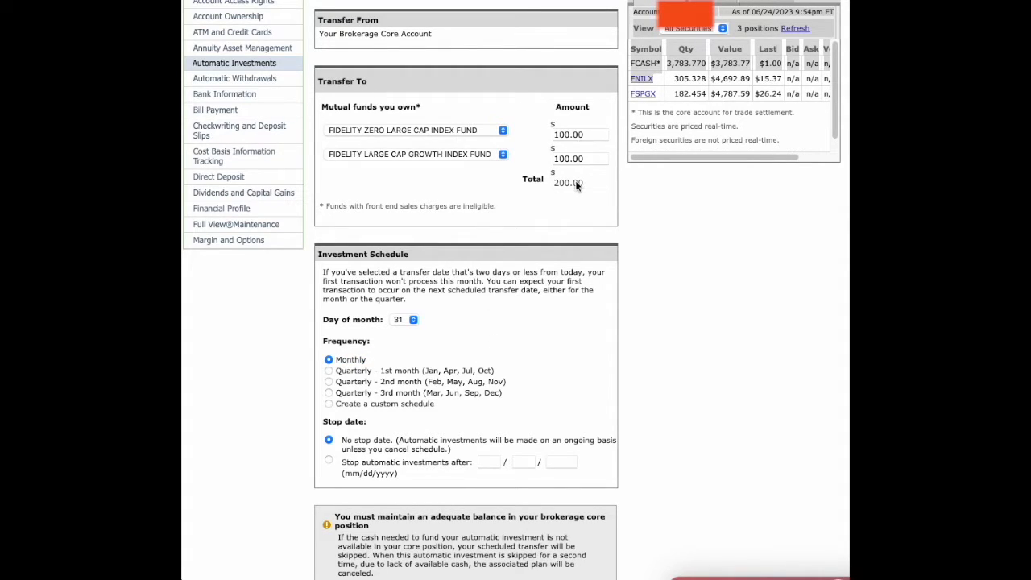
{"action": "mouse_move", "coordinate": [464, 149]}
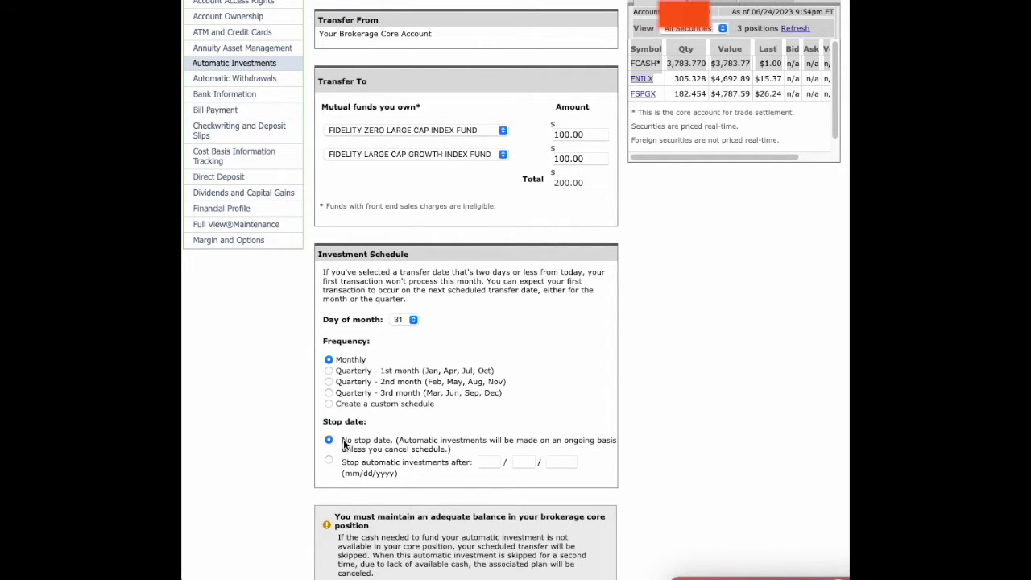
{"action": "mouse_move", "coordinate": [480, 444]}
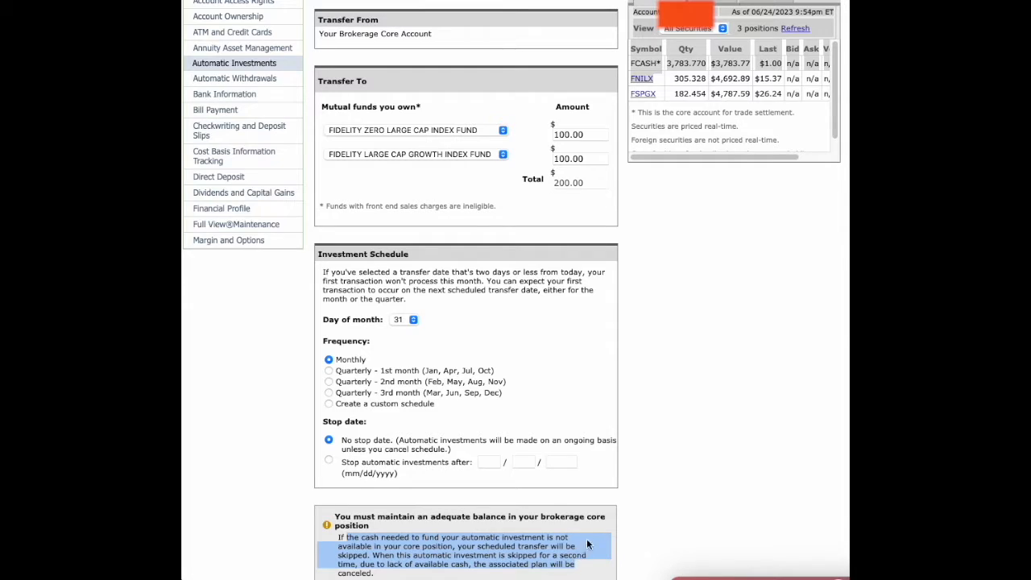
{"action": "mouse_move", "coordinate": [652, 506]}
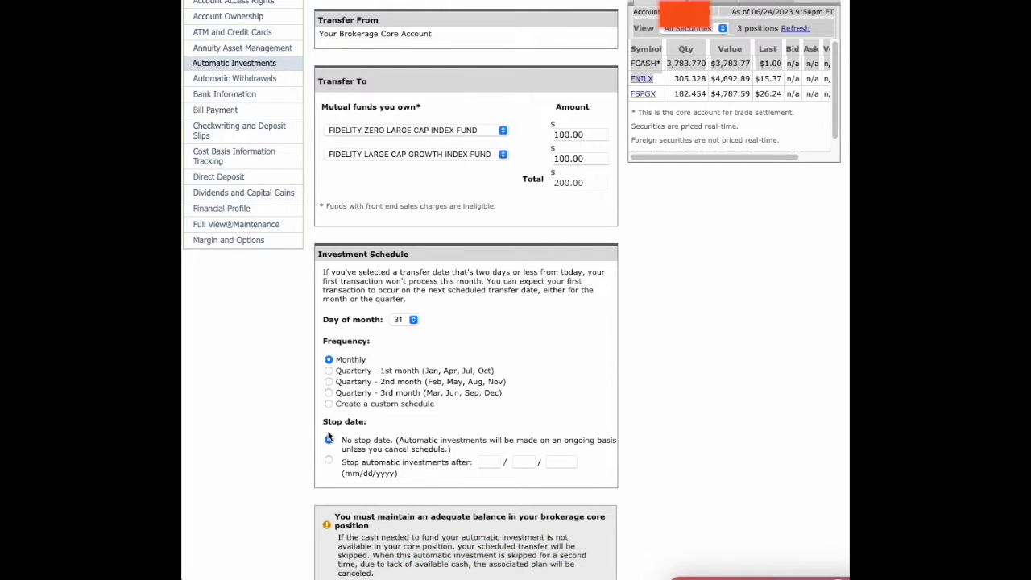
{"action": "left_click", "coordinate": [329, 461]}
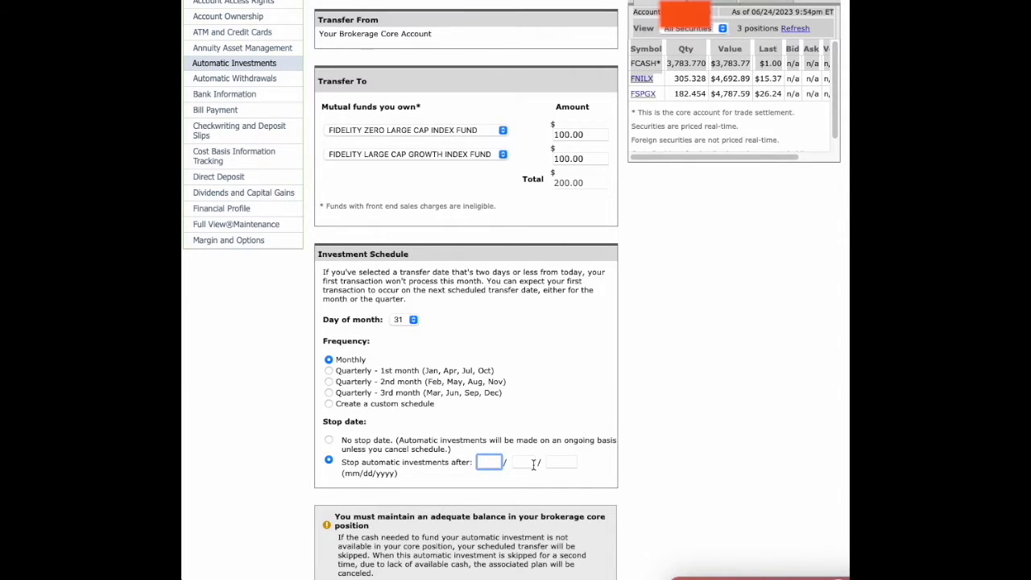
{"action": "left_click", "coordinate": [329, 439]}
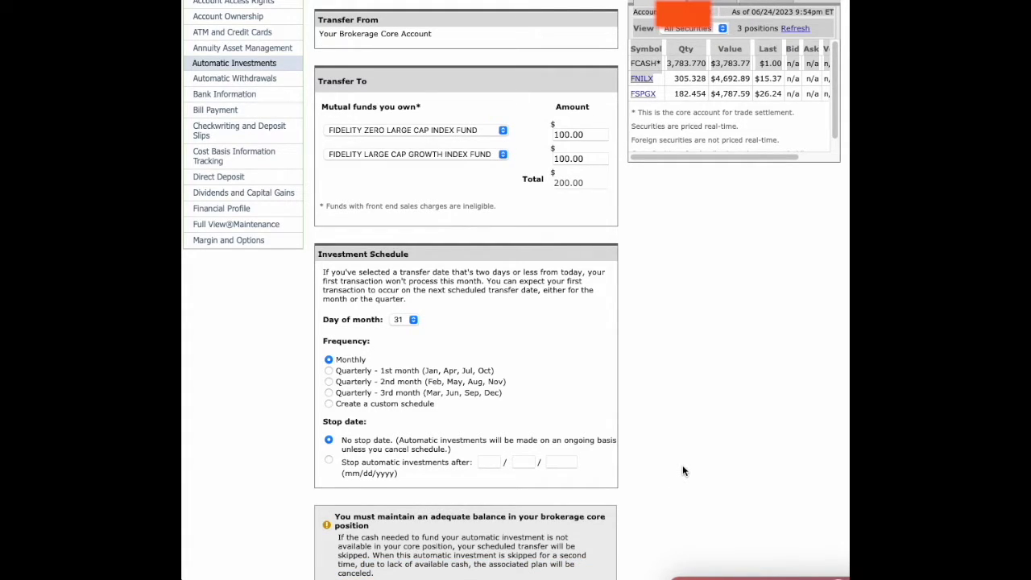
{"action": "mouse_move", "coordinate": [728, 429]}
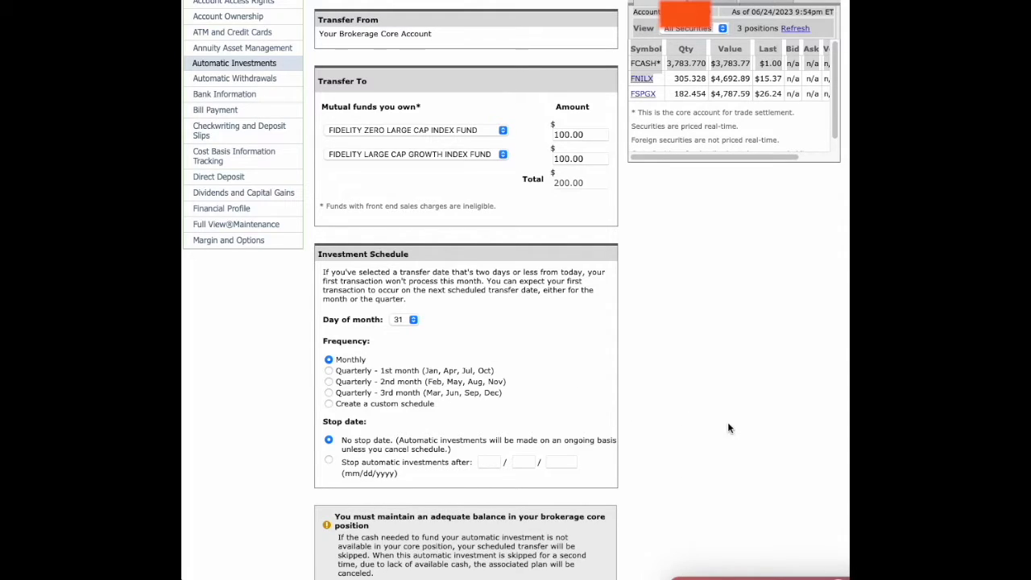
{"action": "mouse_move", "coordinate": [701, 422]}
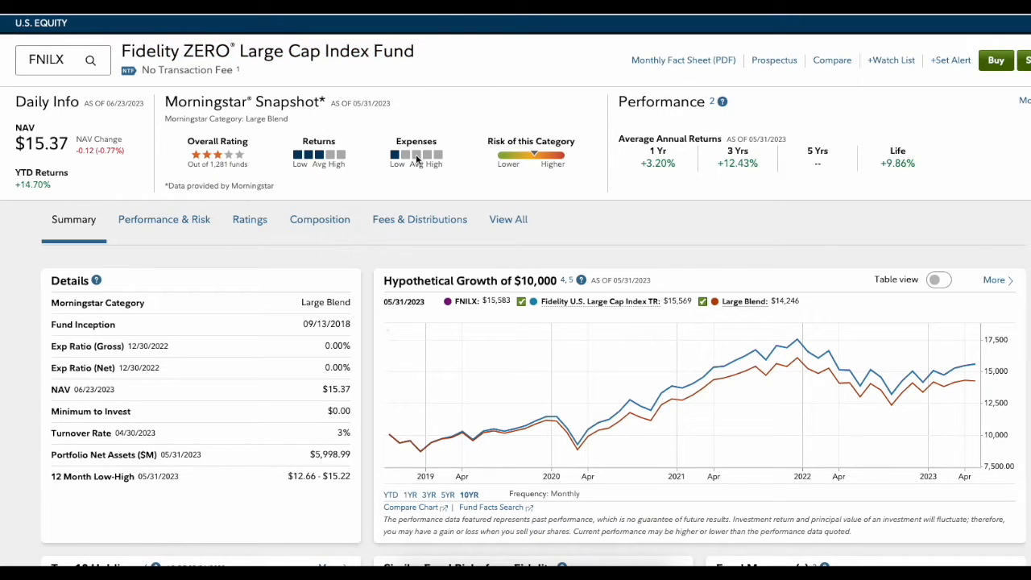
{"action": "mouse_move", "coordinate": [433, 200]}
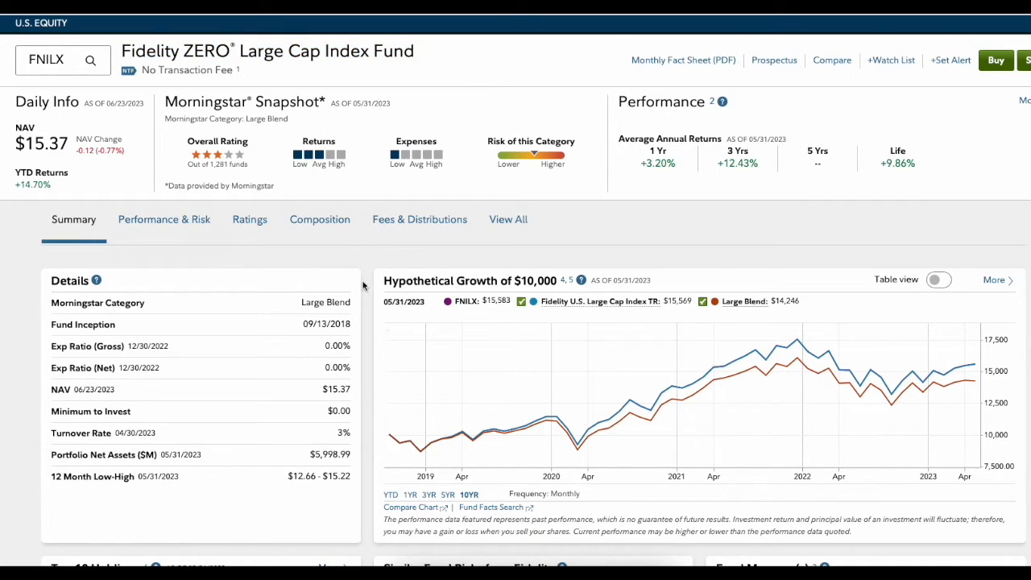
{"action": "scroll", "scroll_direction": "down", "scroll_amount": 3}
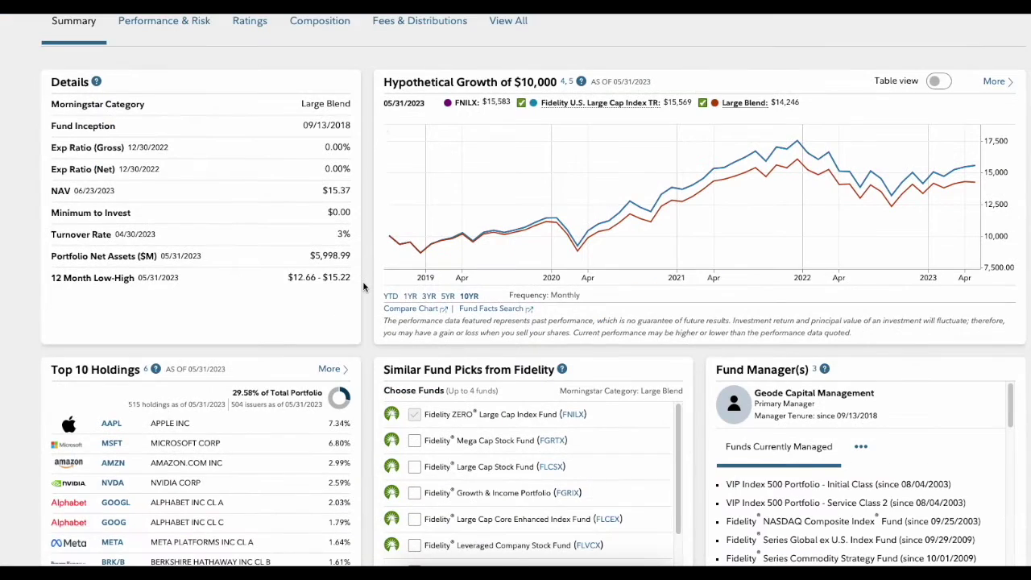
{"action": "scroll", "scroll_direction": "down", "scroll_amount": 3}
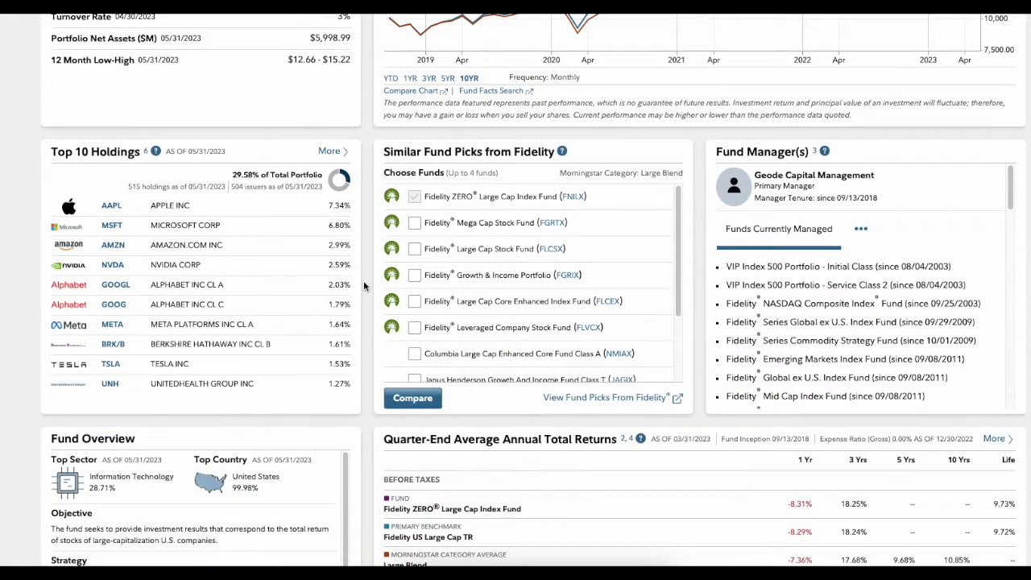
{"action": "scroll", "scroll_direction": "down", "scroll_amount": 3}
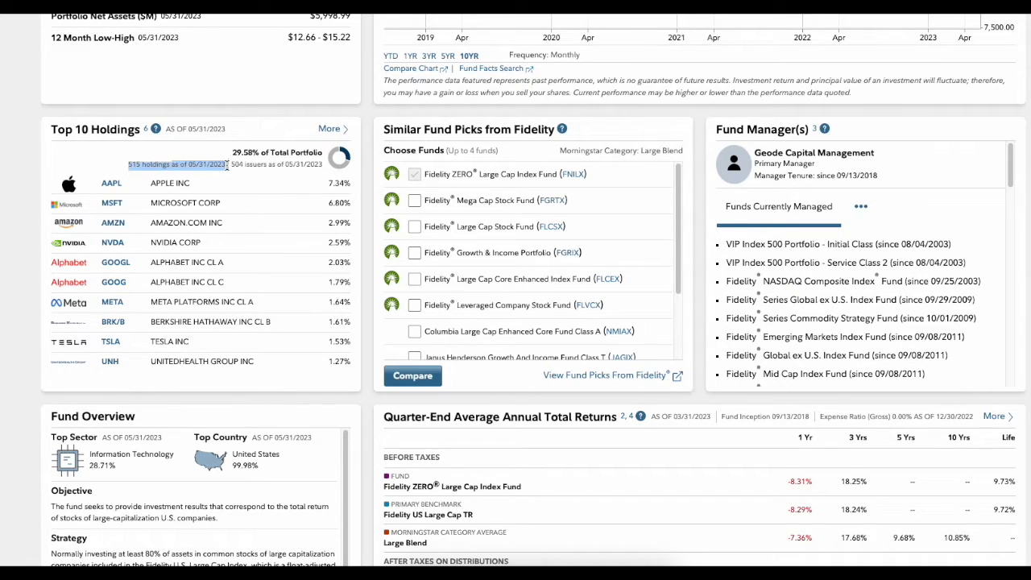
{"action": "mouse_move", "coordinate": [74, 148]}
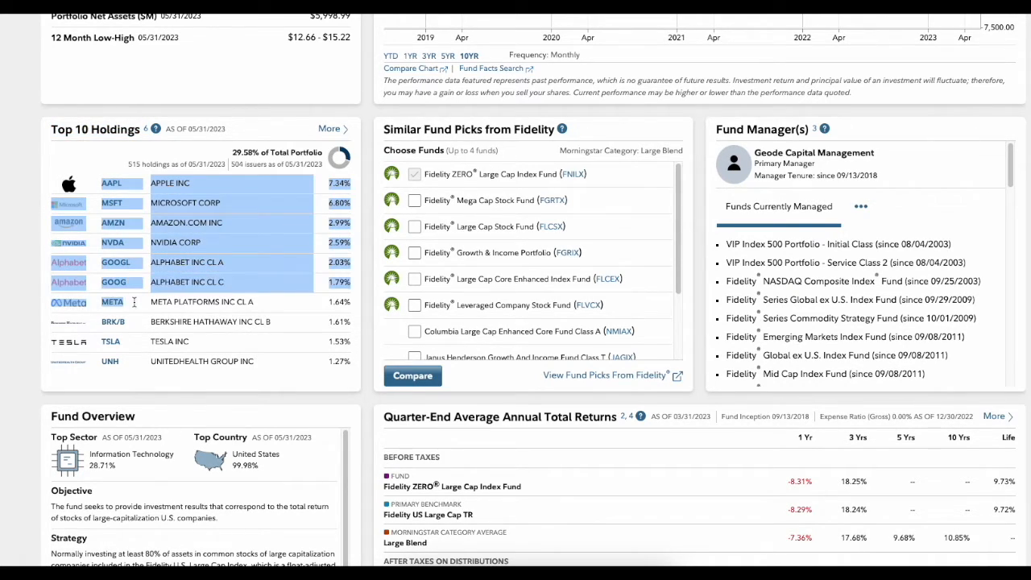
{"action": "mouse_move", "coordinate": [169, 354]}
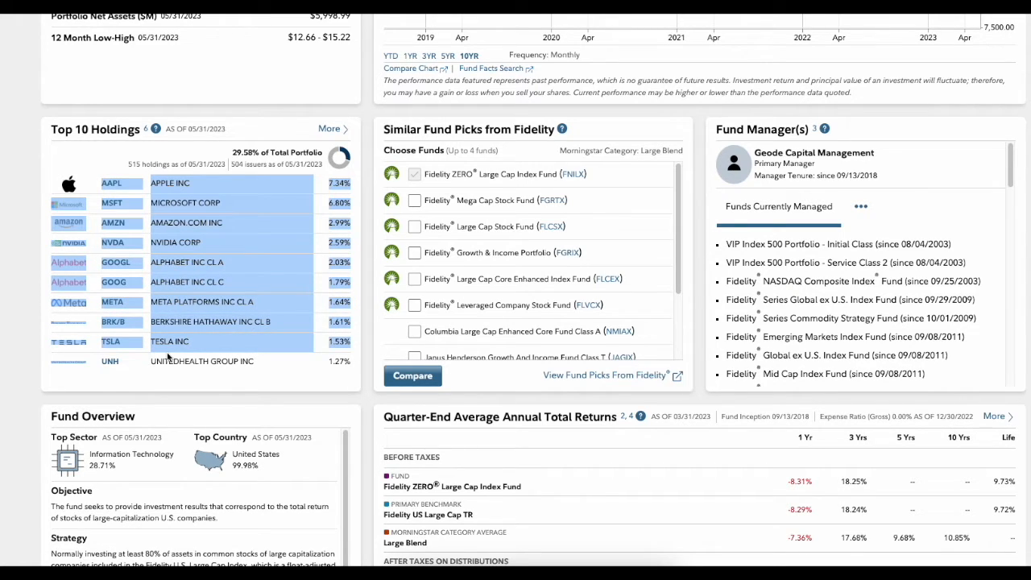
{"action": "scroll", "scroll_direction": "down", "scroll_amount": 3}
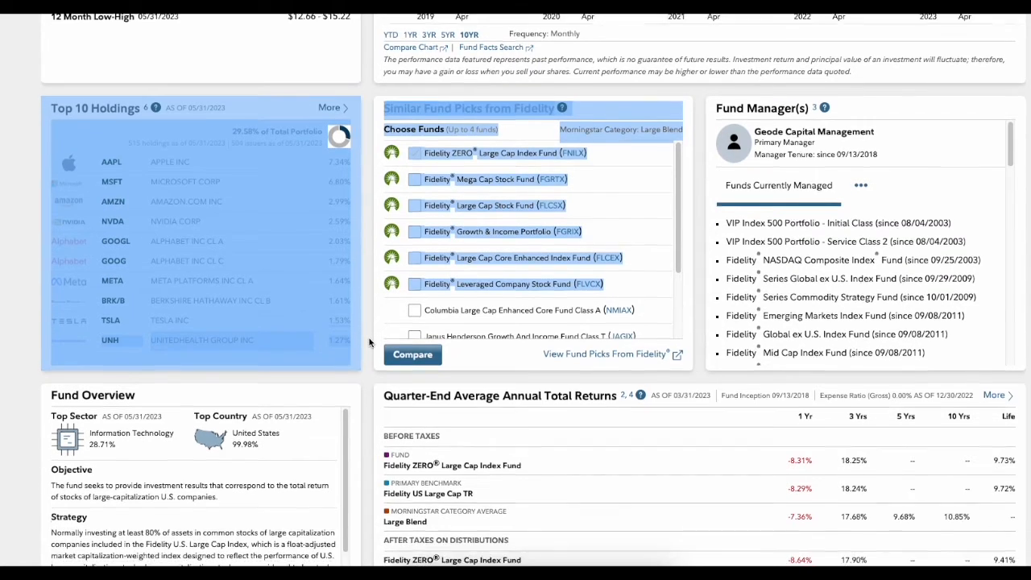
{"action": "scroll", "scroll_direction": "down", "scroll_amount": 3}
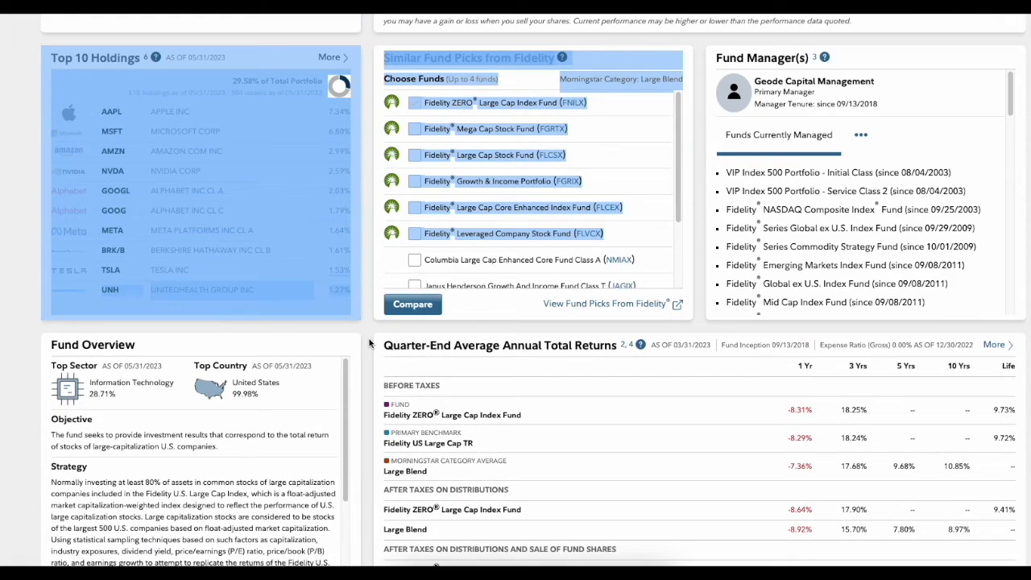
{"action": "scroll", "scroll_direction": "up", "scroll_amount": 3}
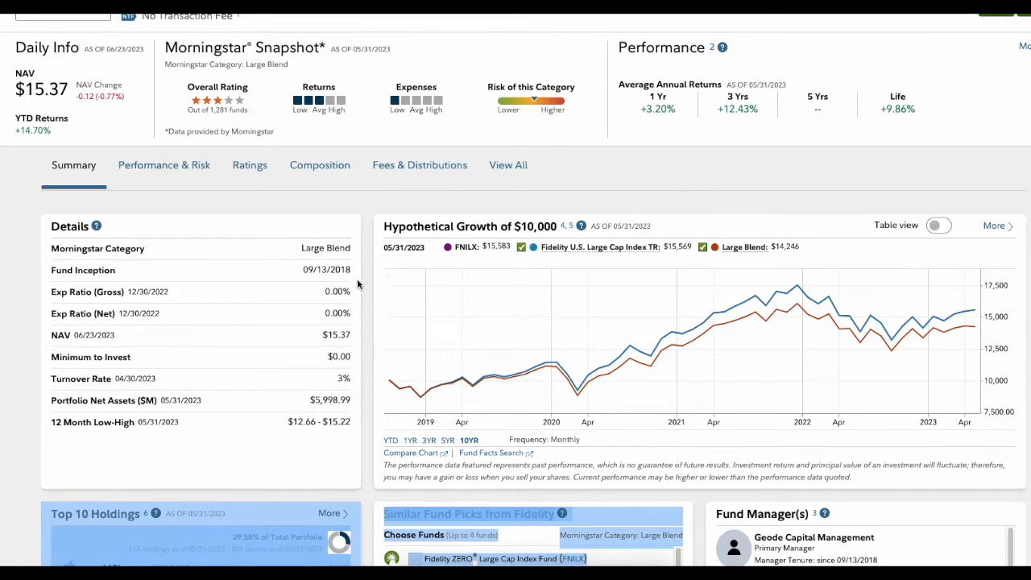
{"action": "scroll", "scroll_direction": "up", "scroll_amount": 3}
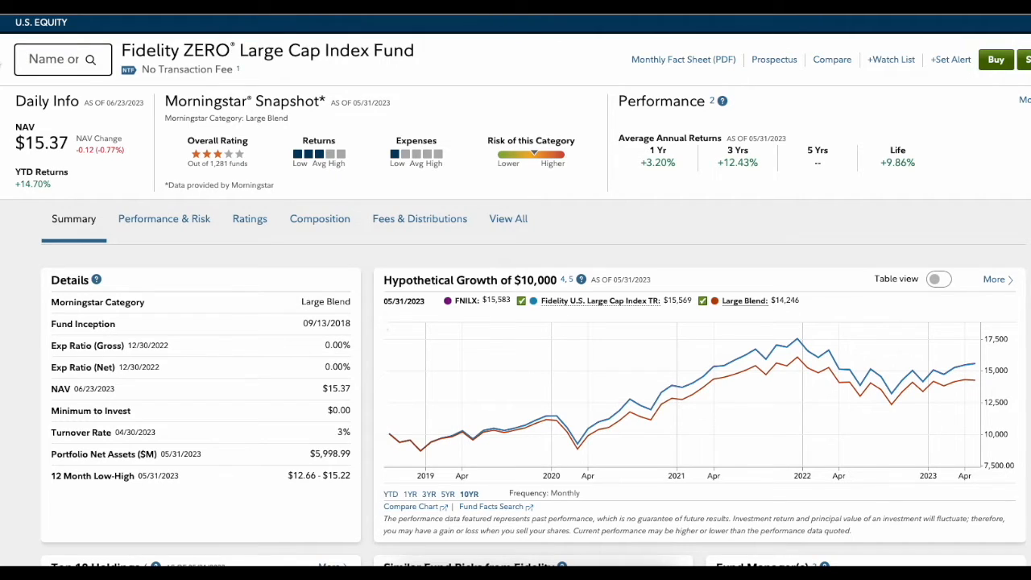
Search for fspgx and open the Fidelity Large Cap Growth Index Fund (FSPGX) research page.
{"action": "type", "text": "fspgx"}
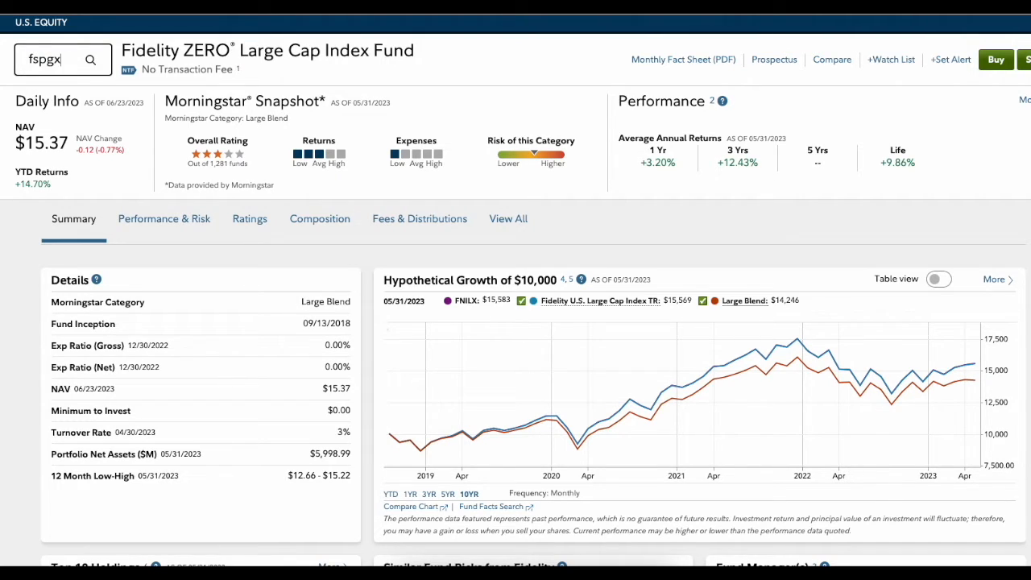
{"action": "left_click", "coordinate": [91, 59]}
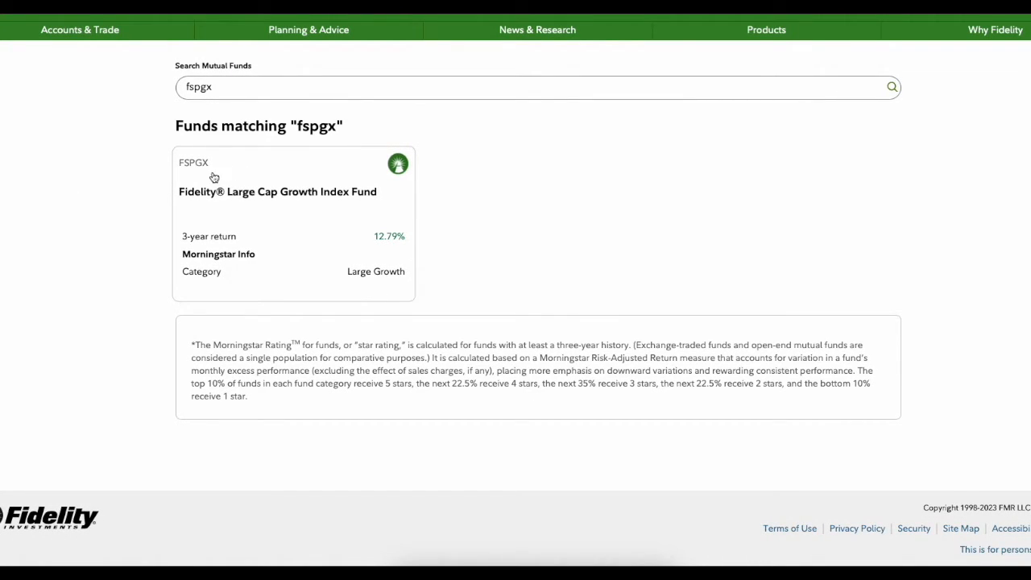
{"action": "left_click", "coordinate": [277, 192]}
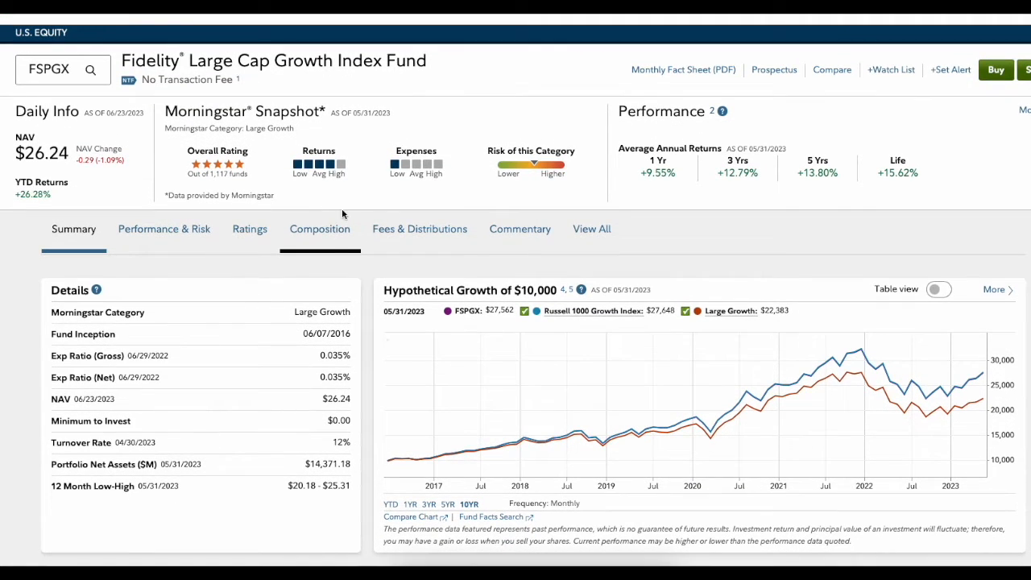
{"action": "double_click", "coordinate": [335, 356]}
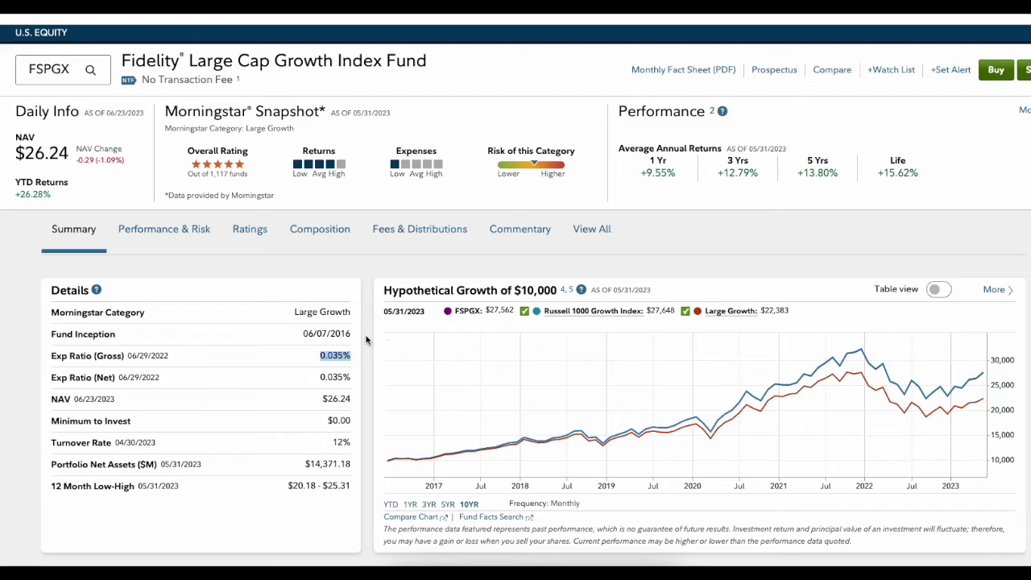
{"action": "scroll", "scroll_direction": "down", "scroll_amount": 3}
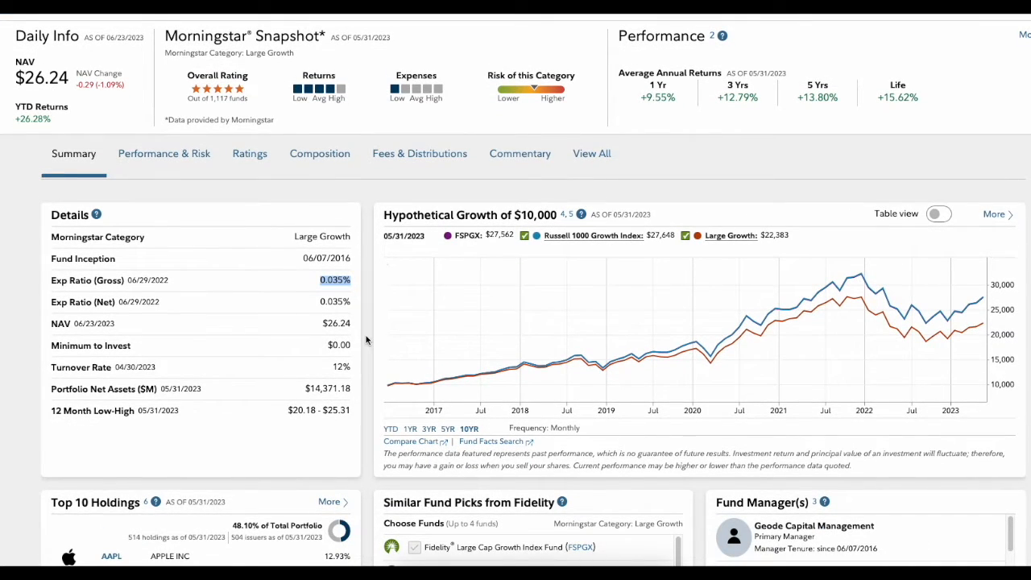
{"action": "scroll", "scroll_direction": "down", "scroll_amount": 3}
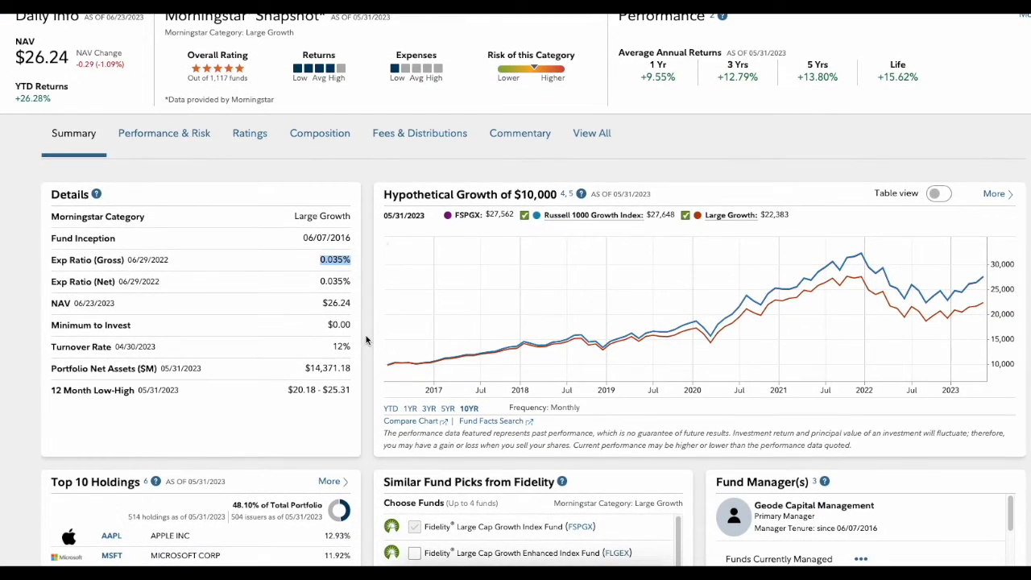
{"action": "scroll", "scroll_direction": "down", "scroll_amount": 3}
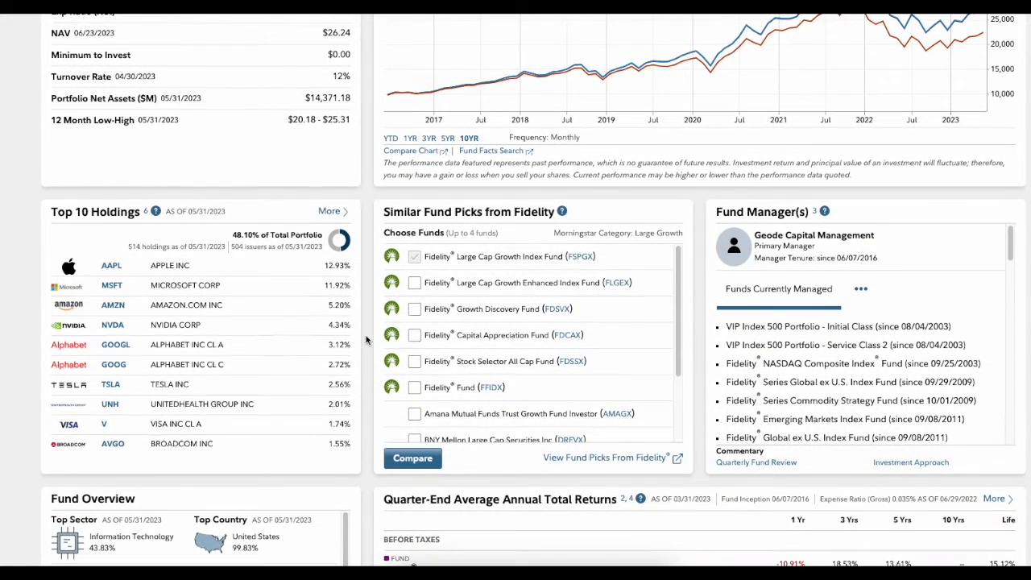
{"action": "mouse_move", "coordinate": [113, 284]}
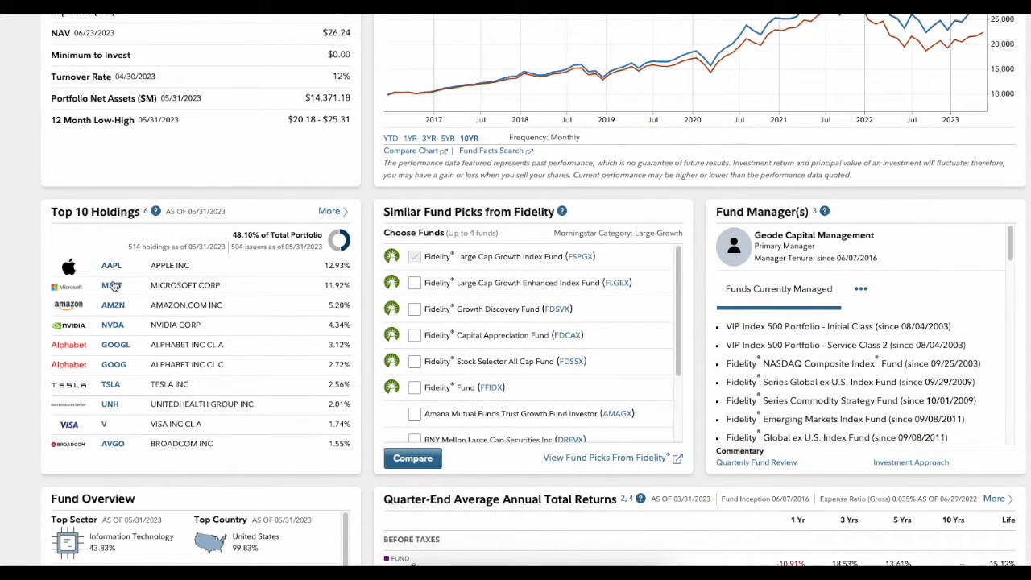
{"action": "mouse_move", "coordinate": [116, 388]}
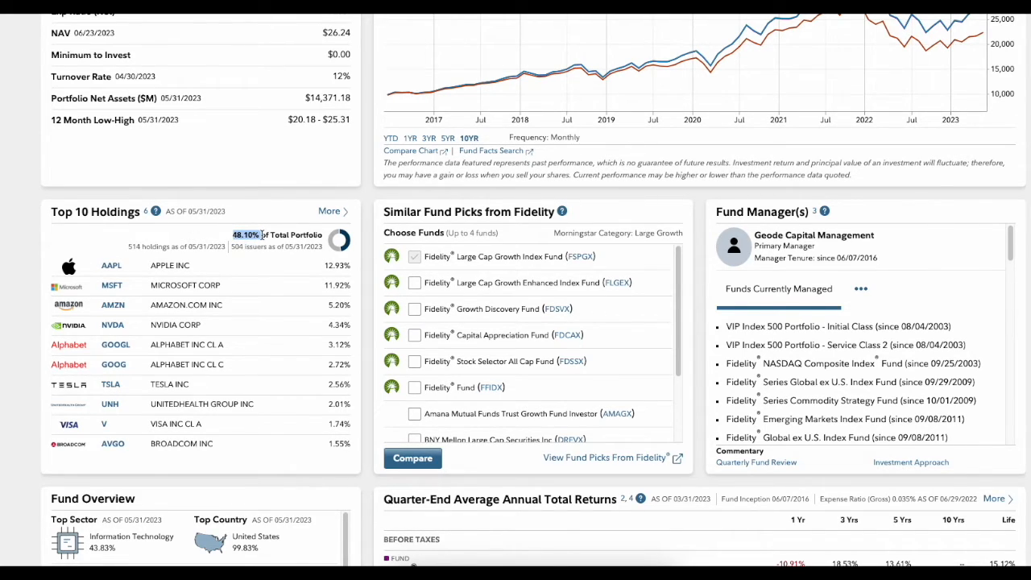
{"action": "mouse_move", "coordinate": [184, 244]}
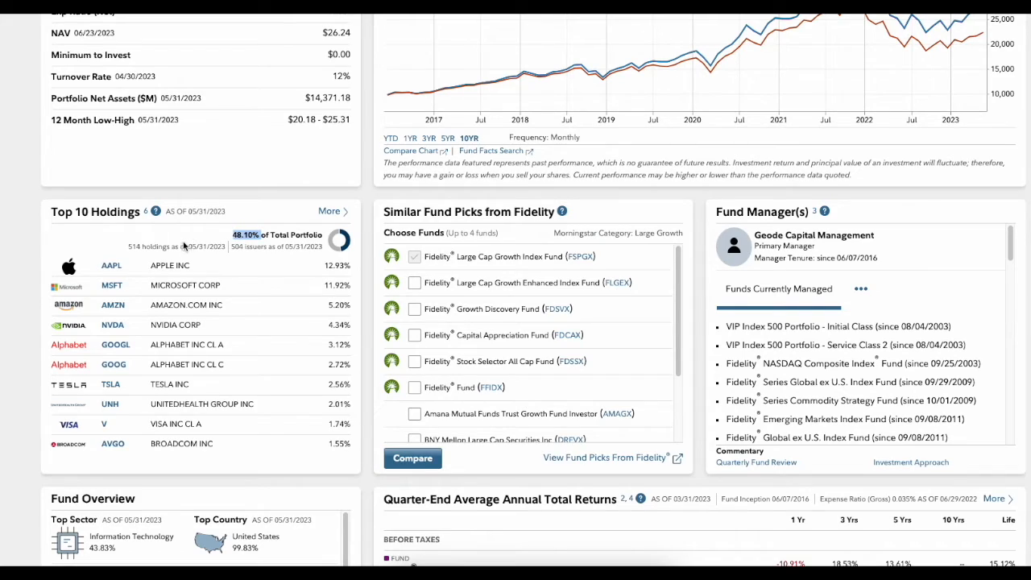
{"action": "mouse_move", "coordinate": [113, 326]}
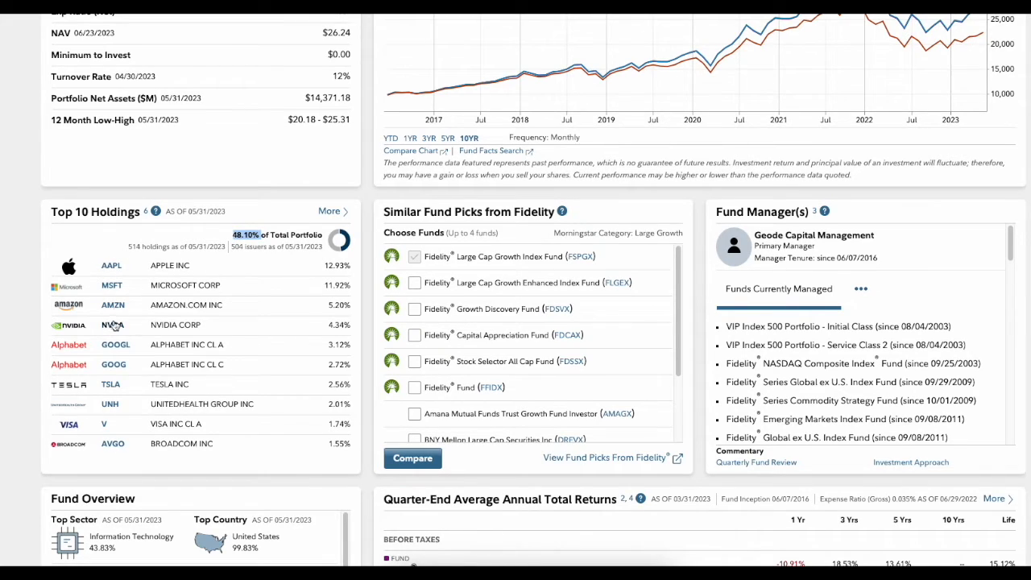
{"action": "mouse_move", "coordinate": [167, 302]}
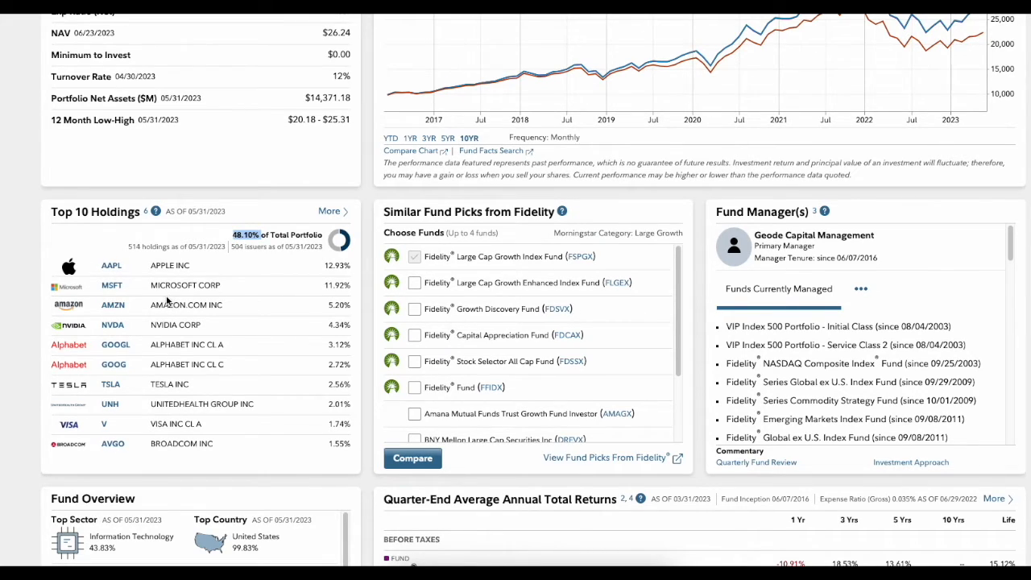
{"action": "mouse_move", "coordinate": [137, 280]}
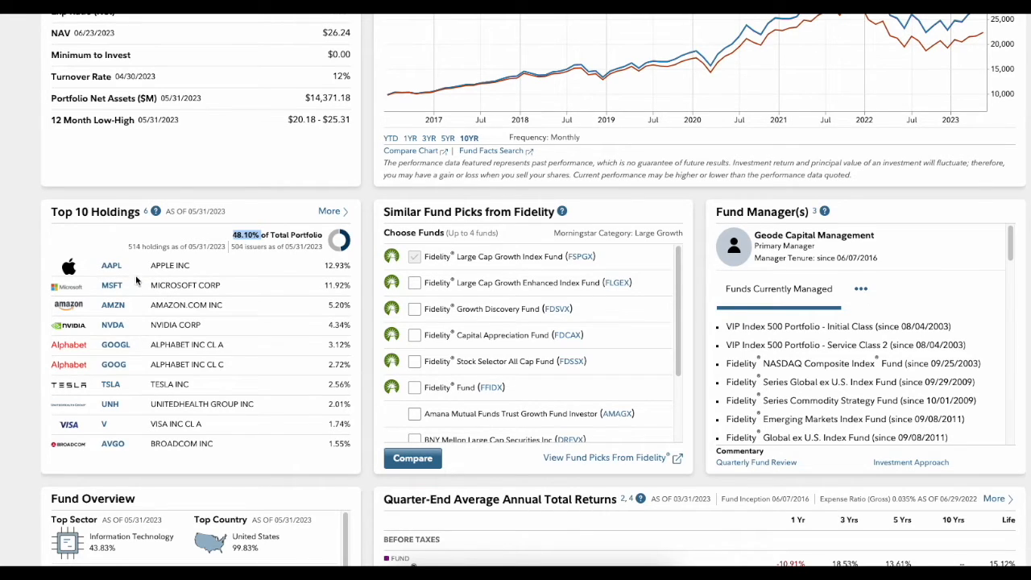
{"action": "mouse_move", "coordinate": [94, 238]}
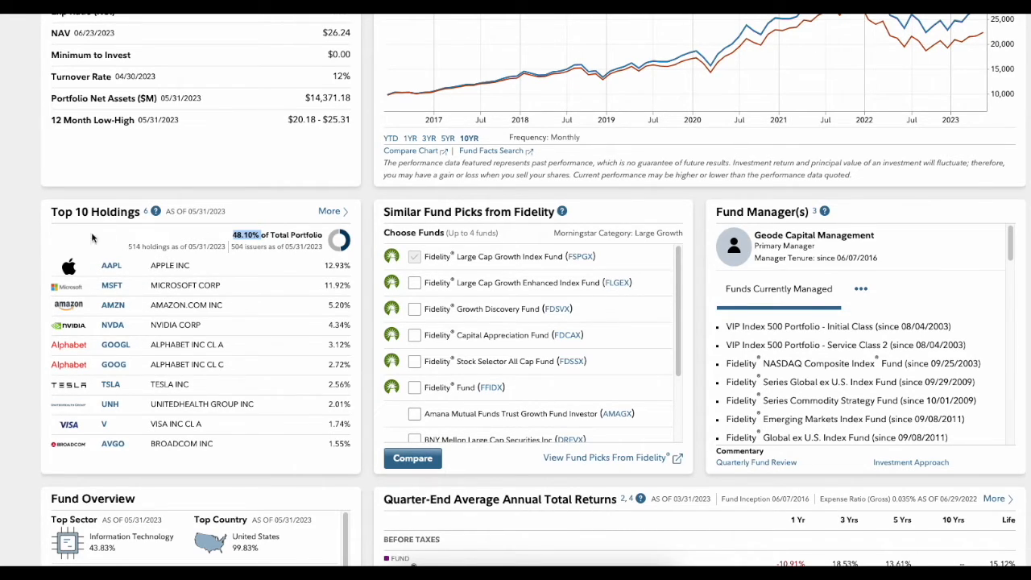
{"action": "mouse_move", "coordinate": [193, 342]}
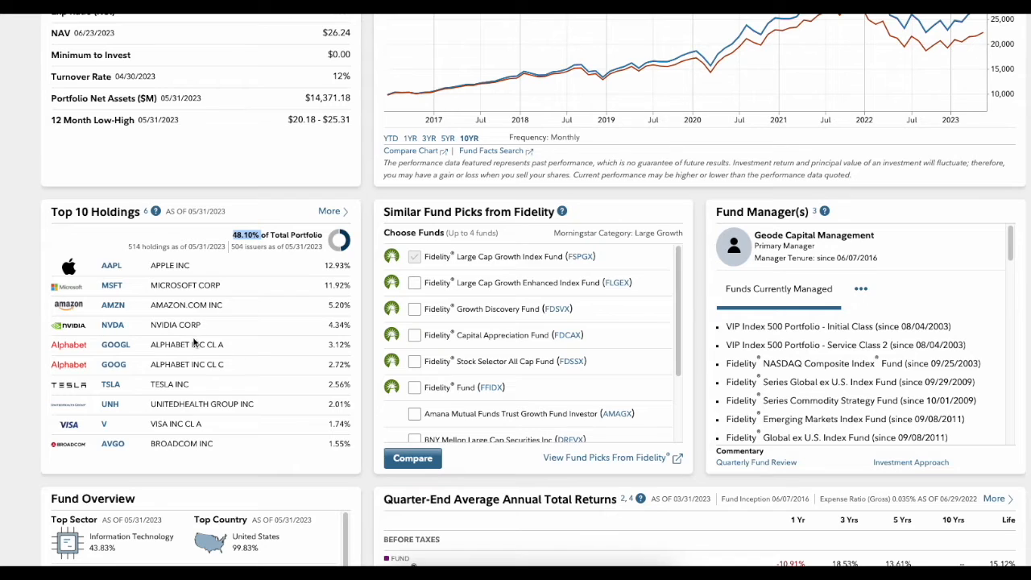
{"action": "mouse_move", "coordinate": [192, 207]}
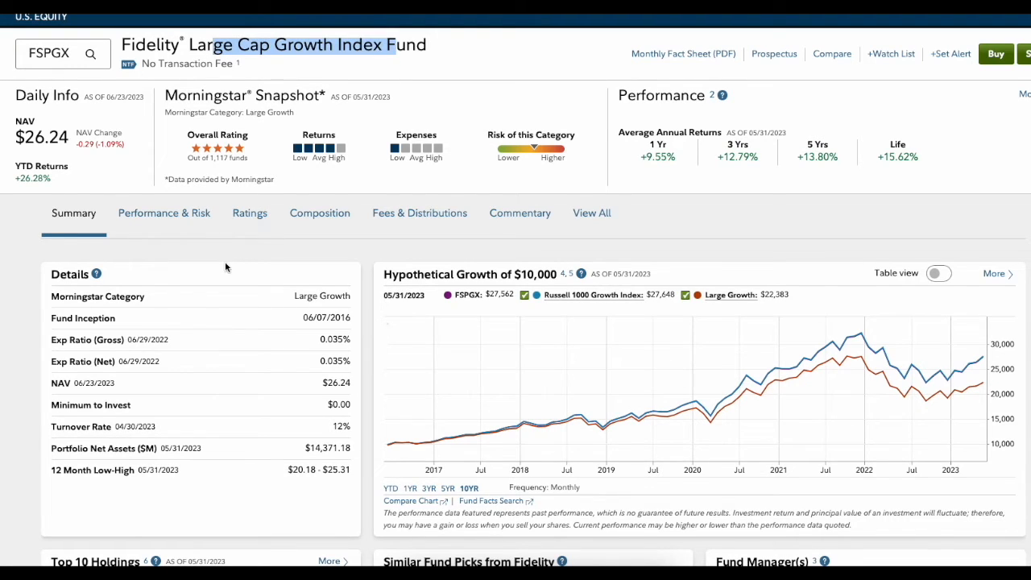
{"action": "scroll", "scroll_direction": "down", "scroll_amount": 3}
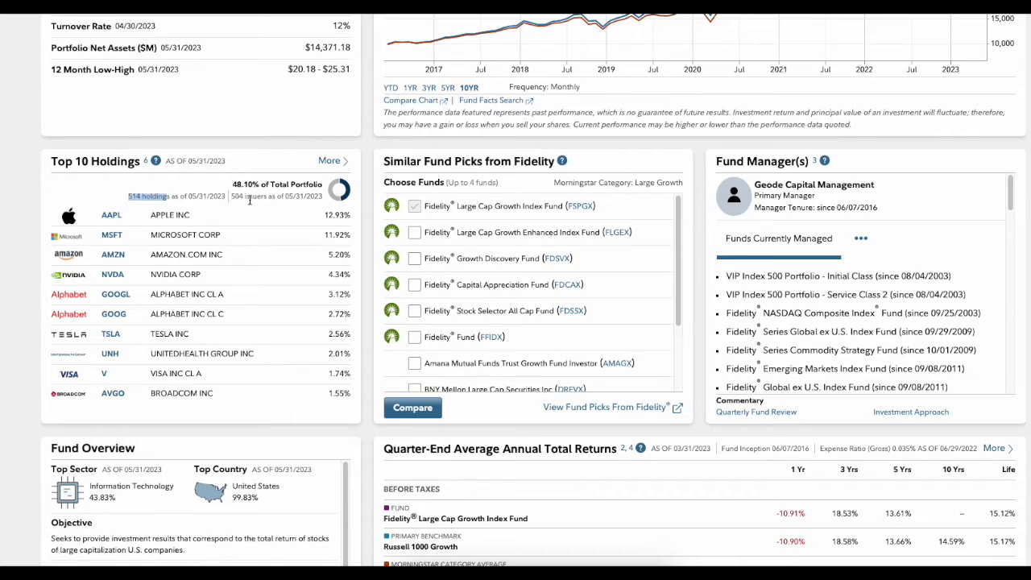
{"action": "mouse_move", "coordinate": [193, 234]}
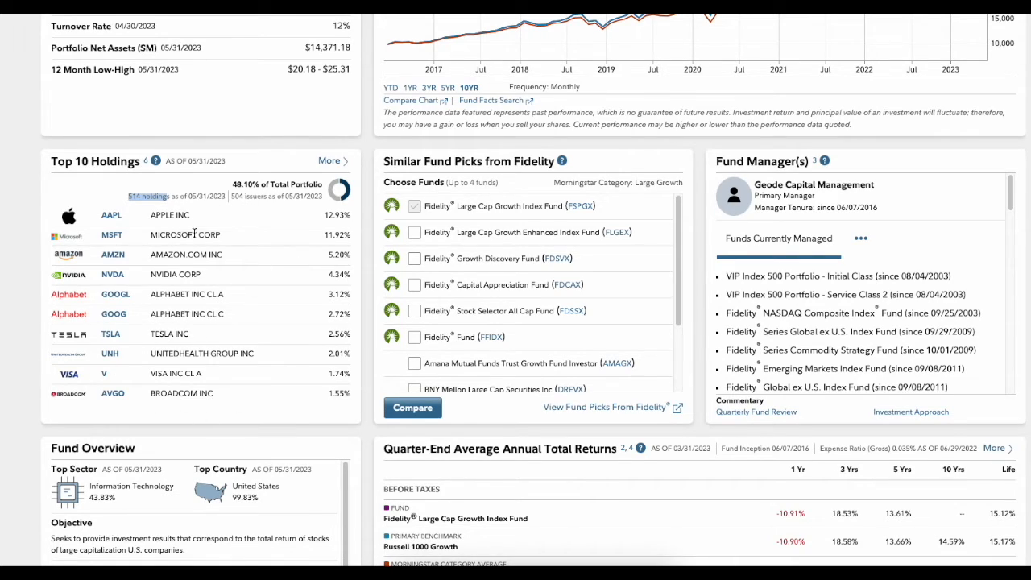
{"action": "mouse_move", "coordinate": [234, 251]}
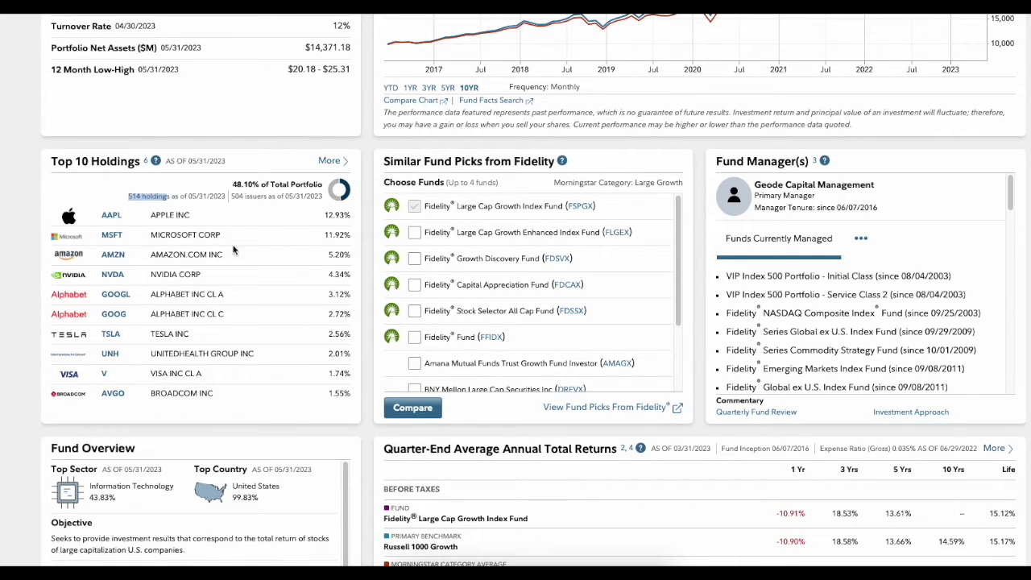
{"action": "mouse_move", "coordinate": [268, 255]}
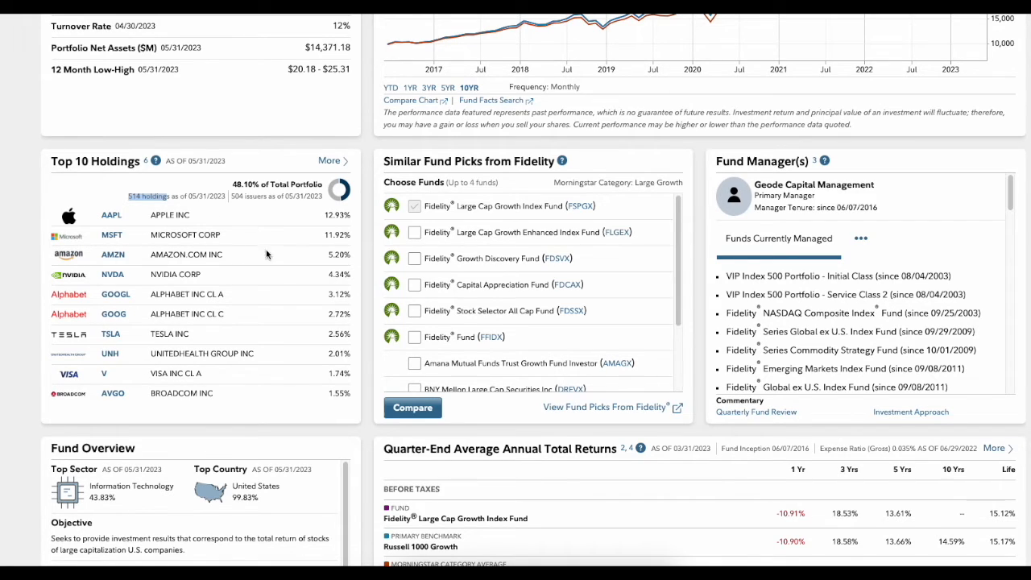
{"action": "mouse_move", "coordinate": [232, 229]}
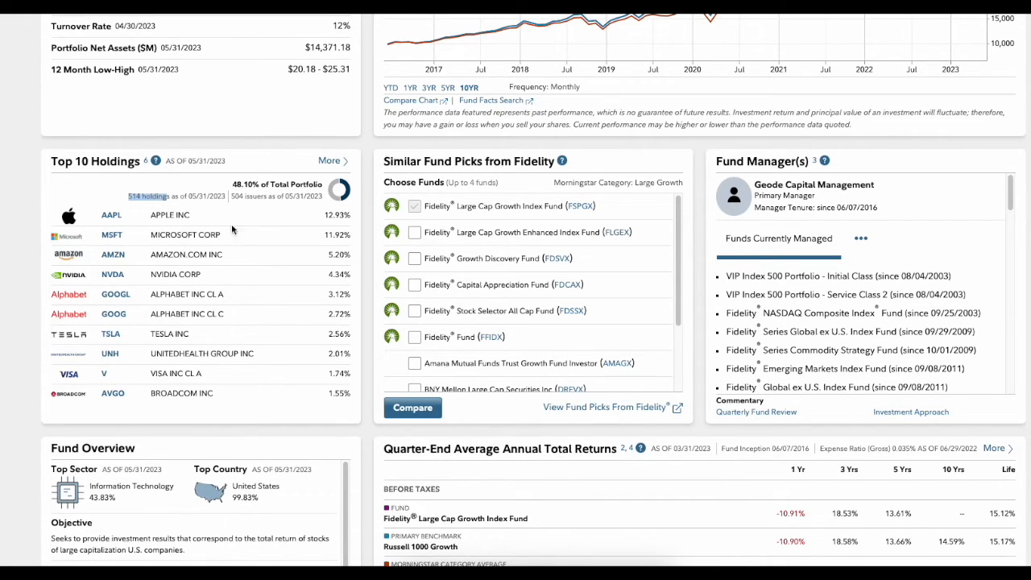
{"action": "scroll", "scroll_direction": "up", "scroll_amount": 3}
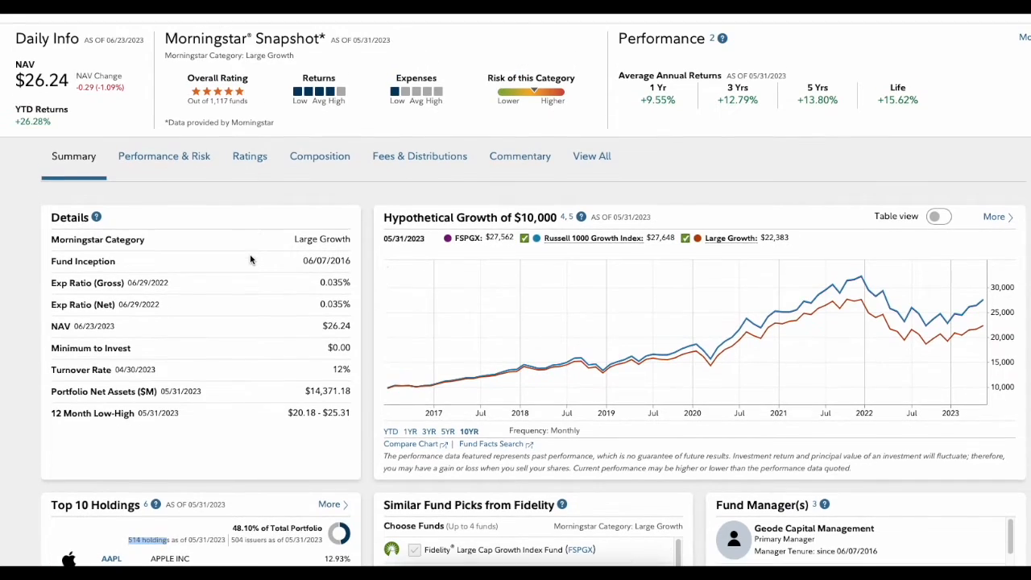
{"action": "scroll", "scroll_direction": "up", "scroll_amount": 3}
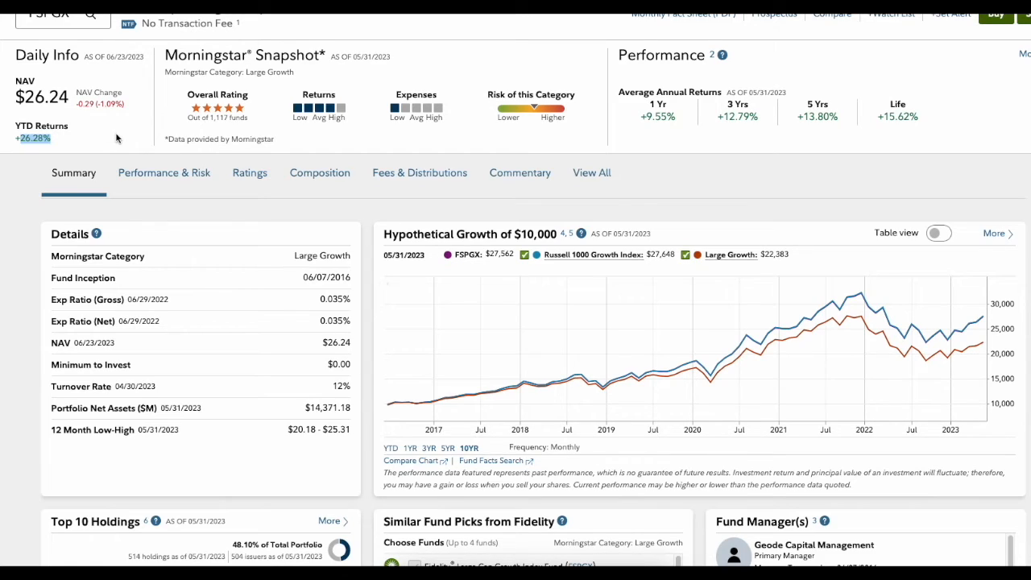
{"action": "mouse_move", "coordinate": [341, 213]}
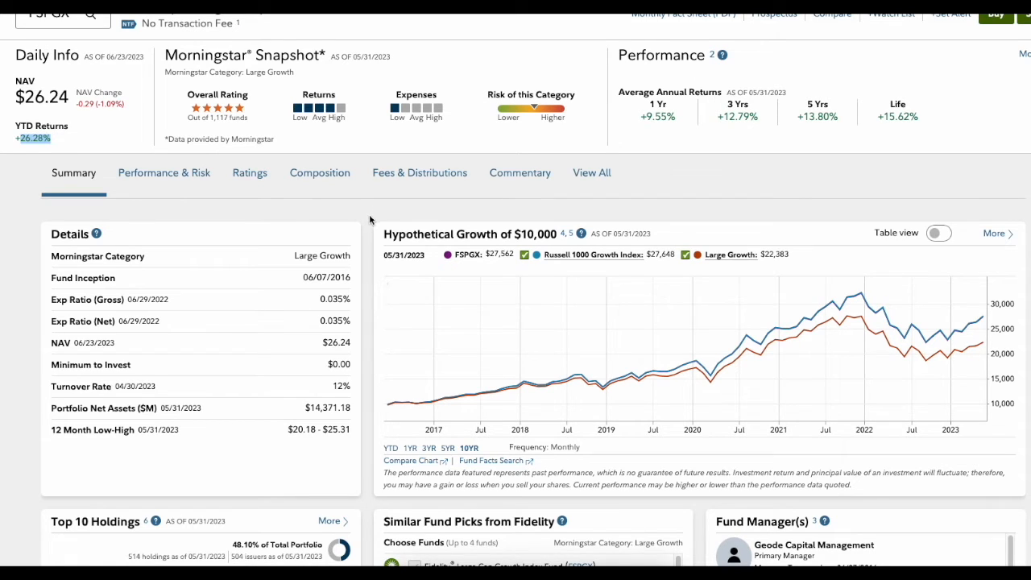
{"action": "scroll", "scroll_direction": "down", "scroll_amount": 3}
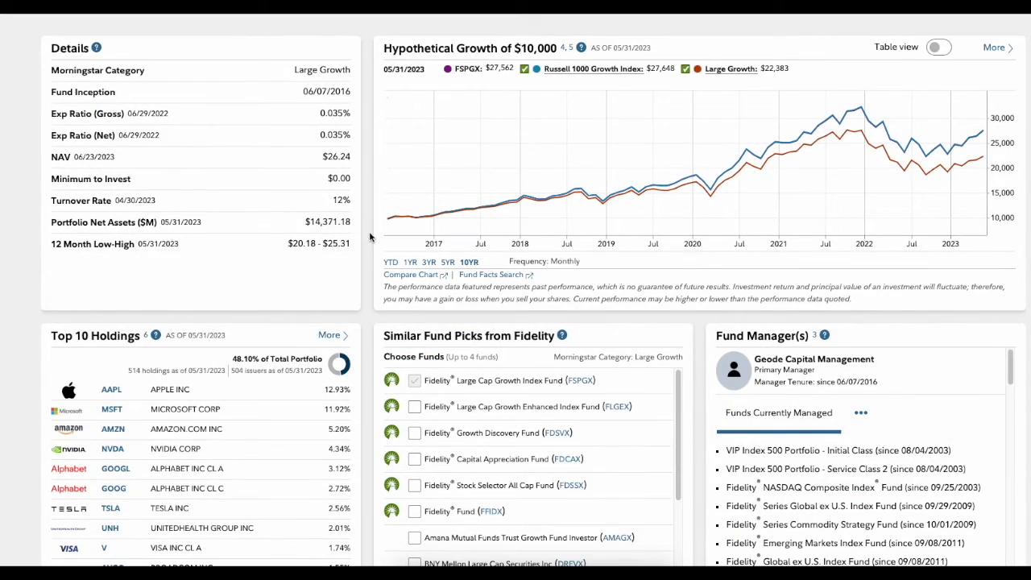
{"action": "scroll", "scroll_direction": "down", "scroll_amount": 3}
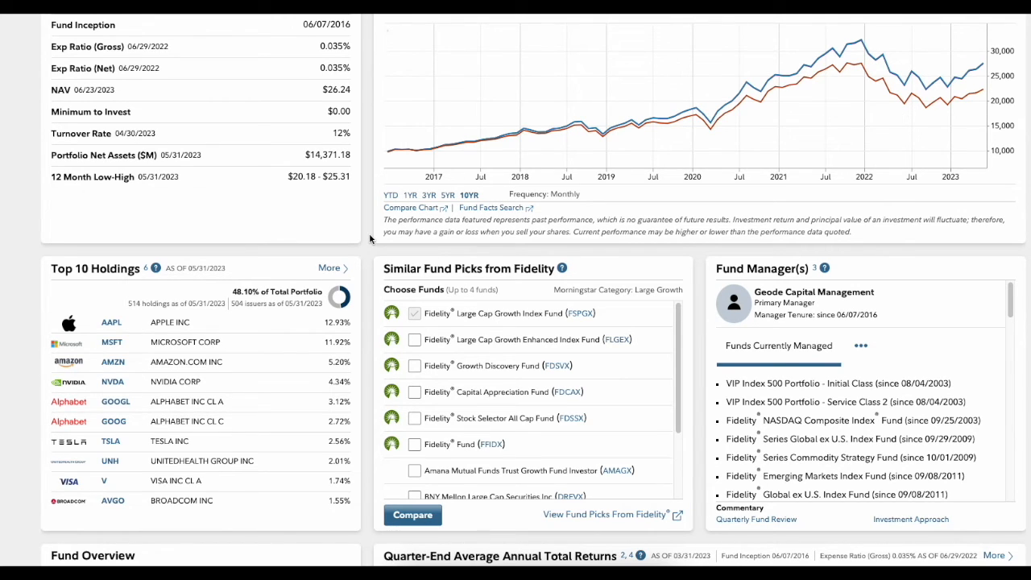
{"action": "scroll", "scroll_direction": "up", "scroll_amount": 3}
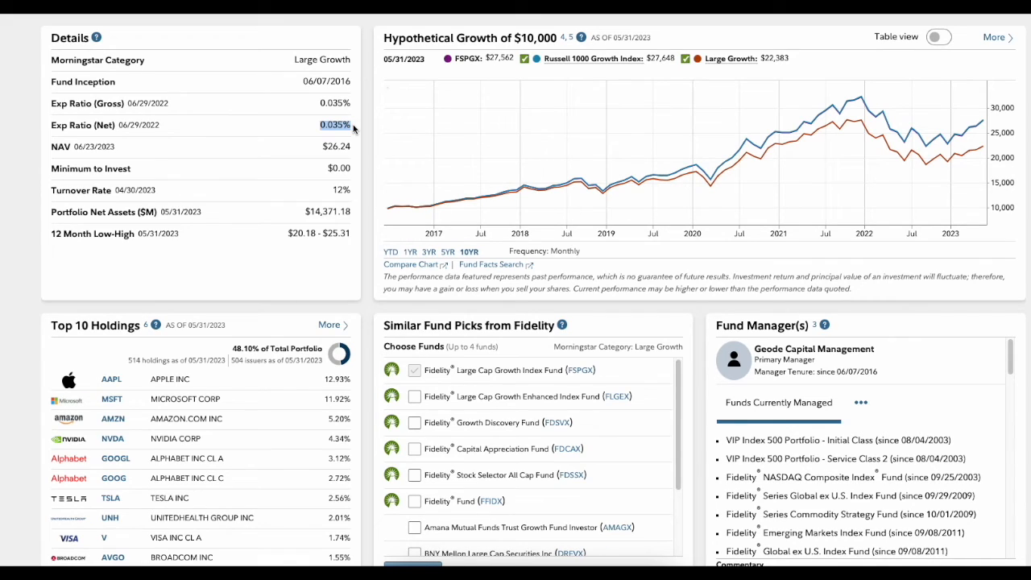
{"action": "mouse_move", "coordinate": [190, 358]}
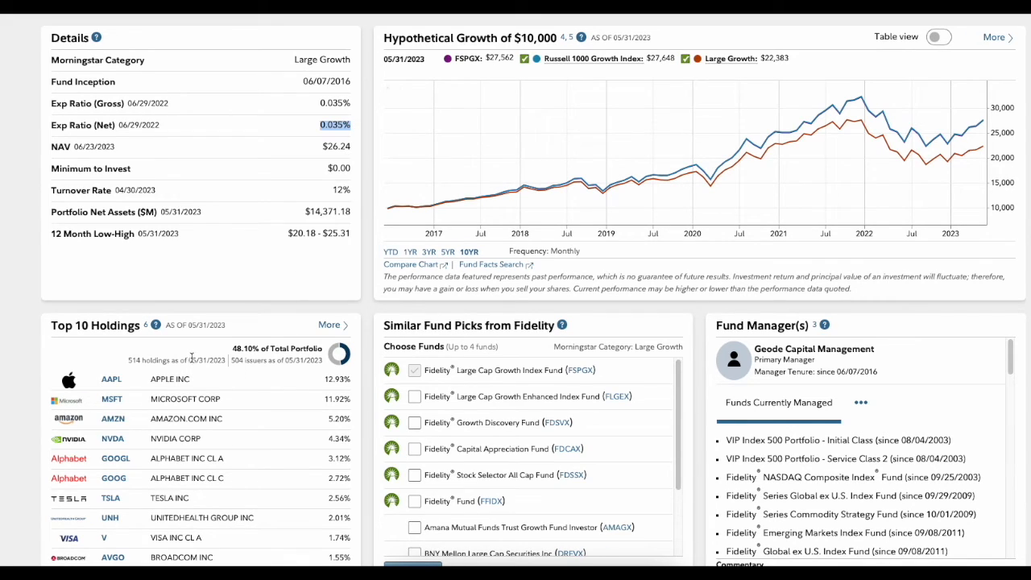
{"action": "scroll", "scroll_direction": "down", "scroll_amount": 3}
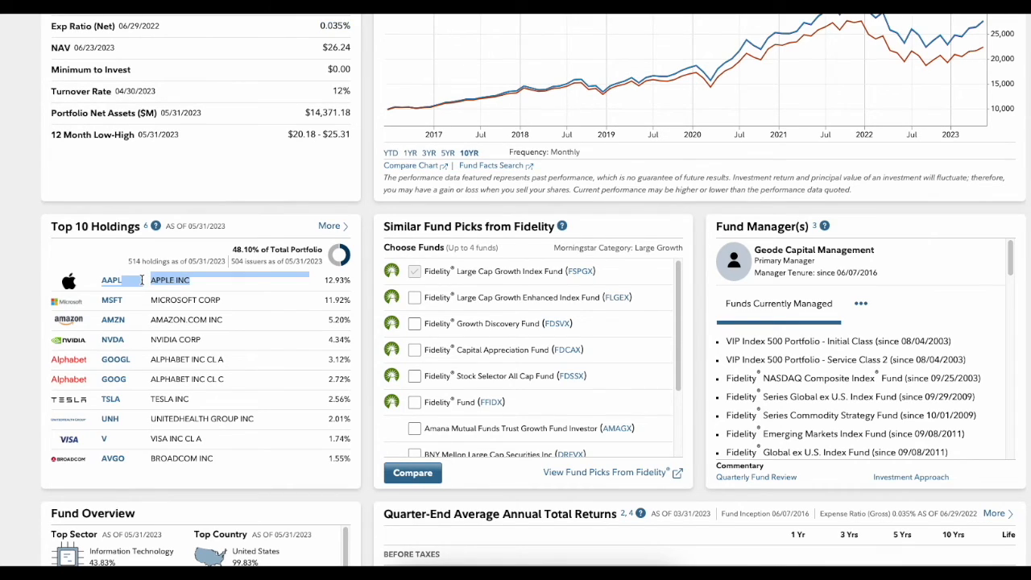
{"action": "mouse_move", "coordinate": [303, 293]}
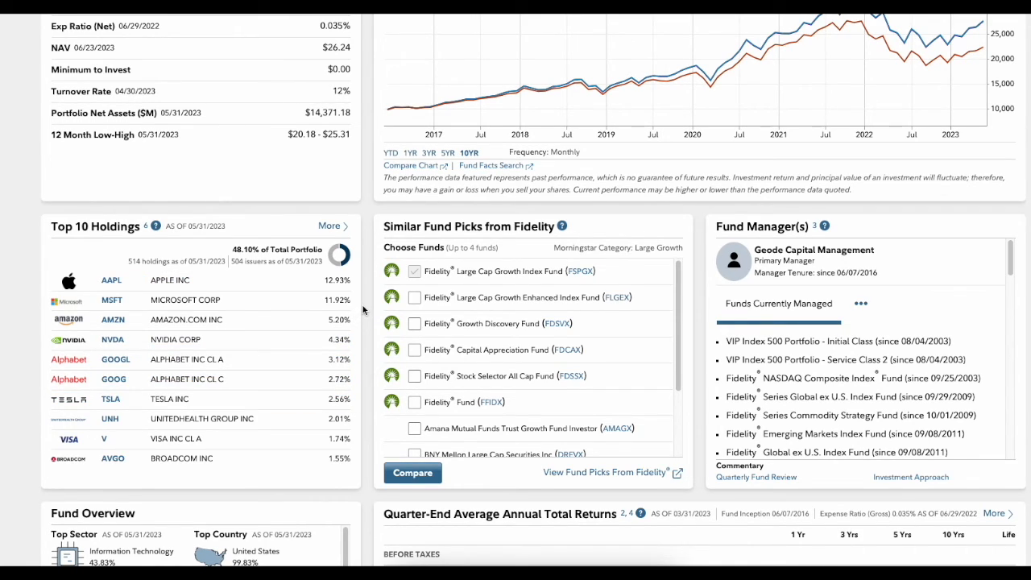
{"action": "mouse_move", "coordinate": [113, 277]}
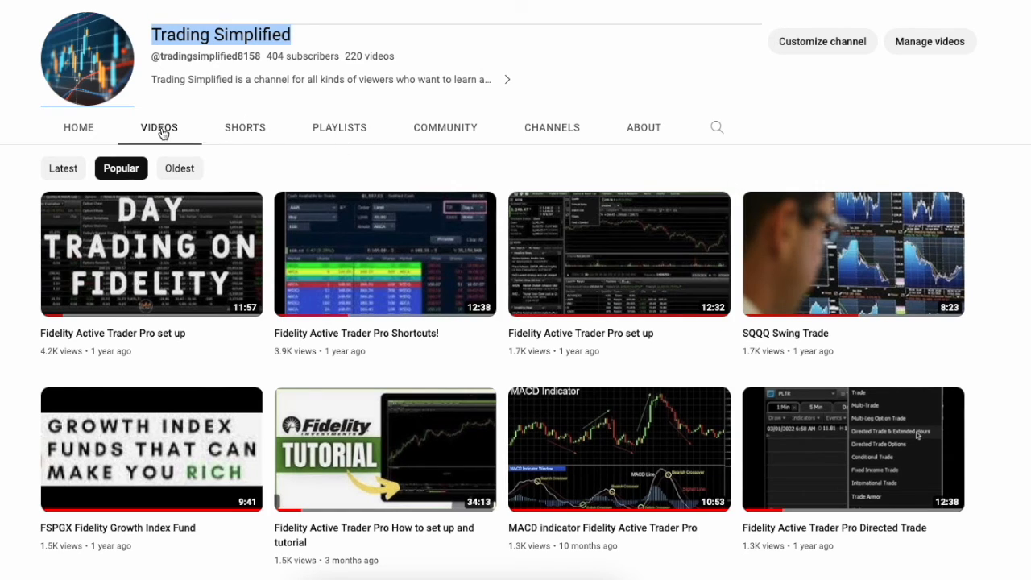
Show the Trading Simplified channel's Playlists tab listing its created playlists.
{"action": "left_click", "coordinate": [338, 127]}
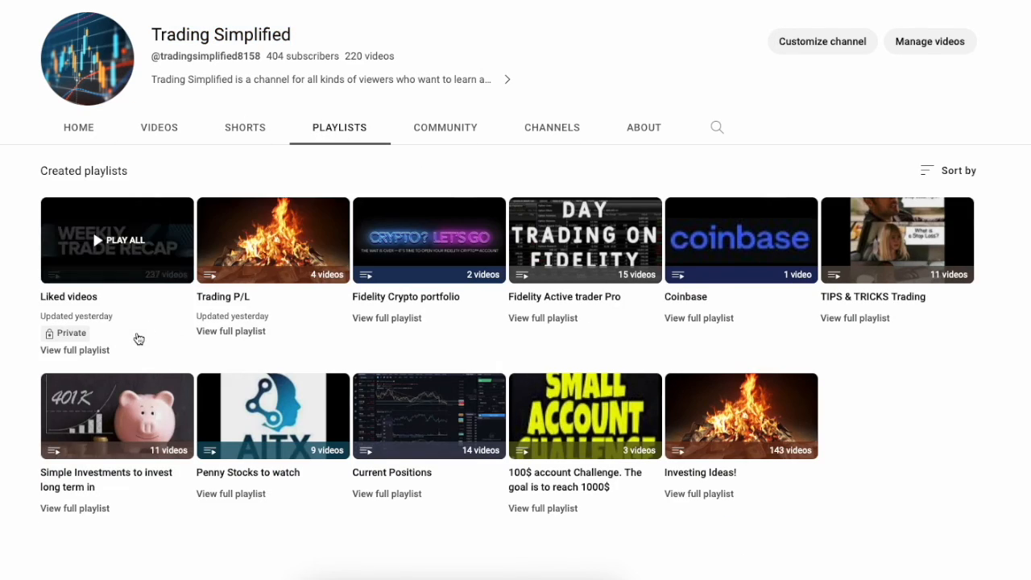
{"action": "mouse_move", "coordinate": [562, 303]}
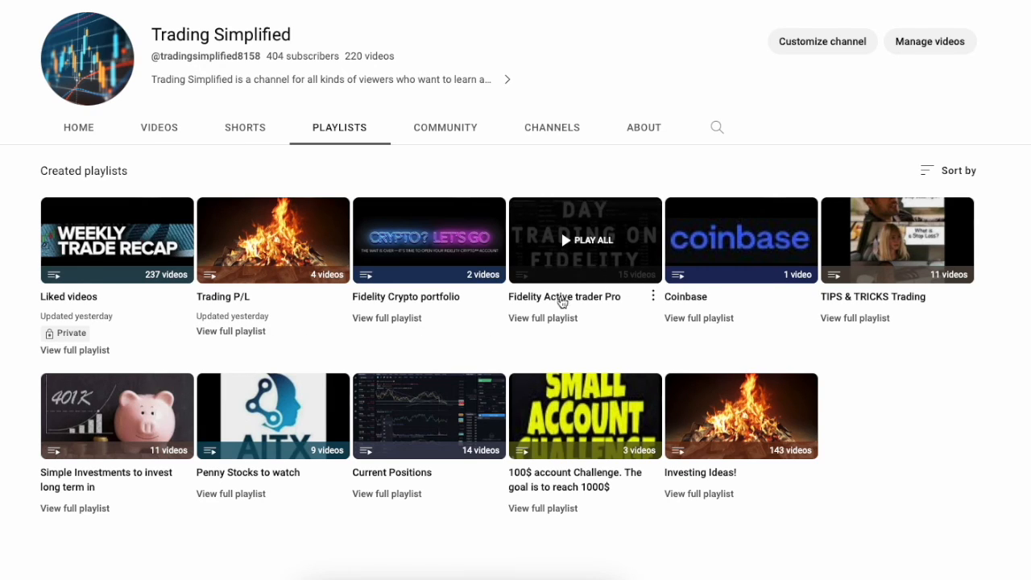
{"action": "mouse_move", "coordinate": [586, 314]}
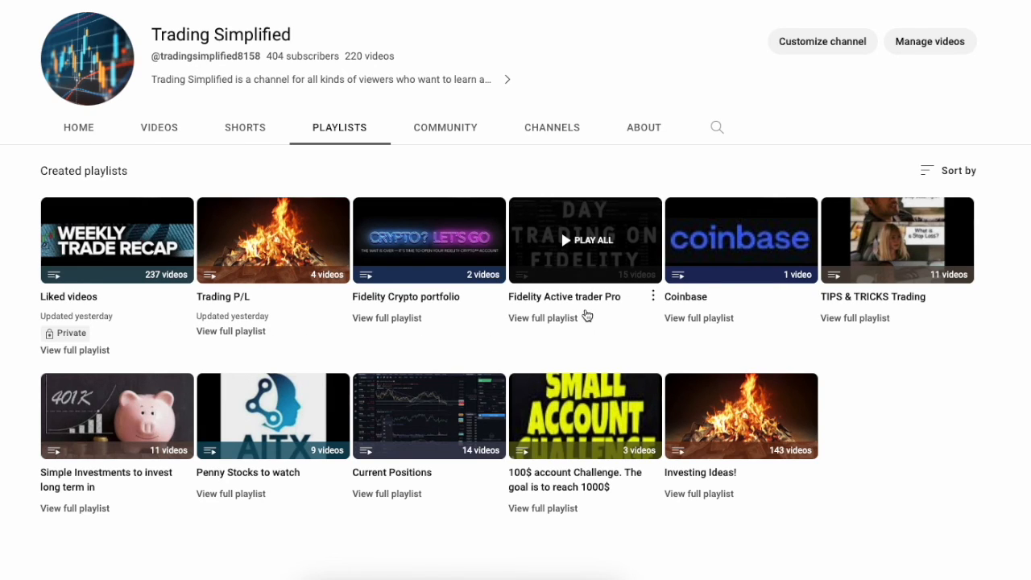
{"action": "mouse_move", "coordinate": [116, 416]}
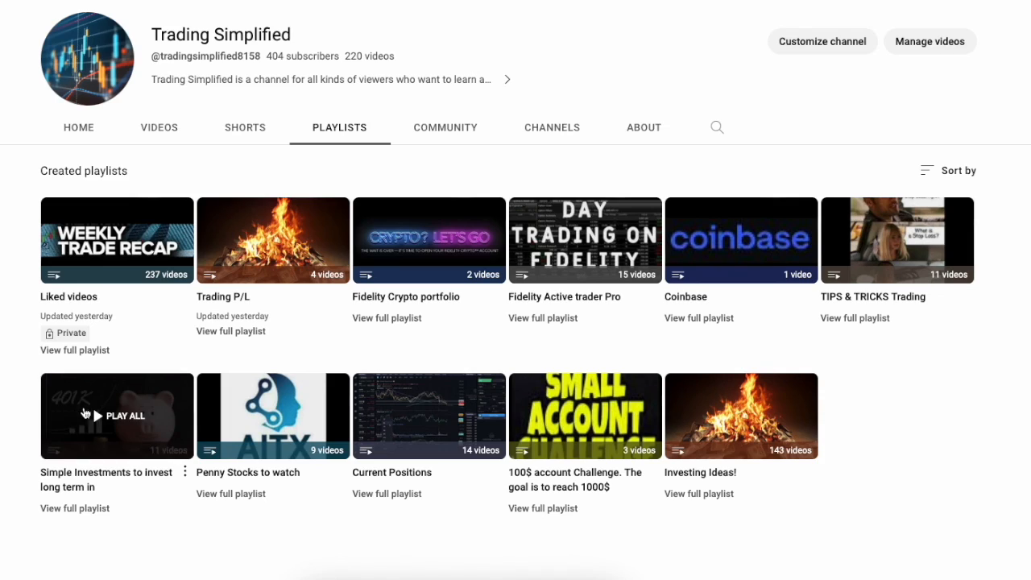